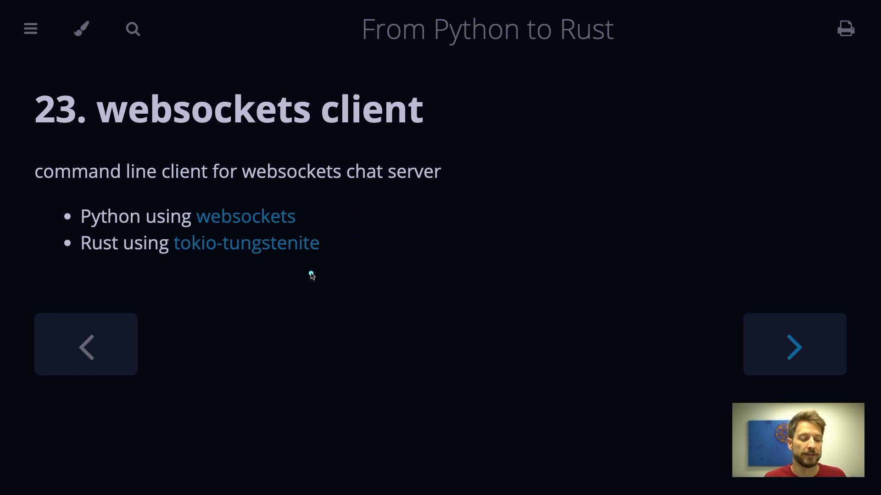
mouse_move(291, 269)
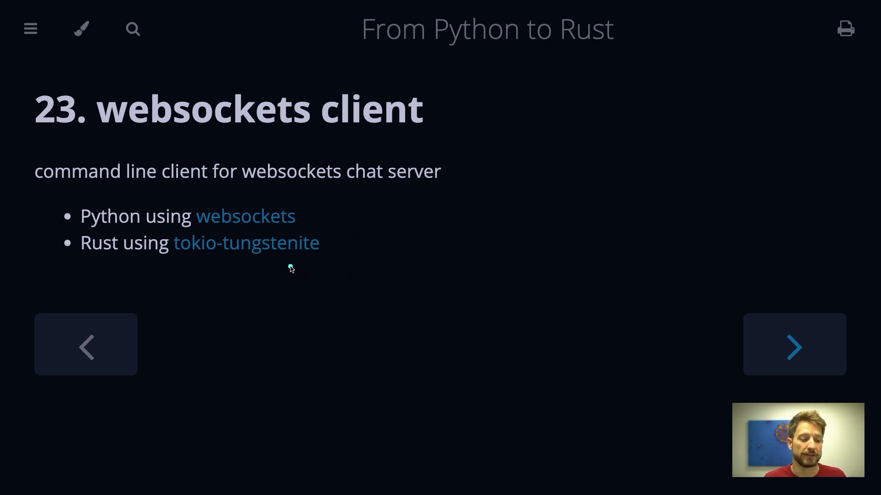
mouse_move(224, 259)
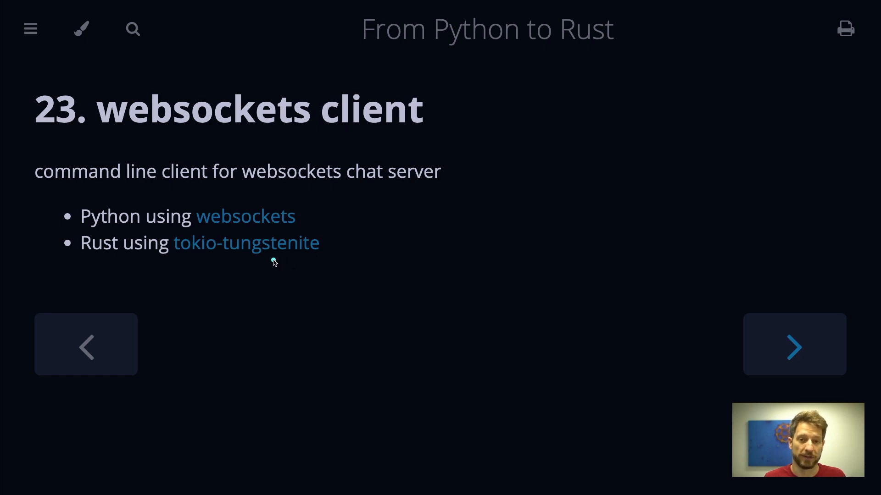
mouse_move(278, 268)
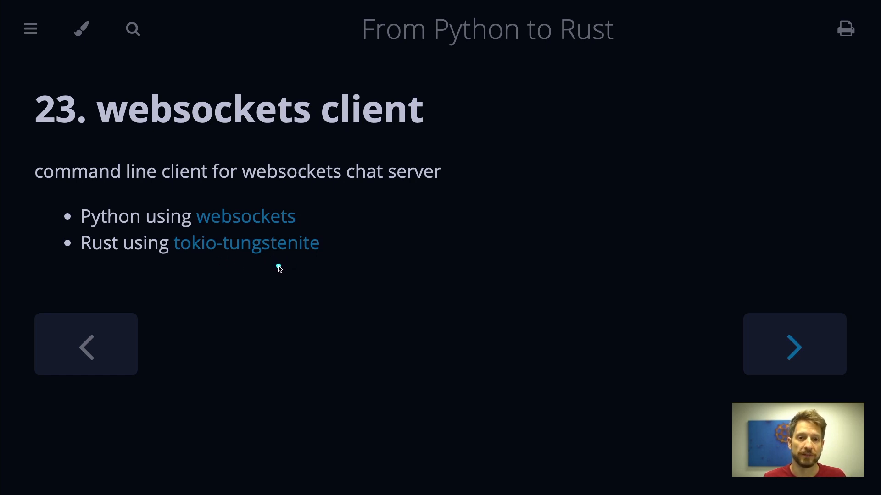
mouse_move(582, 300)
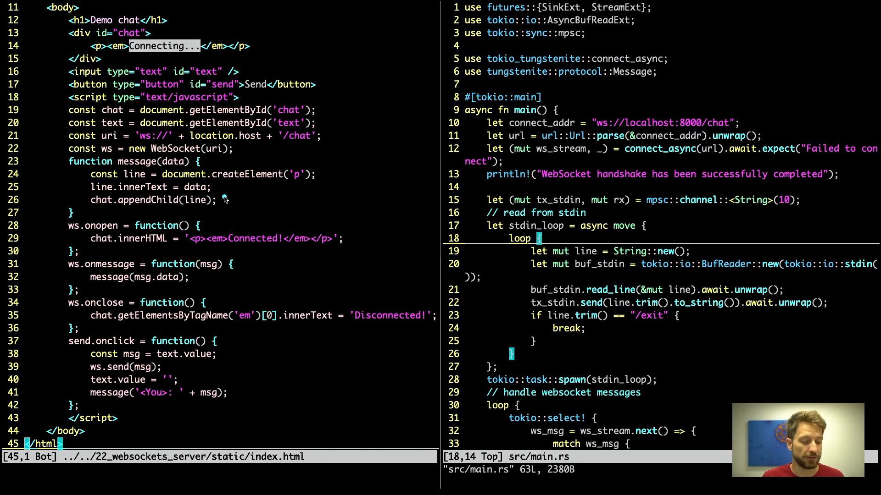
mouse_move(254, 202)
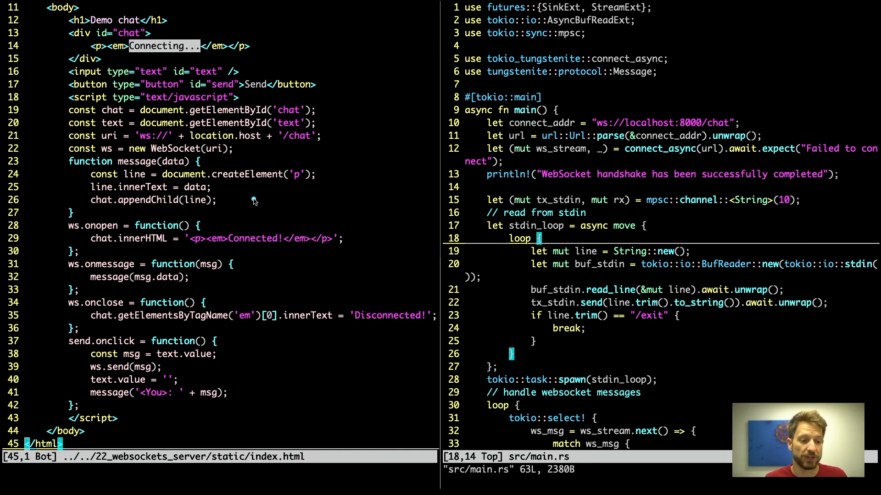
mouse_move(259, 204)
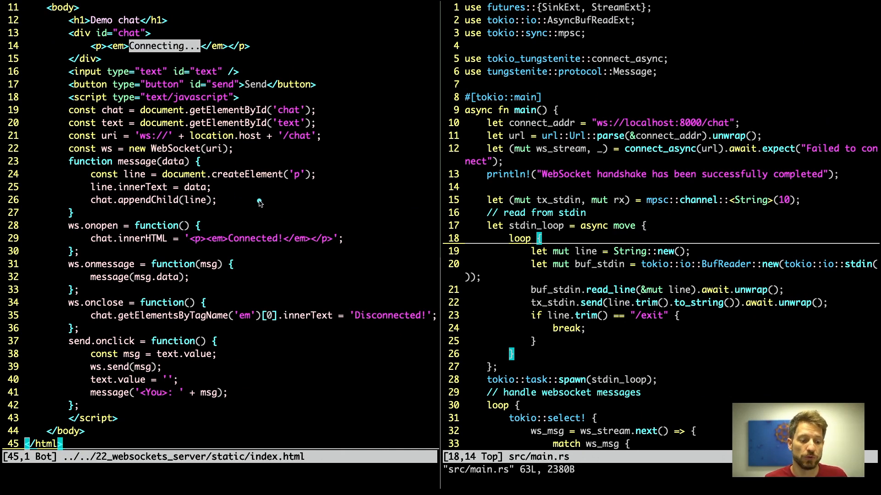
mouse_move(250, 201)
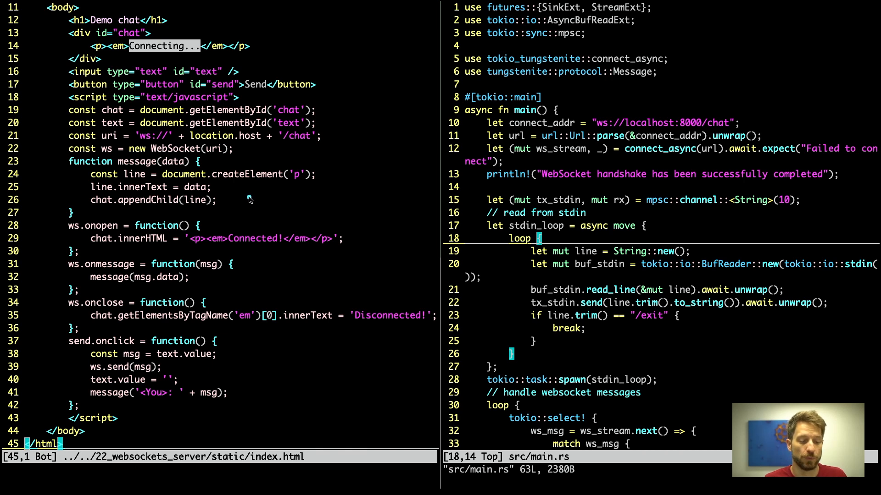
mouse_move(272, 206)
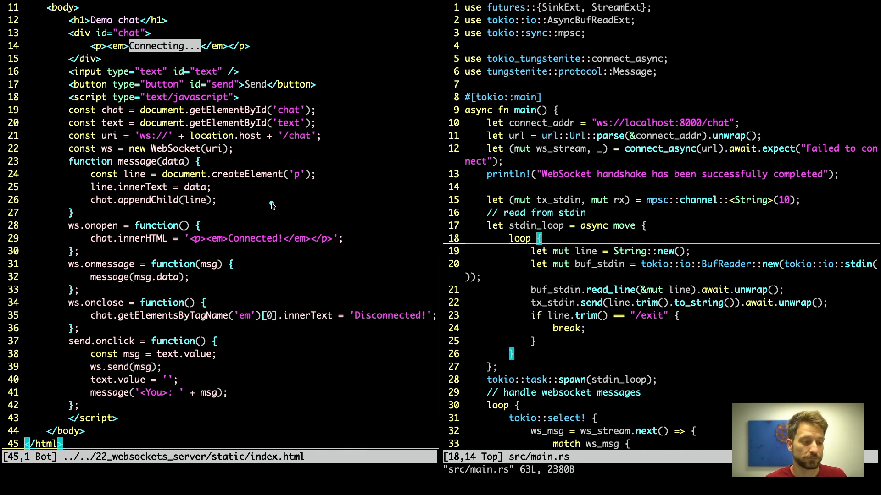
mouse_move(247, 159)
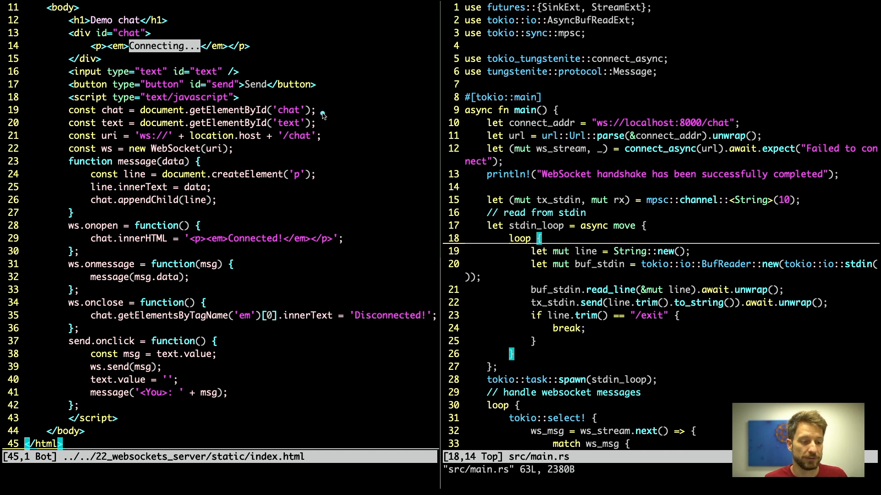
mouse_move(307, 146)
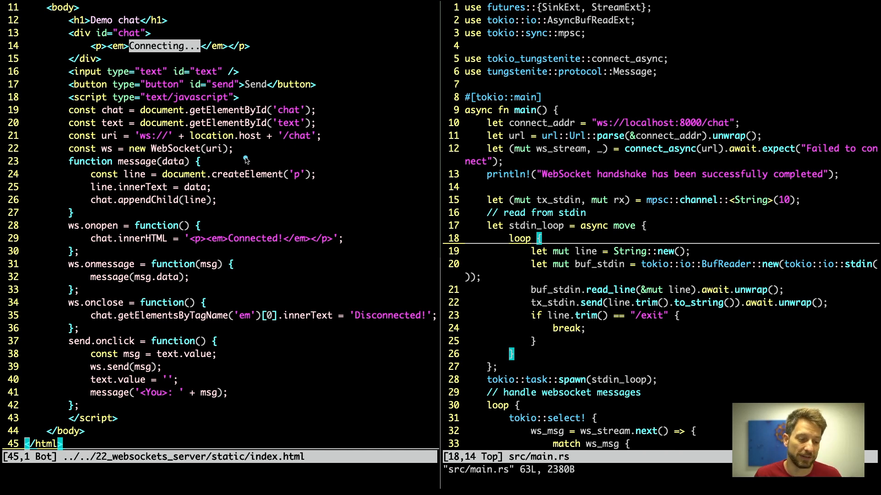
mouse_move(254, 156)
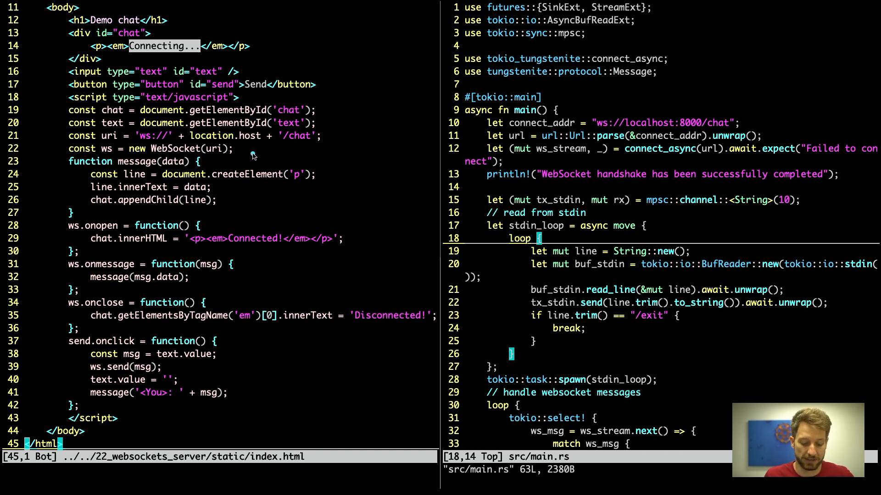
mouse_move(233, 154)
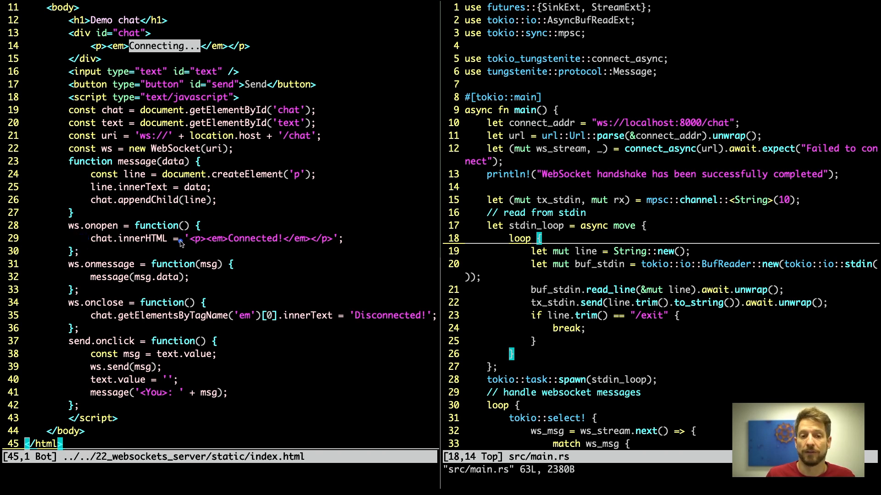
mouse_move(151, 270)
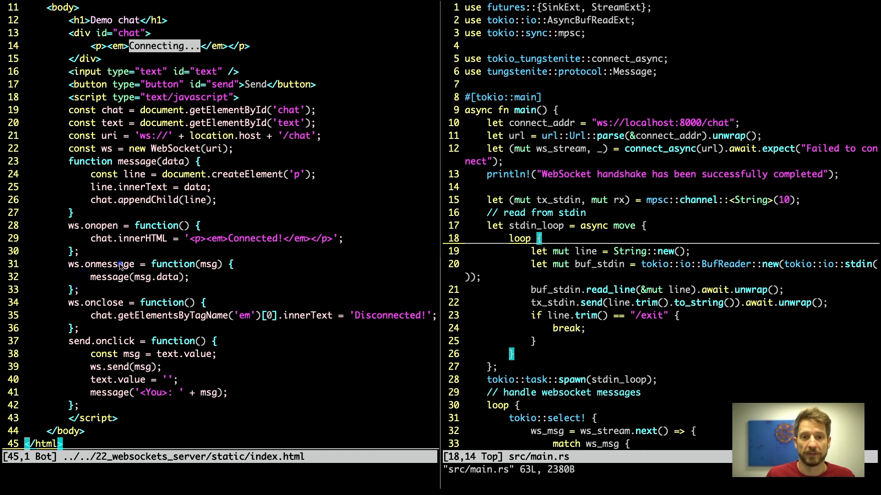
mouse_move(179, 276)
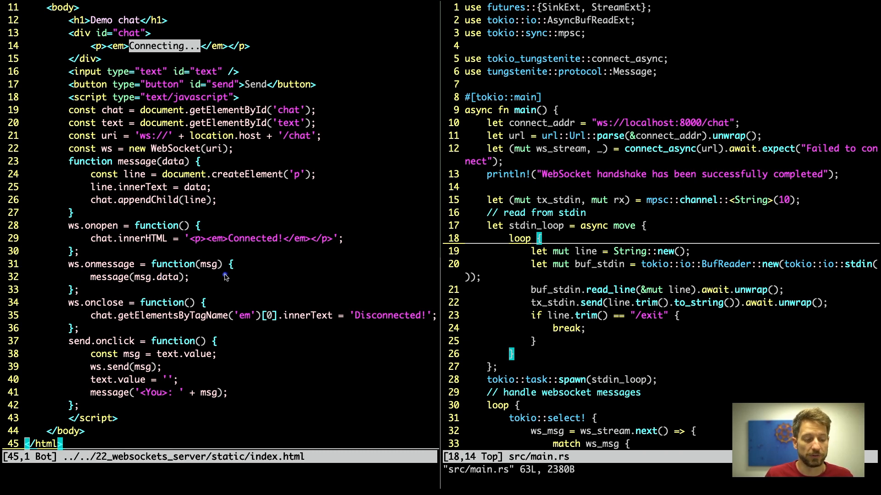
mouse_move(77, 319)
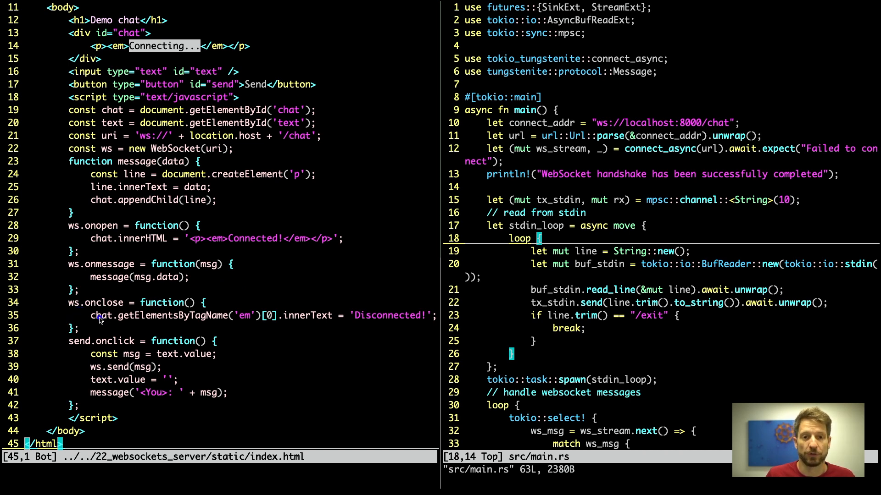
mouse_move(108, 332)
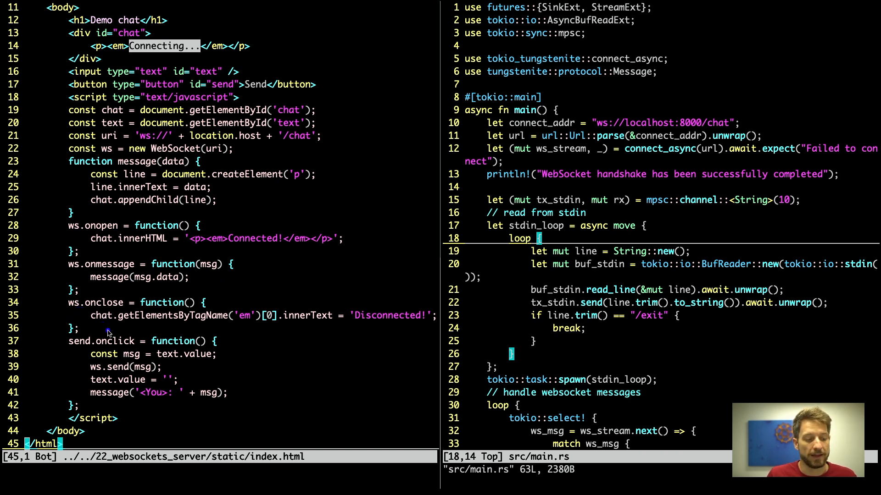
mouse_move(89, 348)
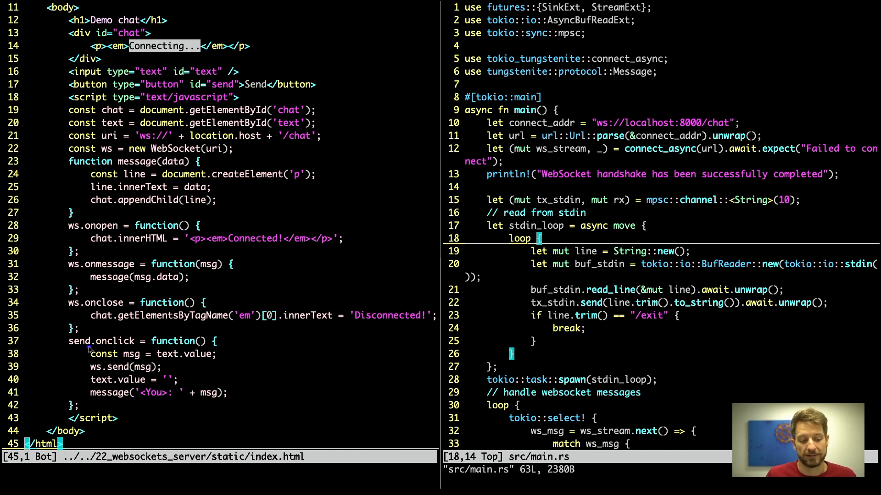
mouse_move(87, 356)
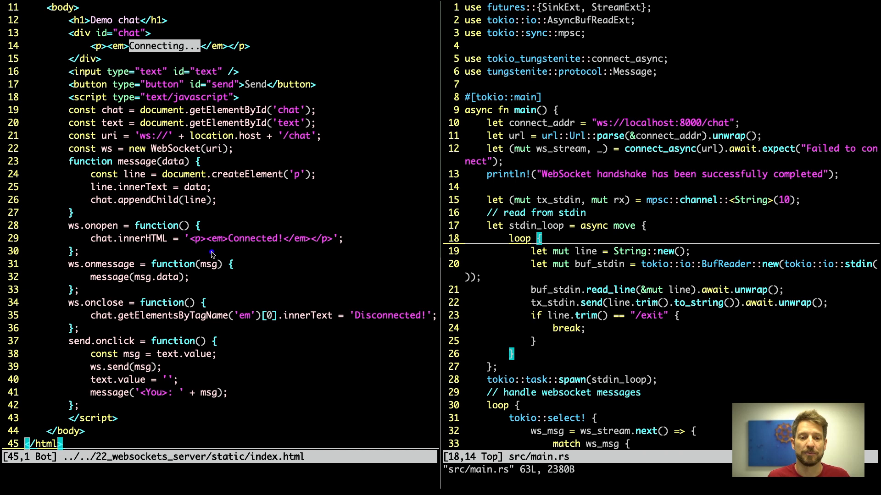
mouse_move(157, 365)
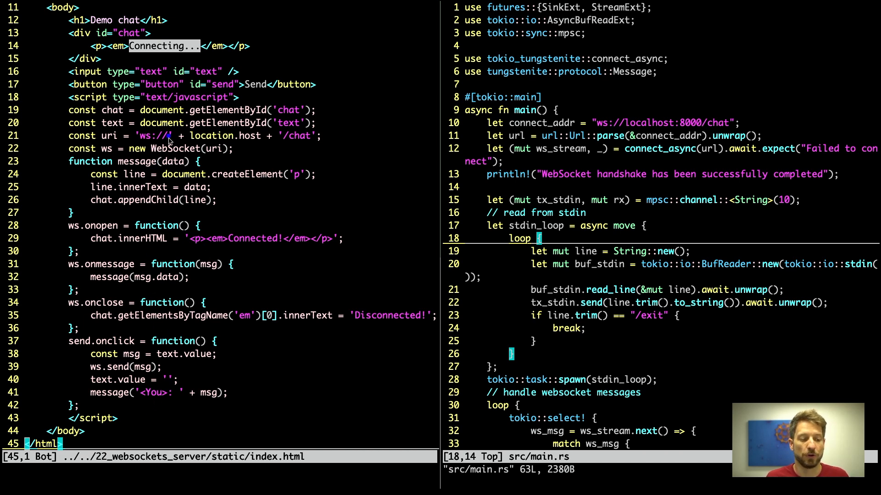
mouse_move(184, 219)
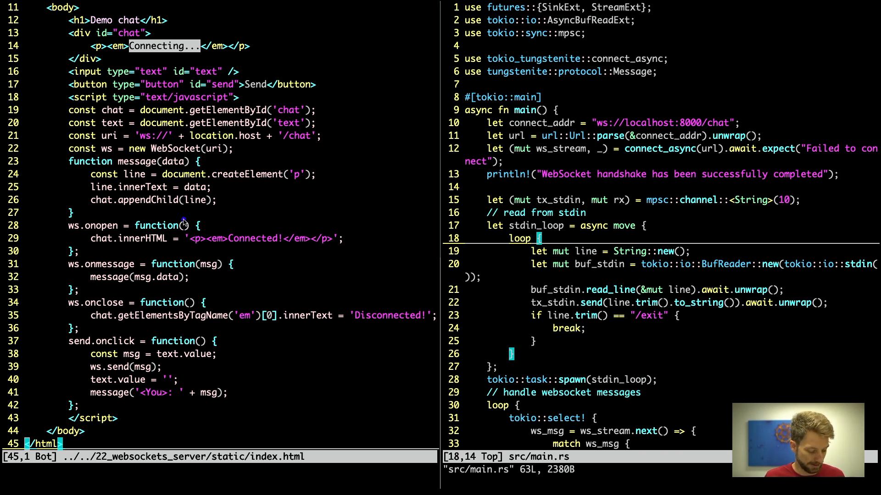
mouse_move(188, 218)
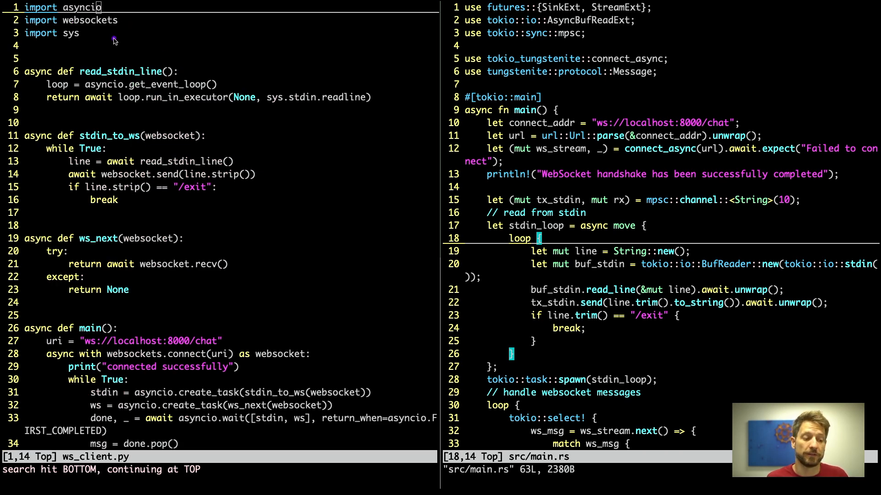
mouse_move(98, 20)
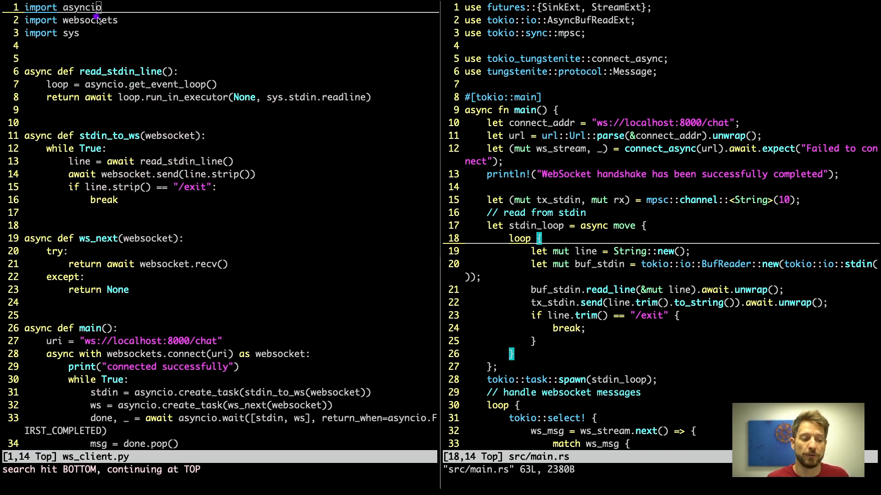
mouse_move(108, 38)
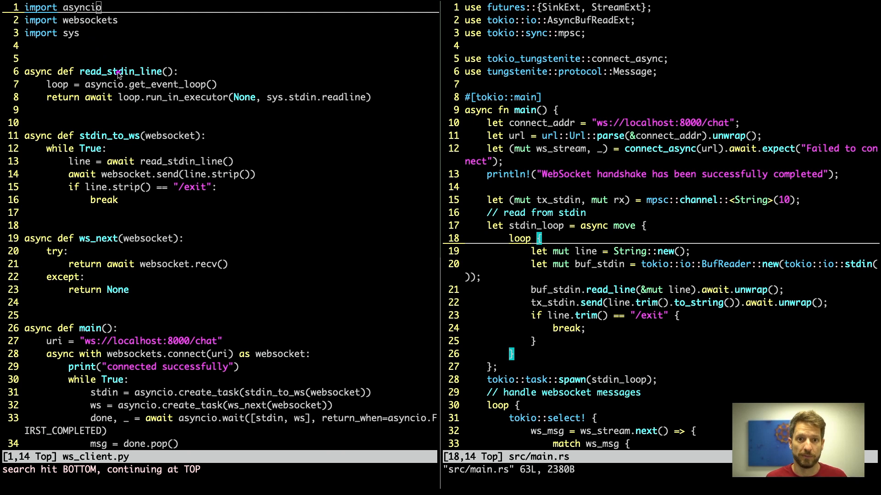
mouse_move(122, 72)
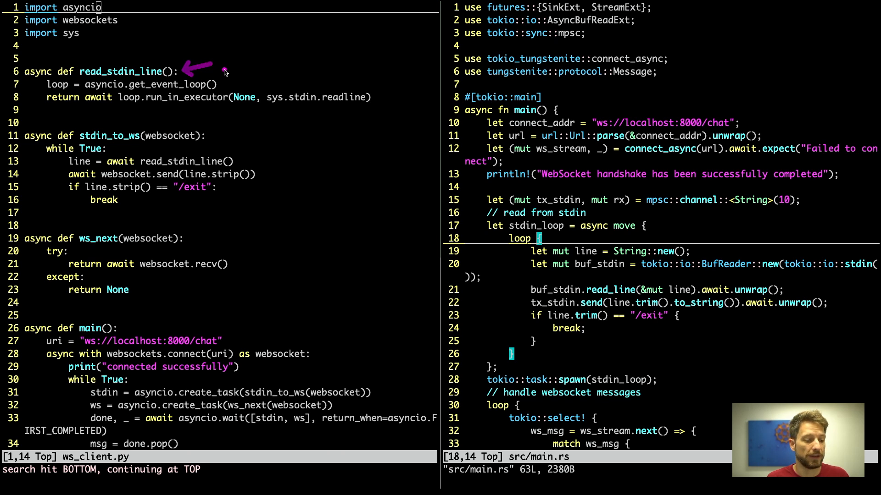
mouse_move(230, 82)
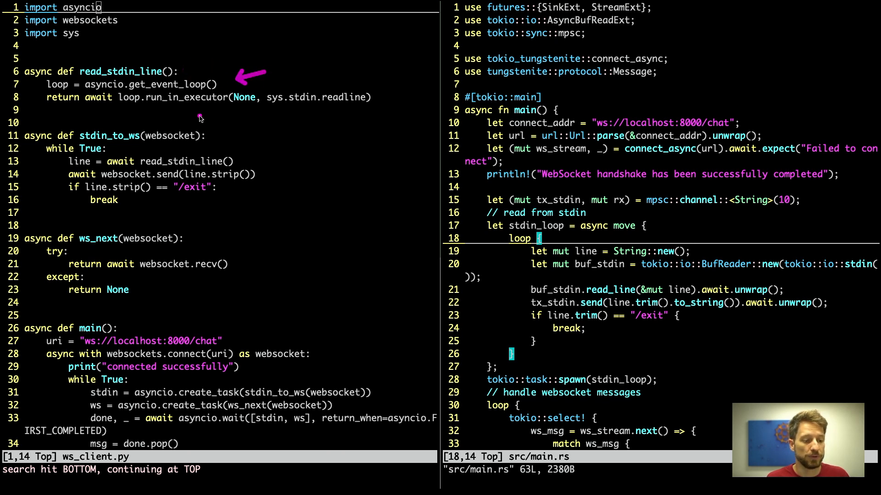
mouse_move(340, 109)
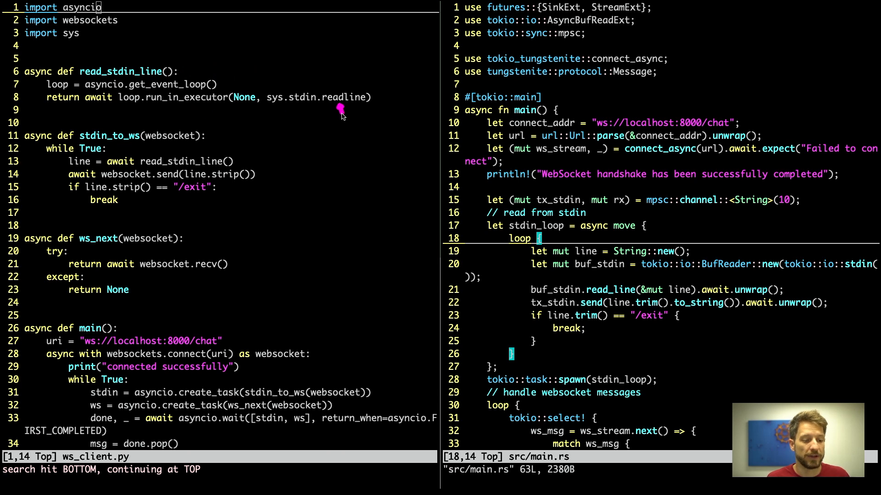
mouse_move(346, 129)
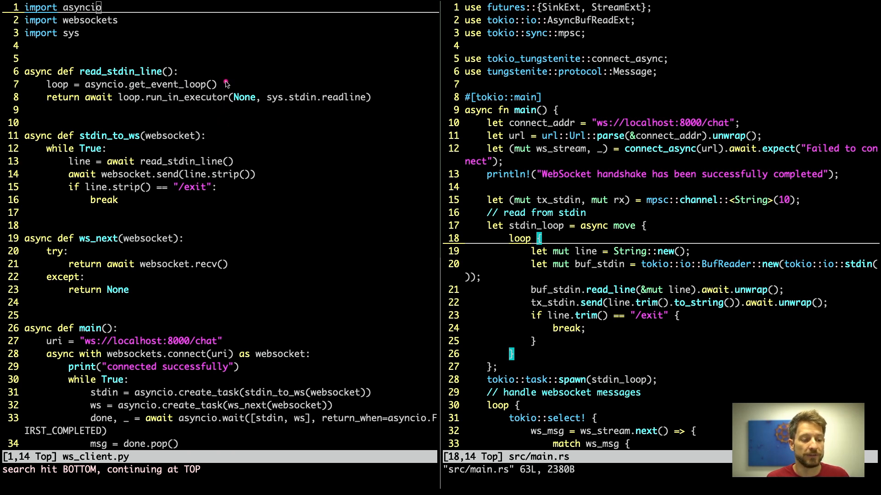
mouse_move(263, 80)
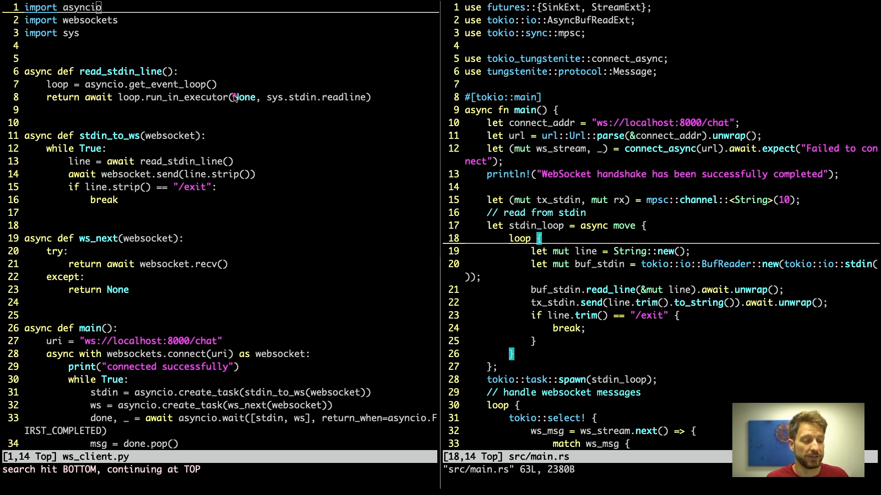
mouse_move(152, 123)
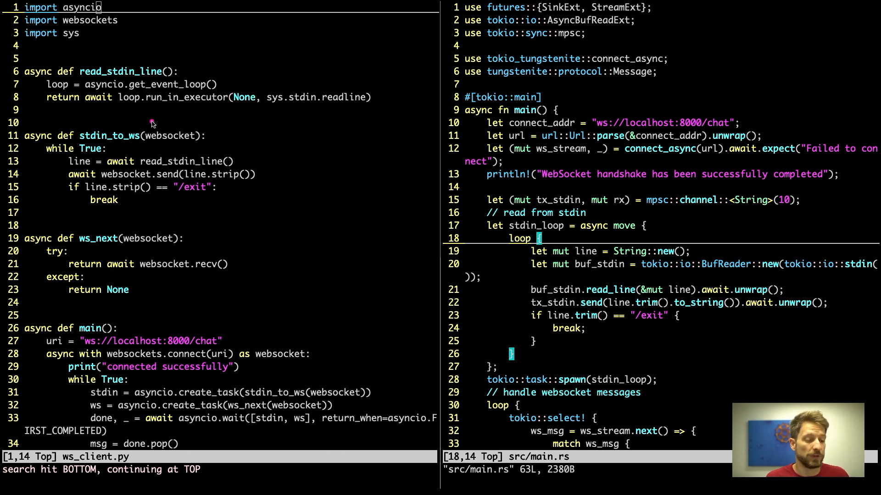
mouse_move(135, 123)
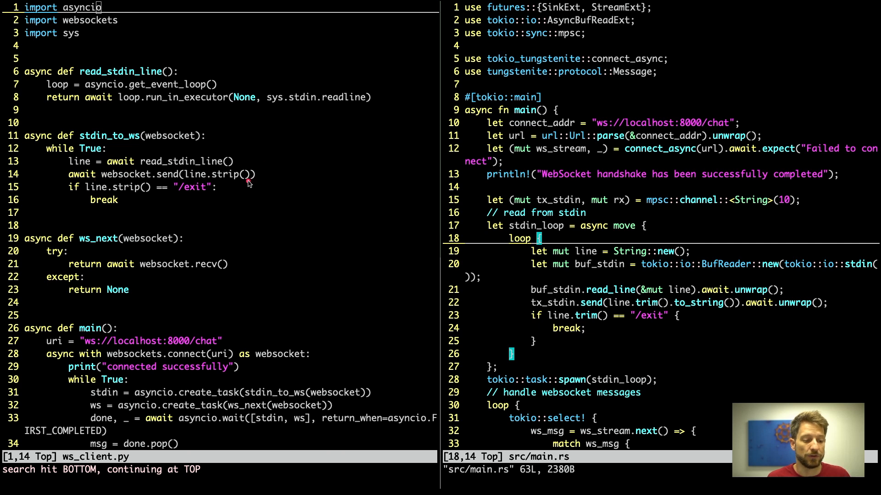
mouse_move(176, 201)
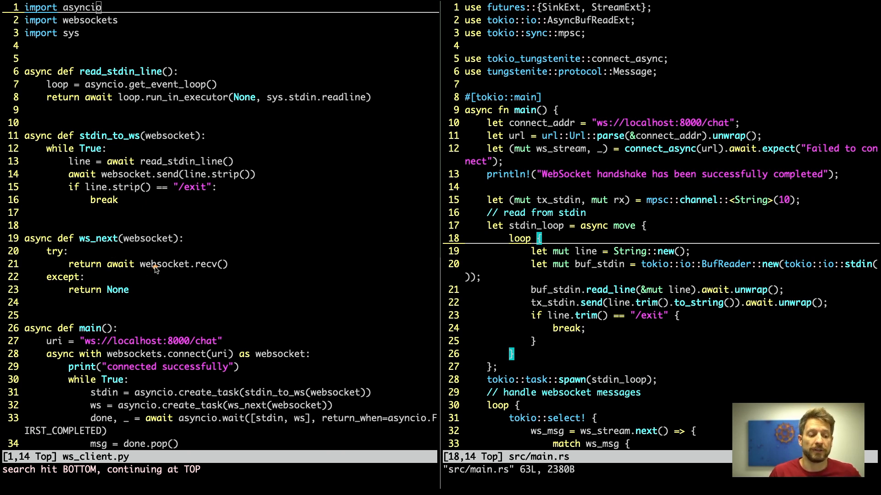
mouse_move(192, 240)
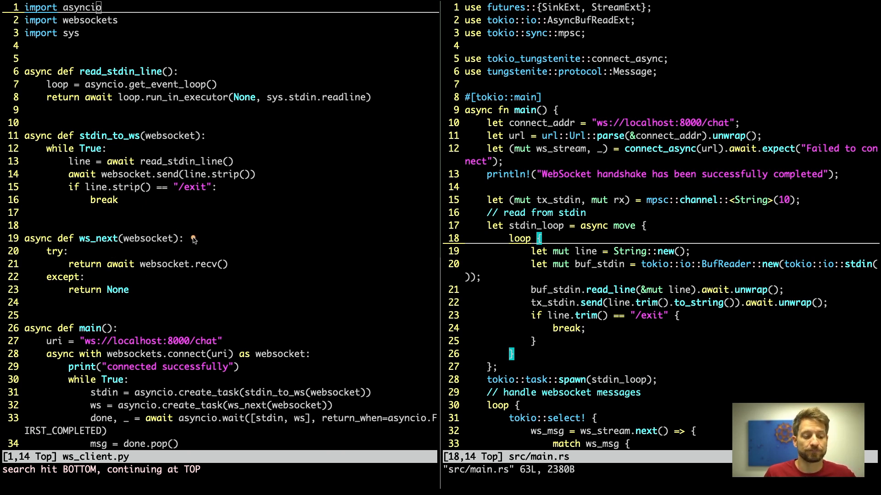
mouse_move(185, 244)
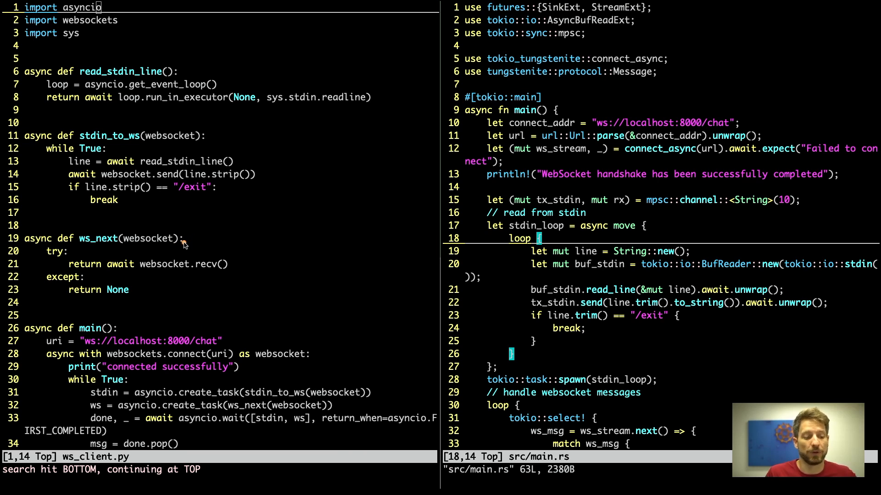
mouse_move(148, 291)
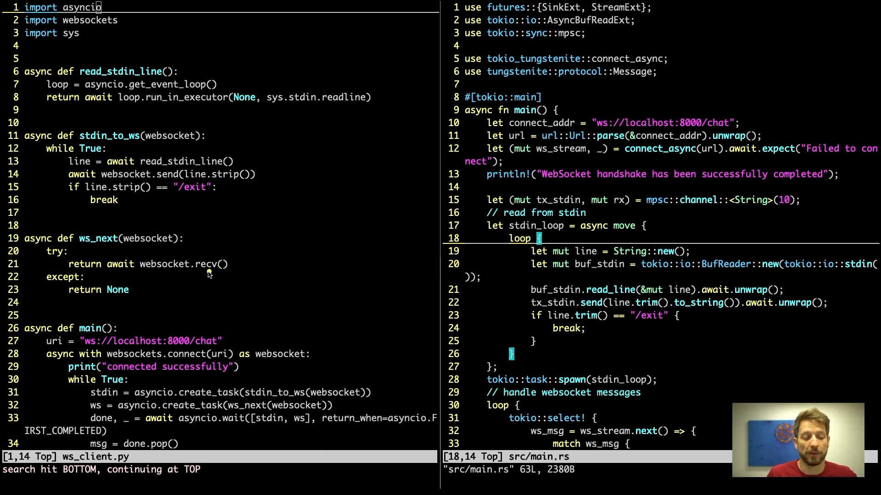
mouse_move(230, 283)
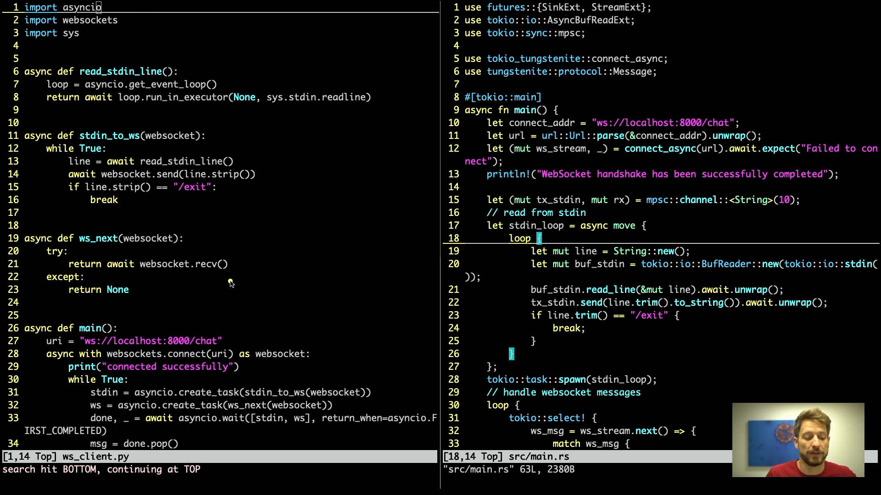
mouse_move(221, 287)
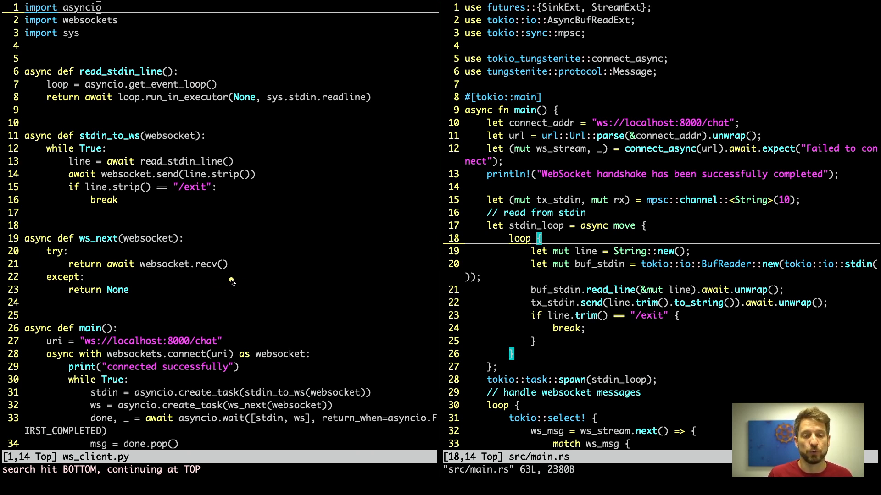
mouse_move(221, 283)
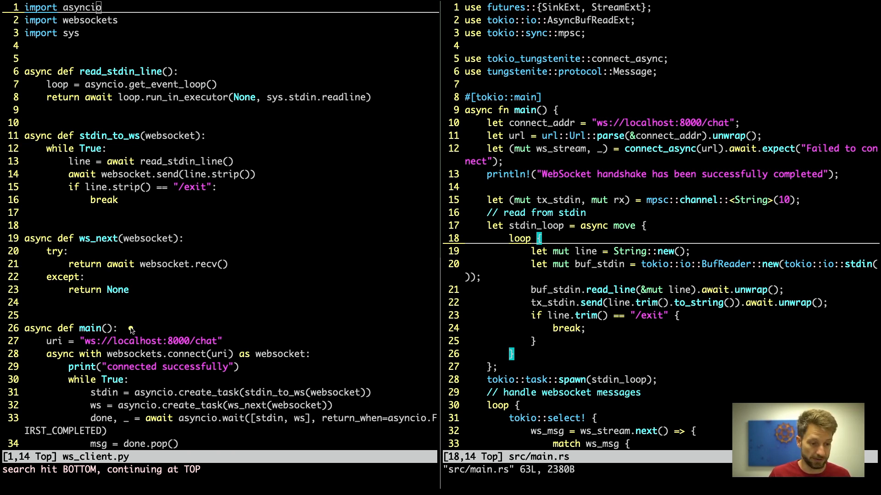
mouse_move(142, 316)
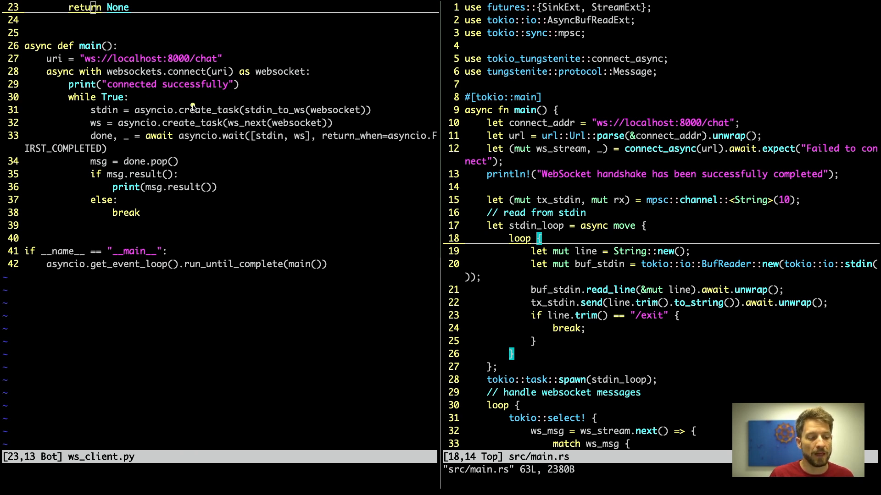
mouse_move(290, 99)
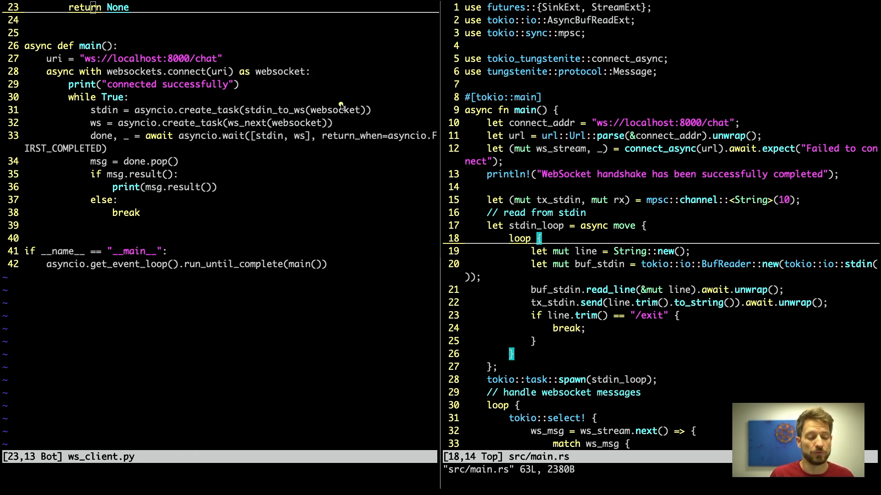
mouse_move(105, 120)
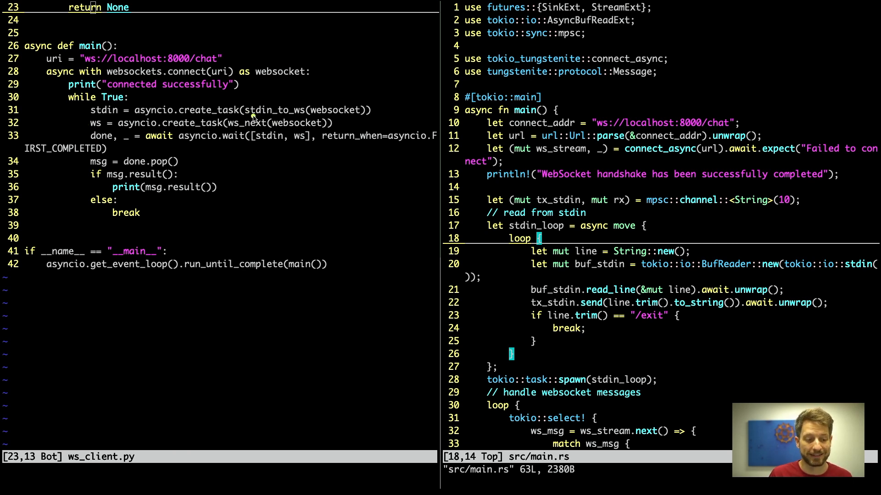
mouse_move(250, 116)
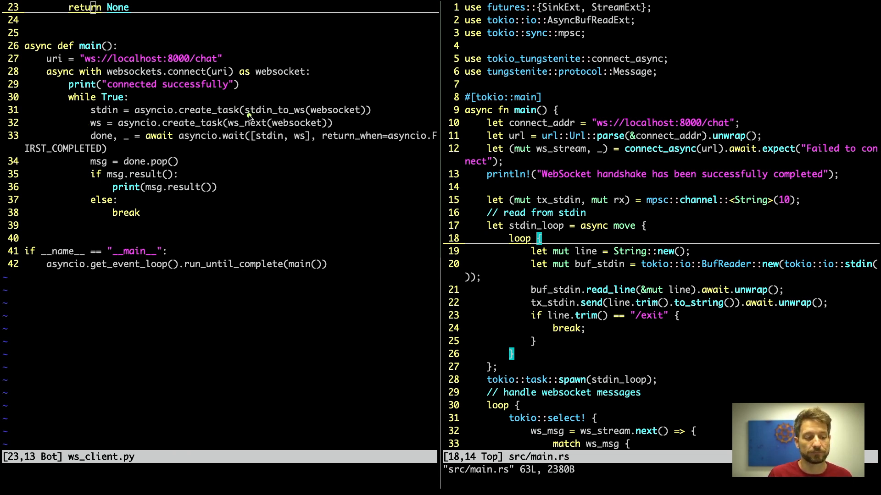
mouse_move(191, 127)
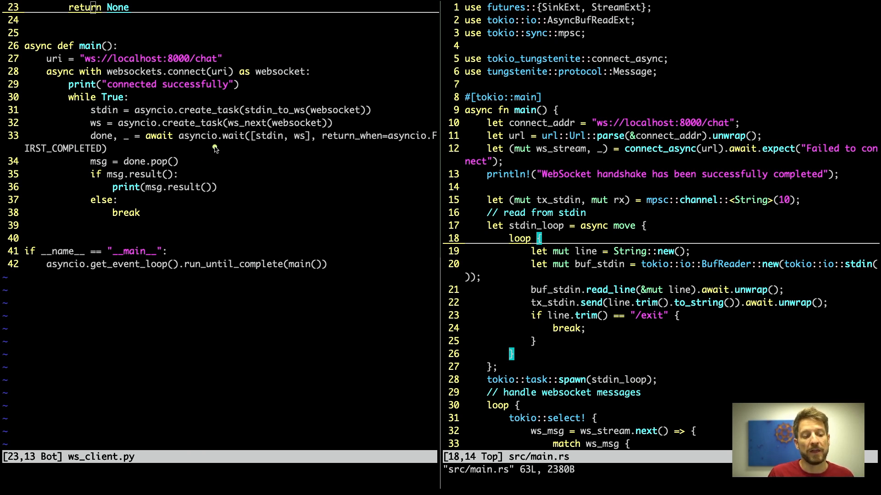
mouse_move(267, 151)
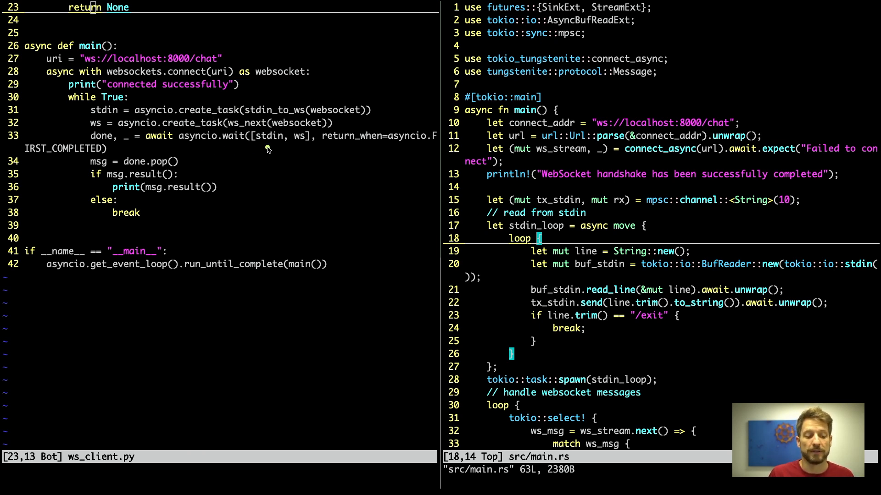
mouse_move(403, 146)
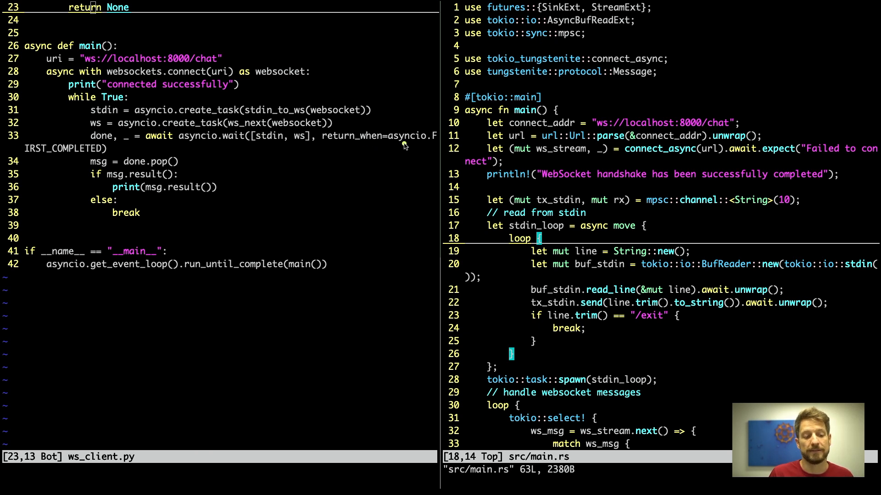
mouse_move(394, 146)
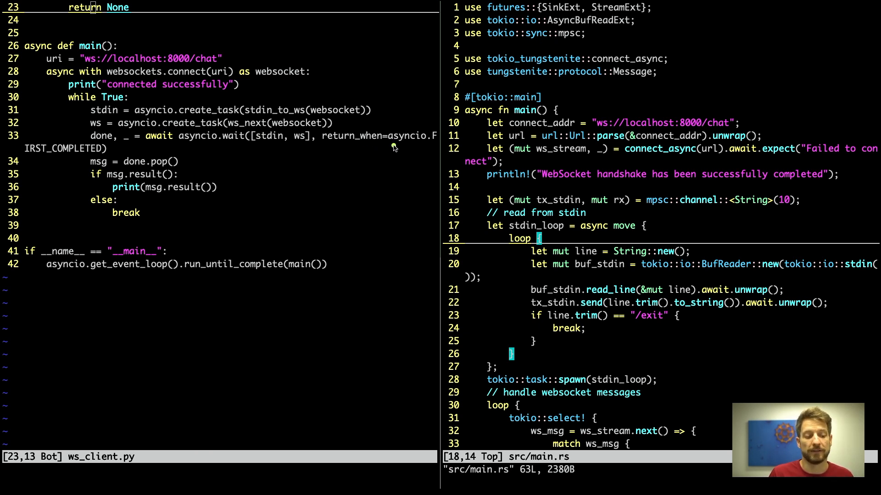
mouse_move(387, 157)
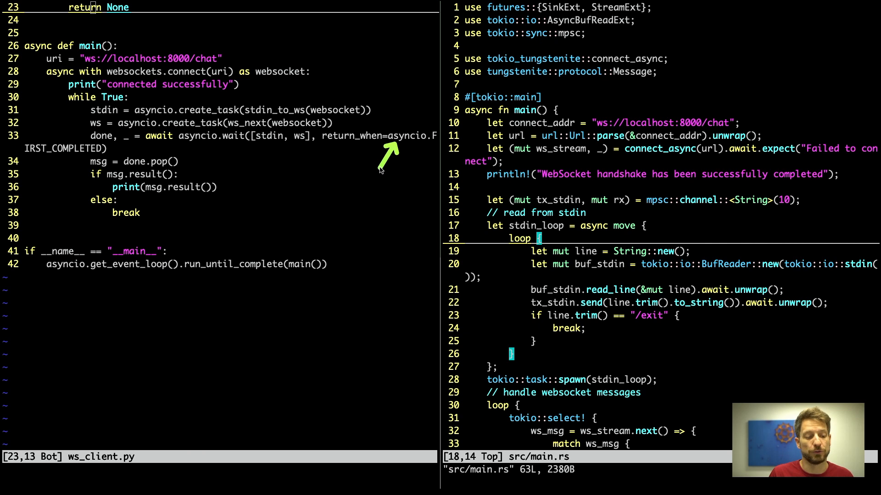
mouse_move(394, 146)
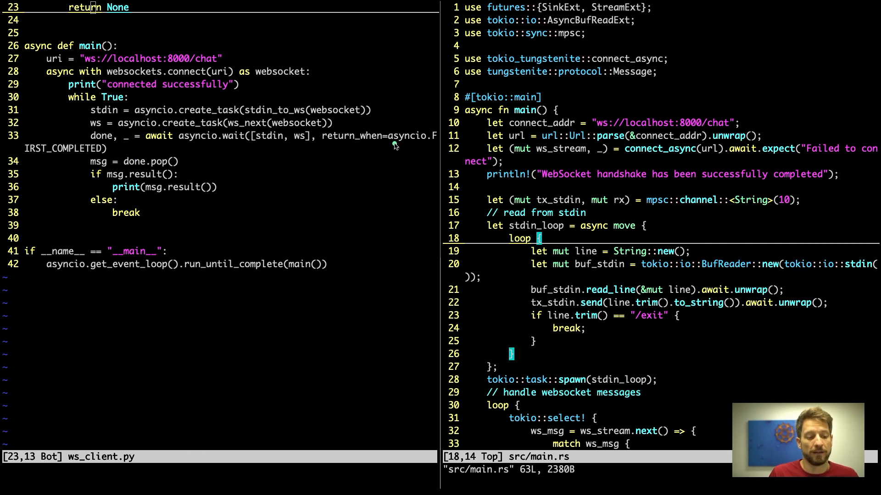
mouse_move(355, 144)
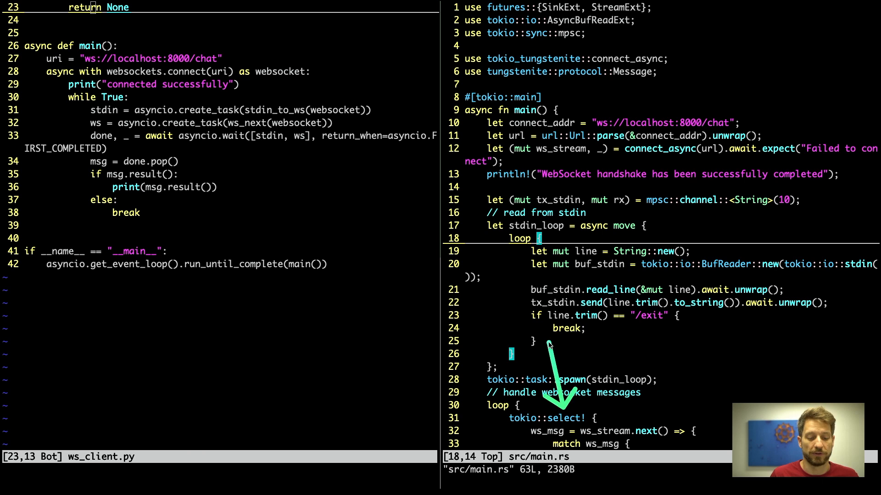
mouse_move(151, 87)
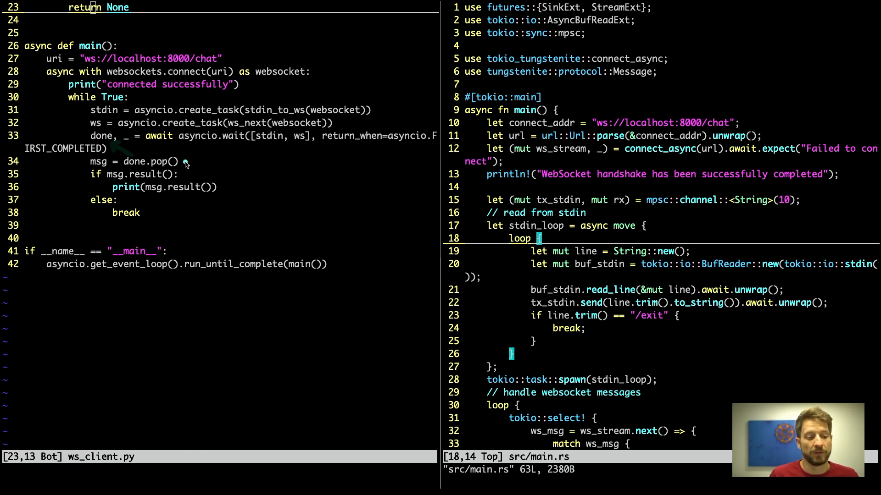
mouse_move(199, 163)
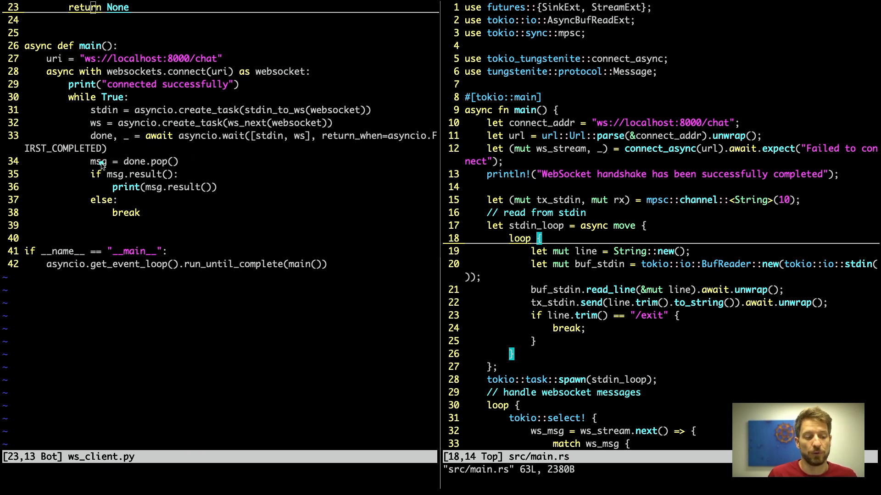
mouse_move(108, 193)
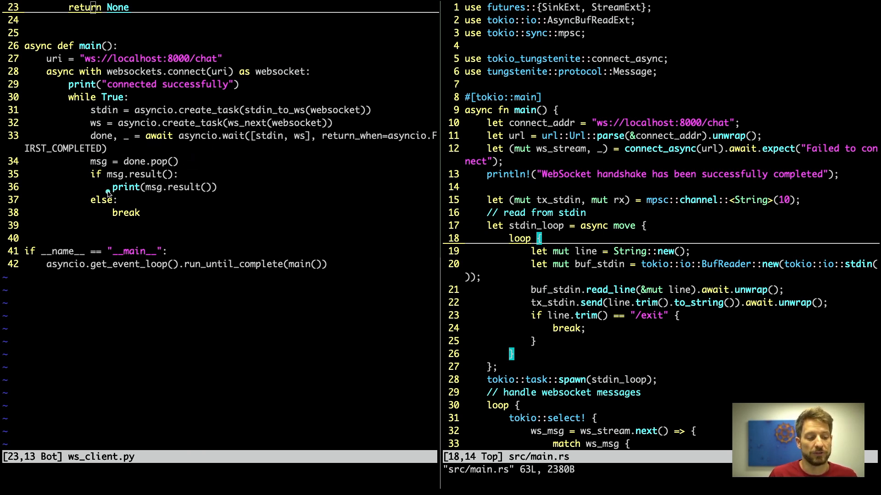
mouse_move(101, 191)
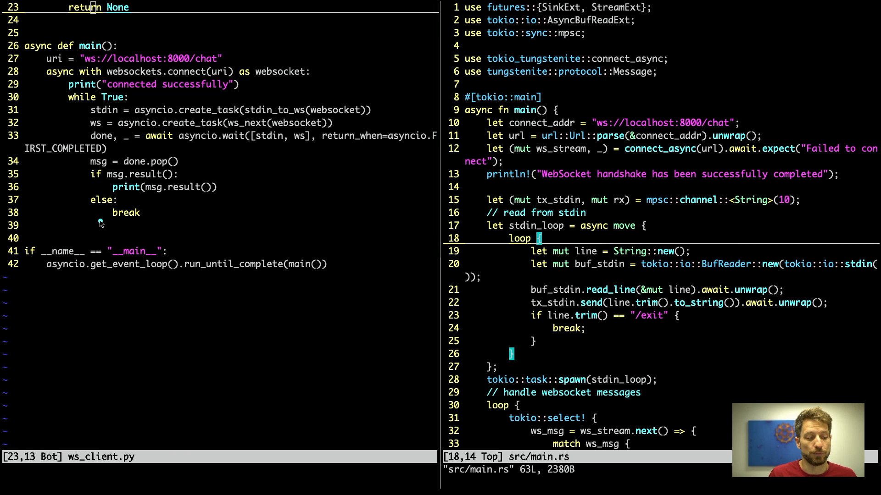
mouse_move(134, 201)
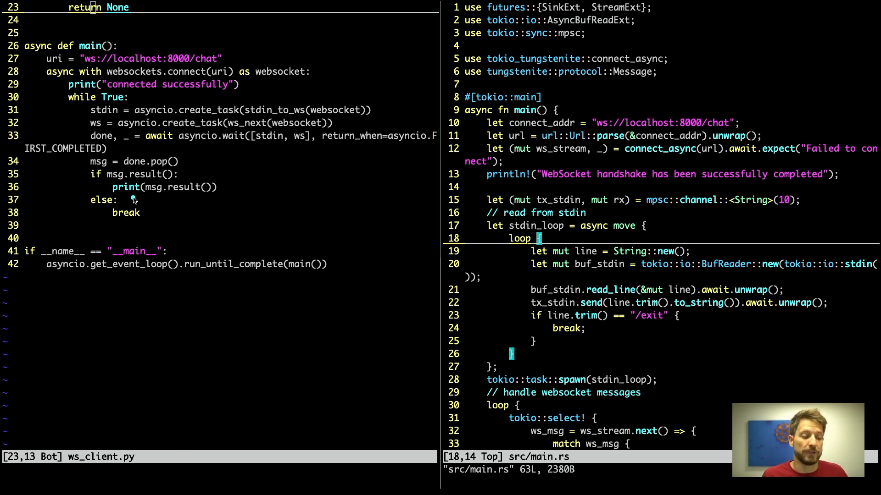
mouse_move(161, 178)
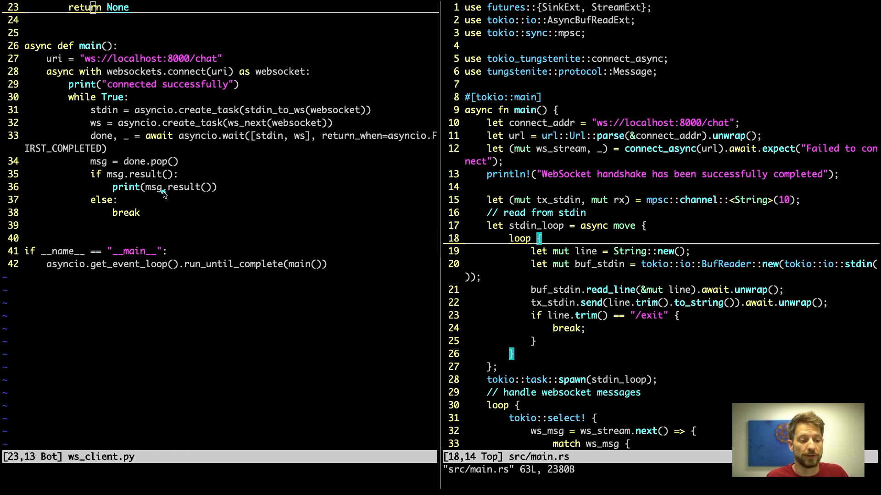
mouse_move(173, 202)
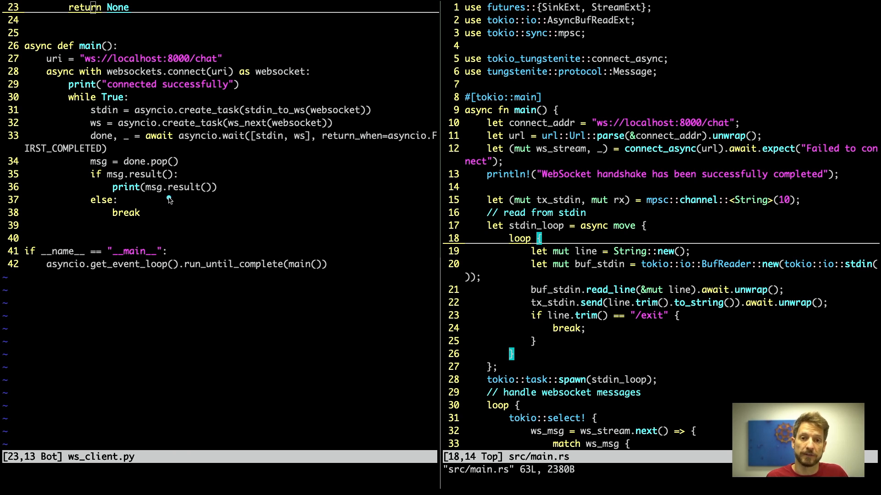
mouse_move(177, 193)
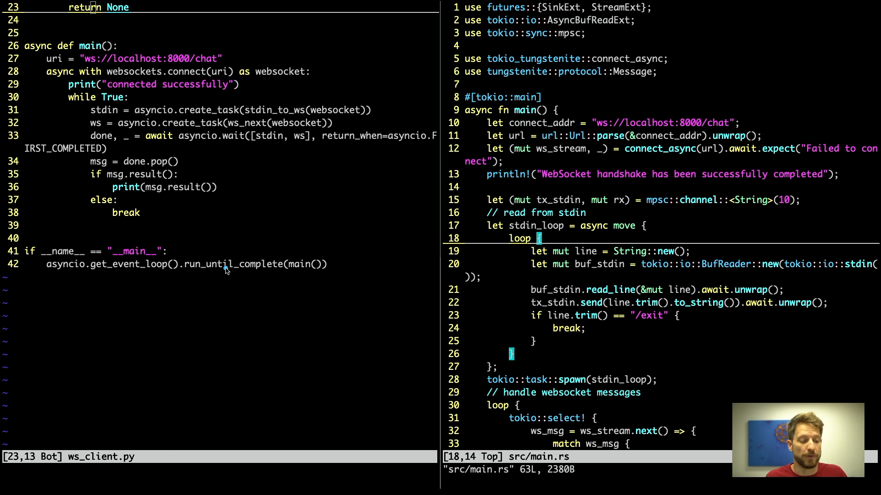
mouse_move(212, 288)
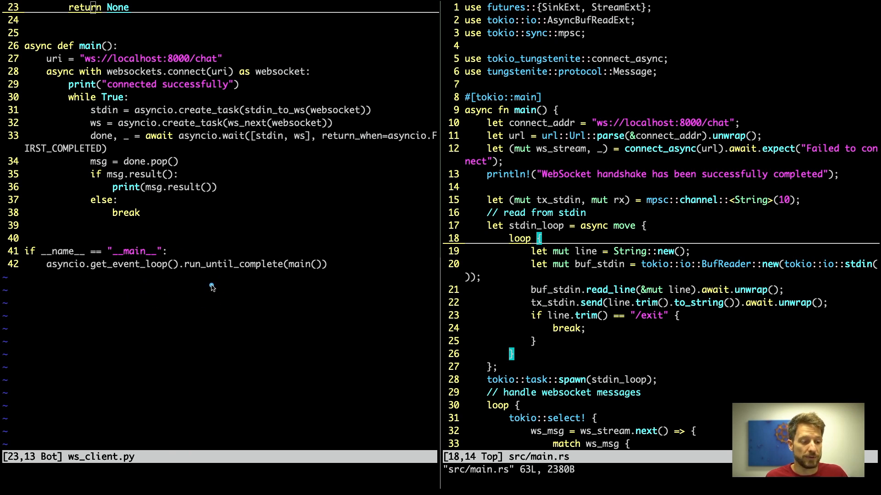
mouse_move(191, 277)
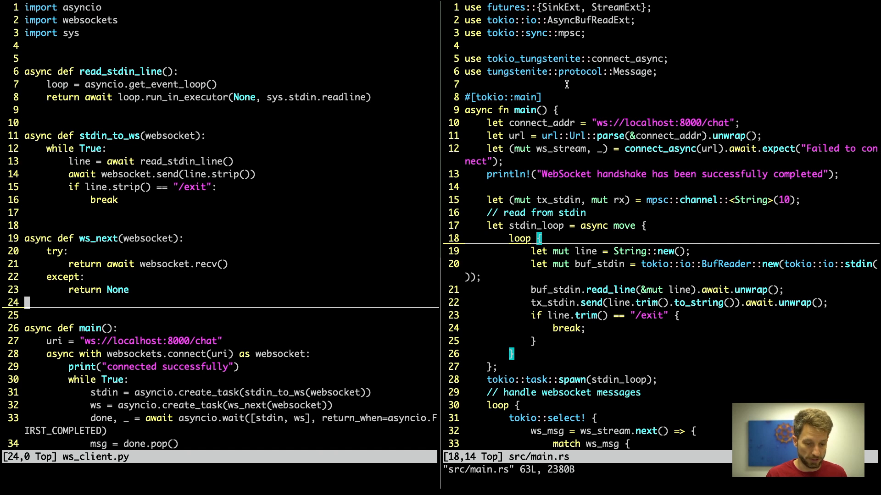
mouse_move(598, 61)
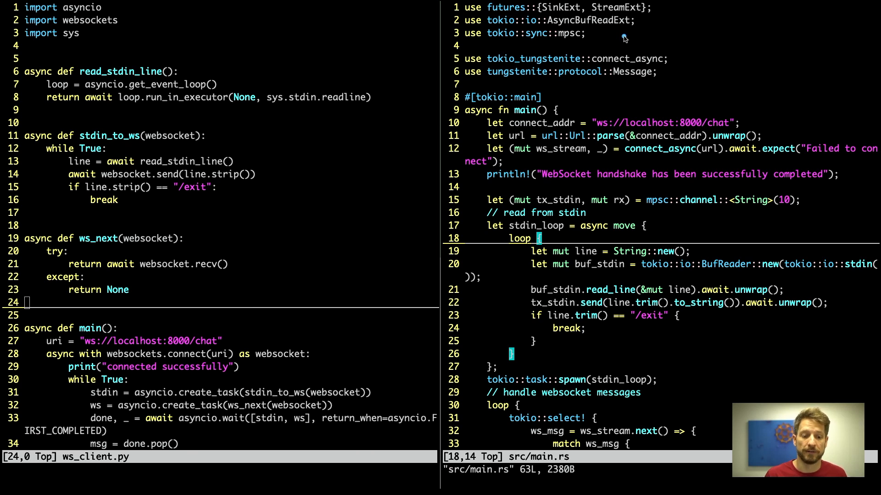
mouse_move(633, 36)
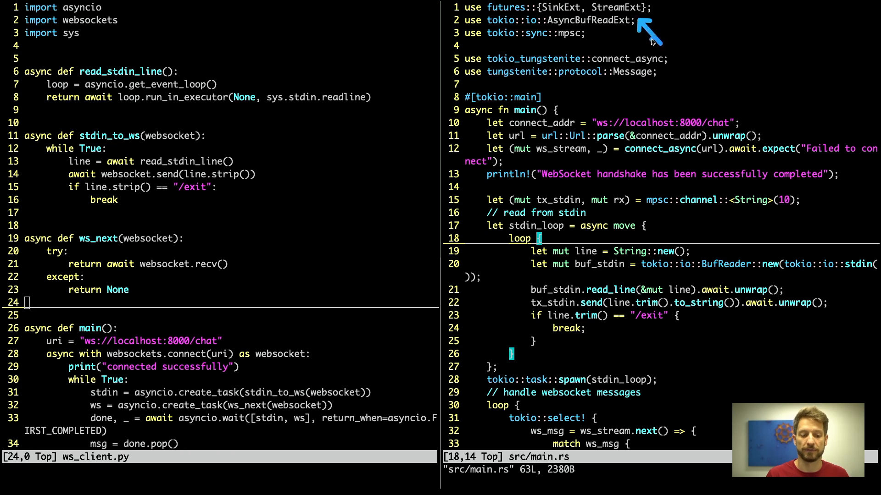
mouse_move(621, 31)
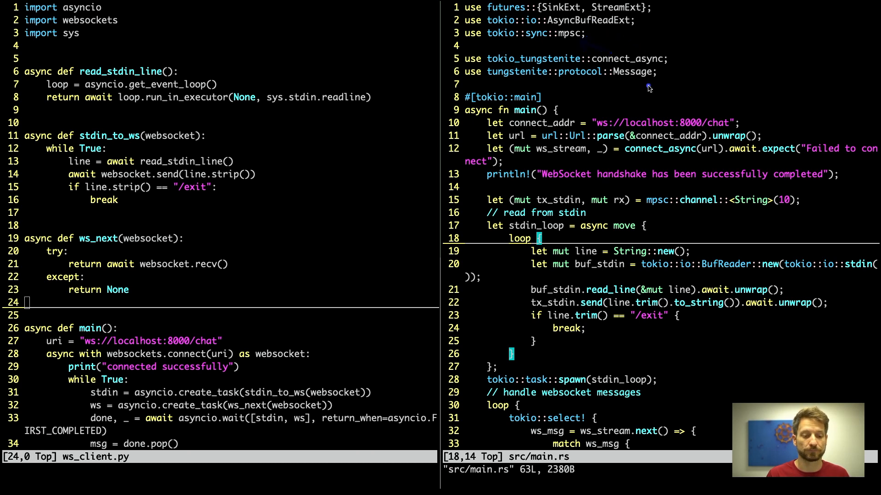
mouse_move(664, 94)
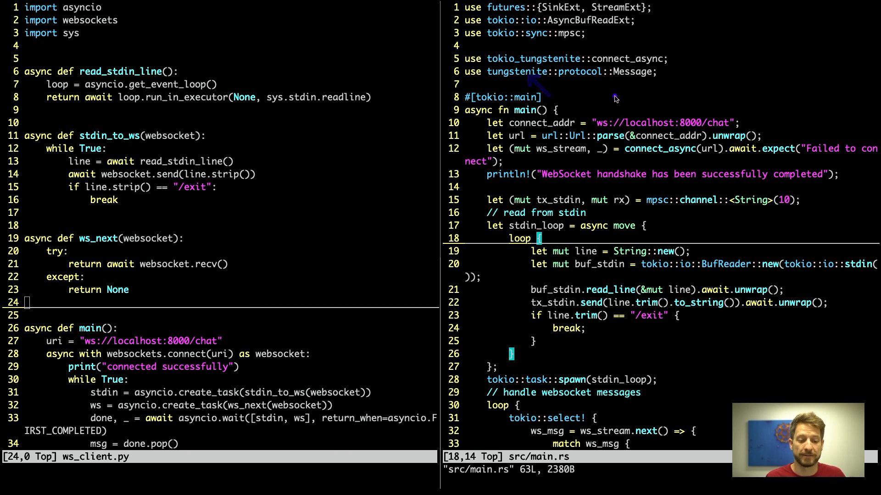
mouse_move(554, 126)
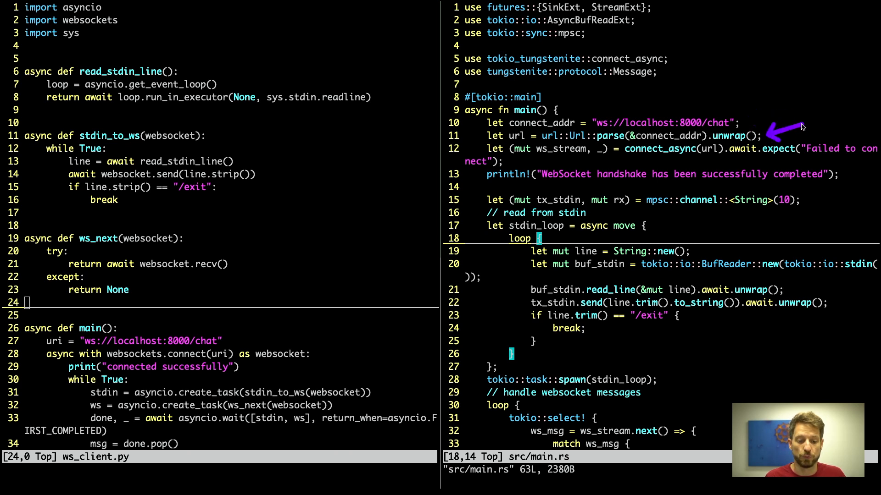
mouse_move(687, 158)
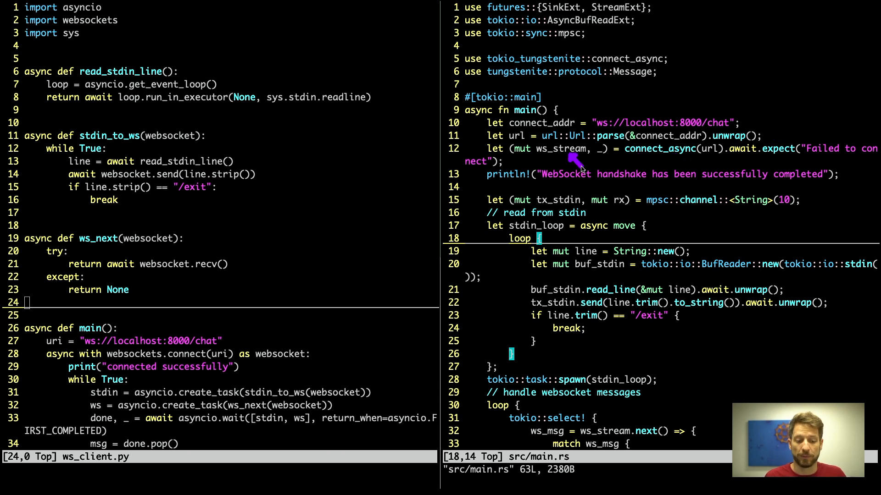
mouse_move(556, 181)
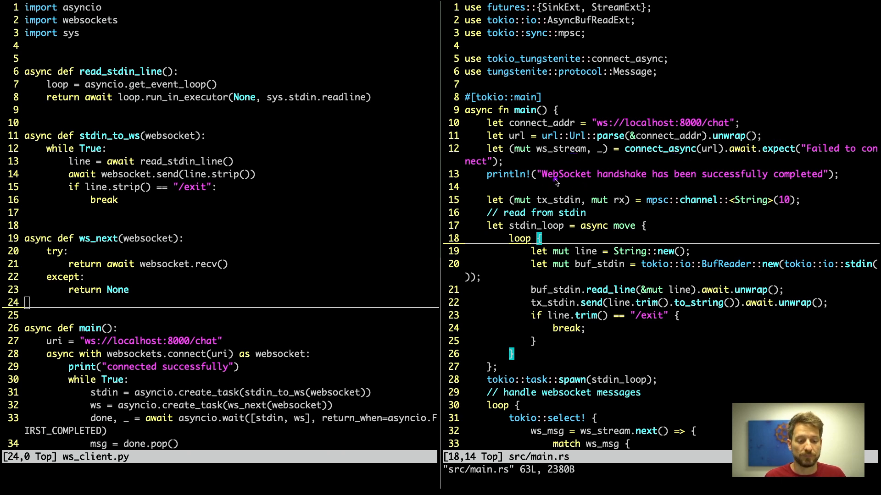
mouse_move(637, 196)
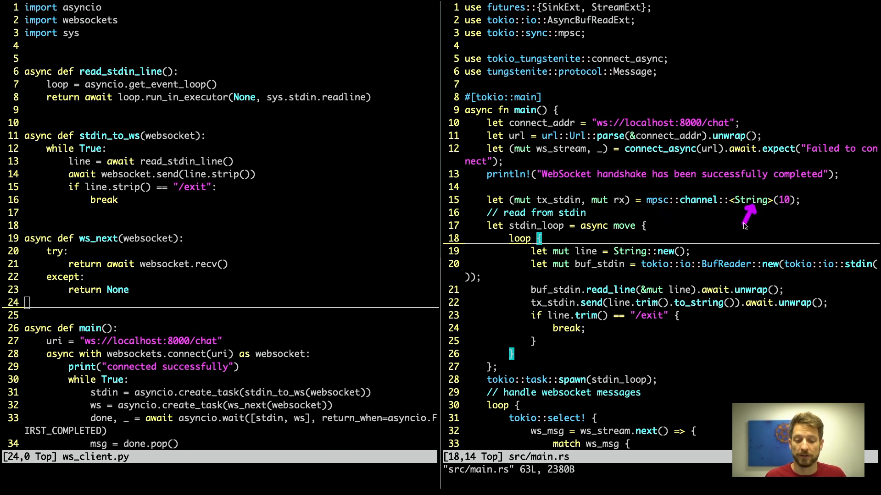
mouse_move(792, 202)
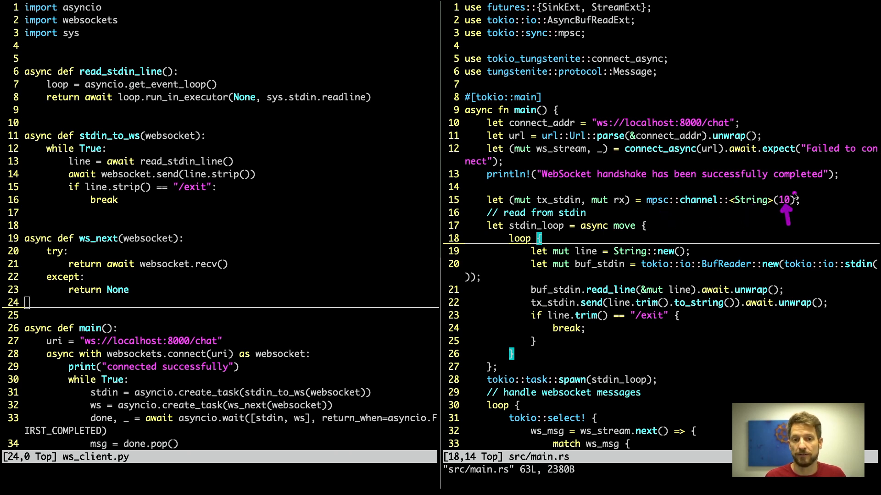
mouse_move(673, 223)
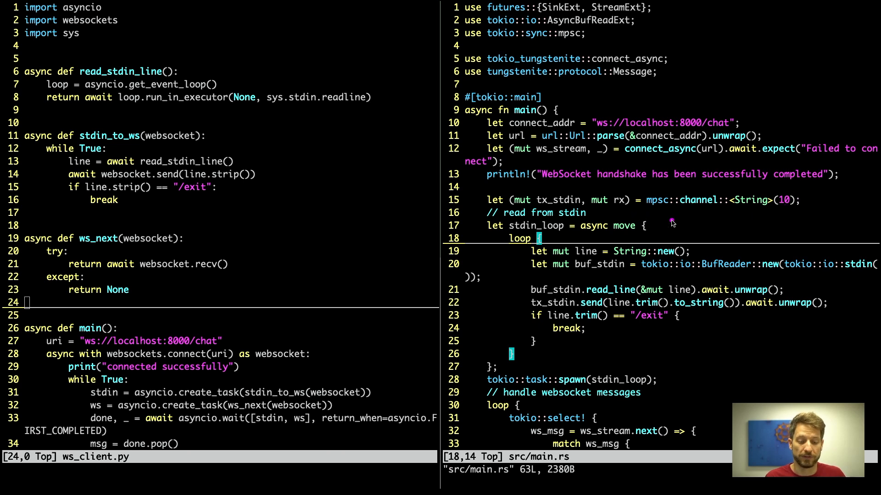
mouse_move(672, 241)
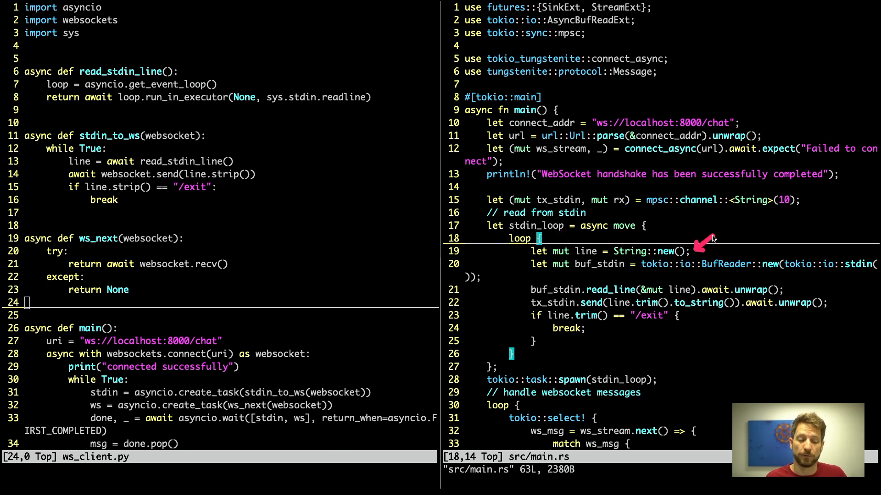
mouse_move(712, 242)
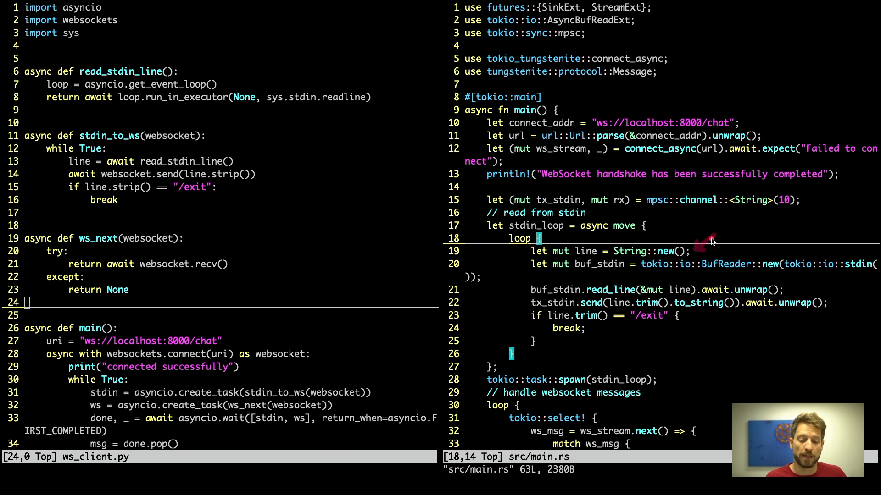
mouse_move(728, 259)
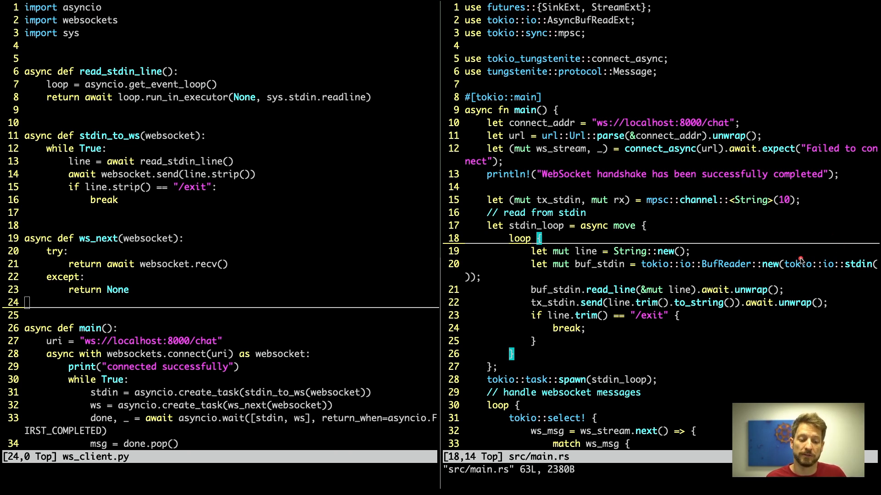
mouse_move(791, 259)
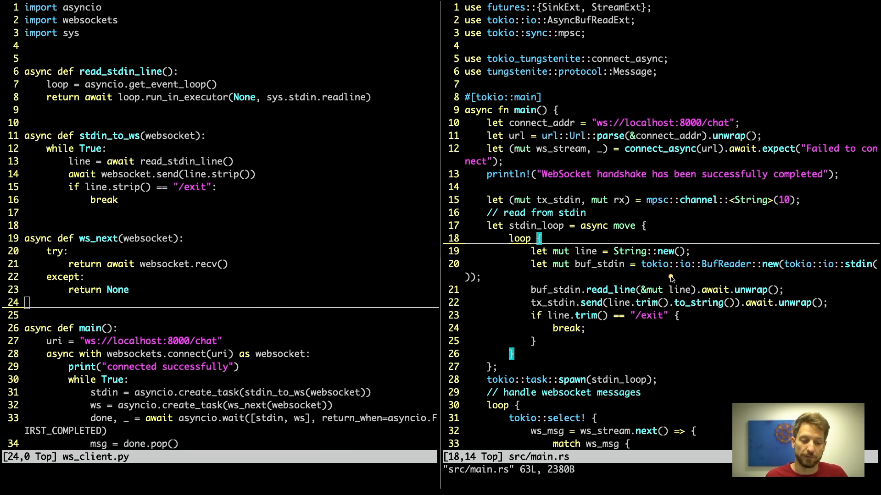
mouse_move(601, 288)
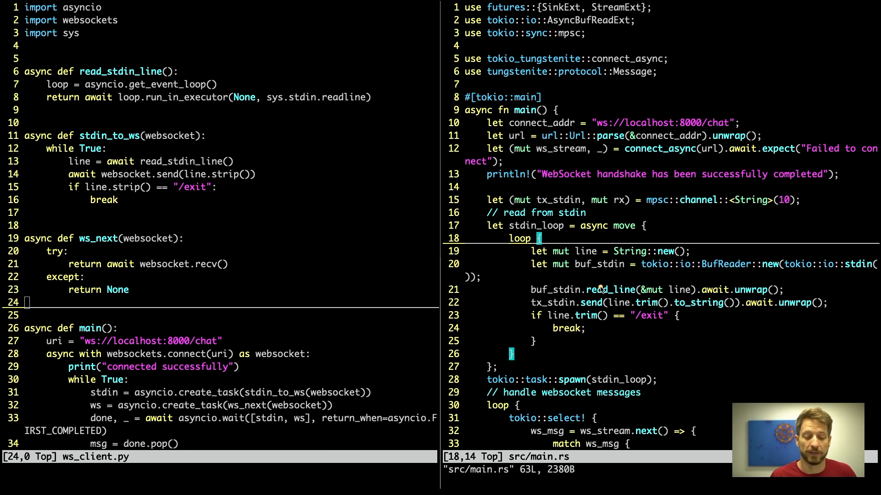
mouse_move(522, 307)
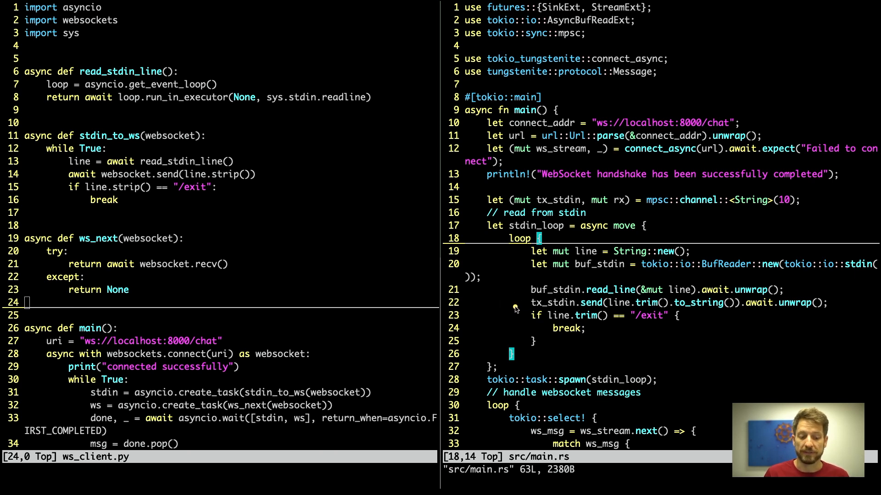
mouse_move(469, 214)
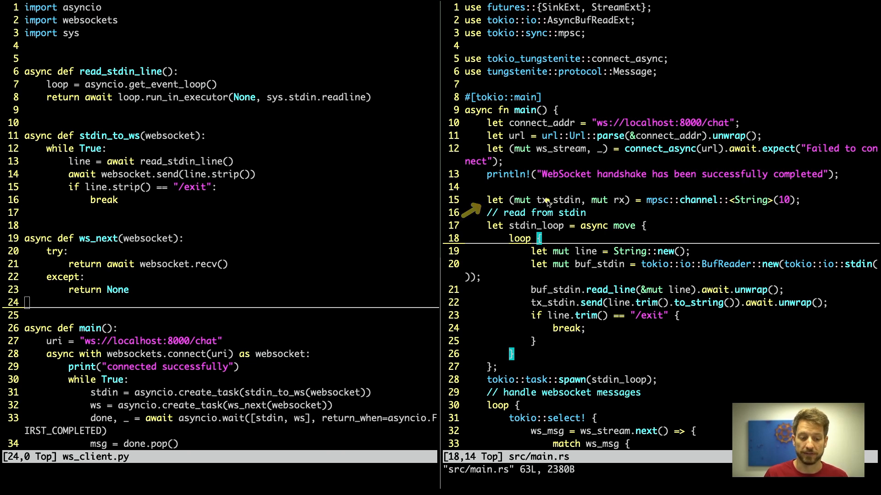
mouse_move(540, 296)
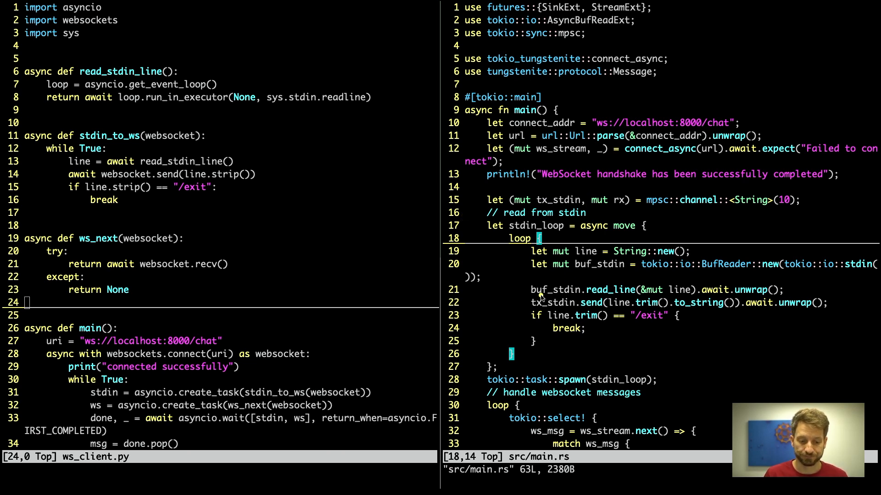
mouse_move(645, 313)
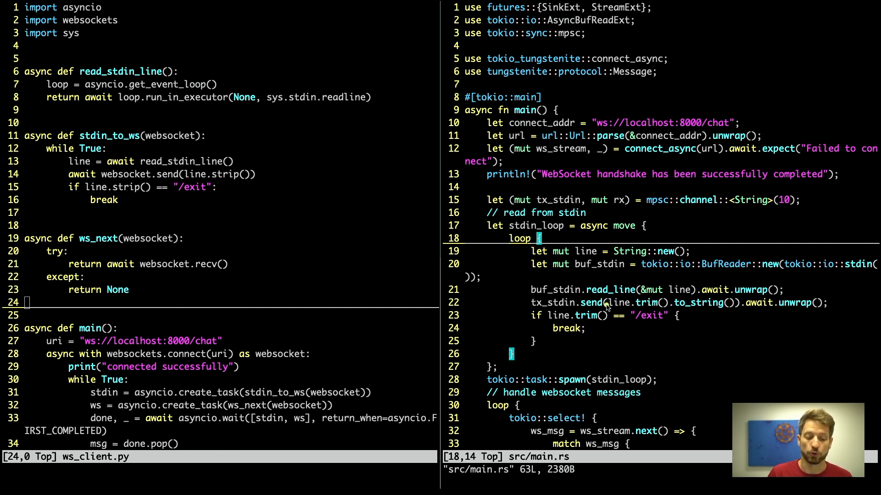
mouse_move(523, 367)
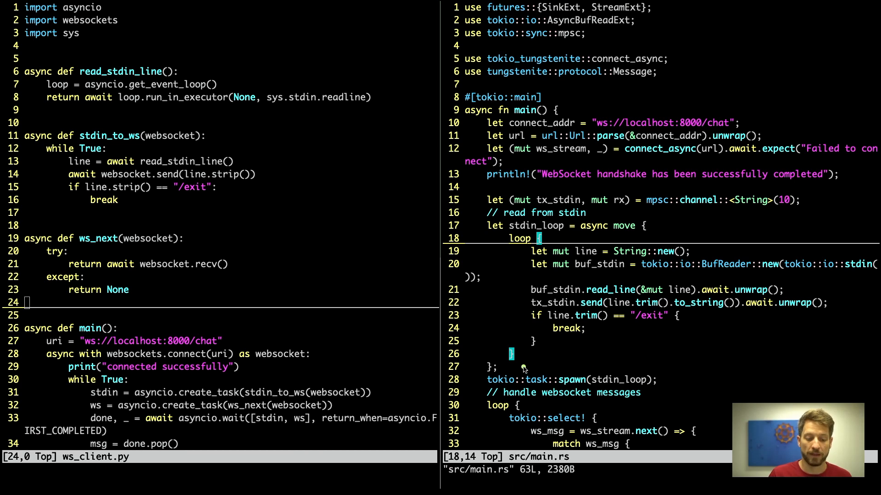
mouse_move(583, 371)
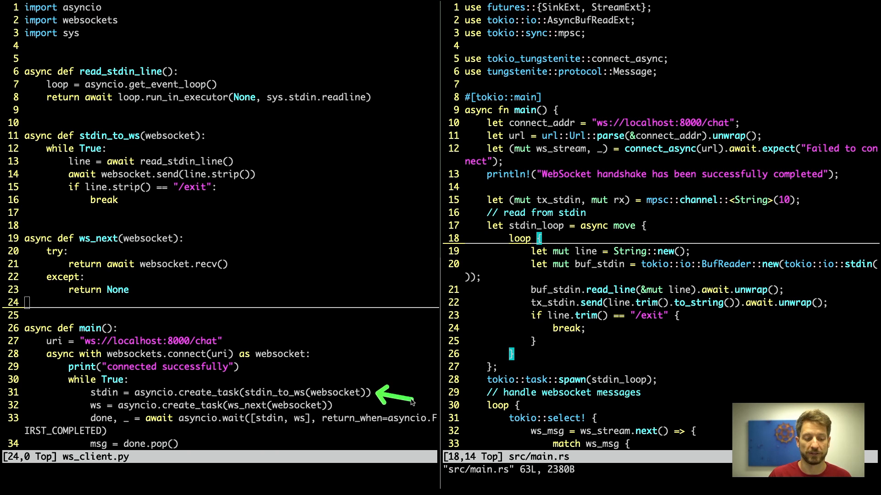
mouse_move(592, 349)
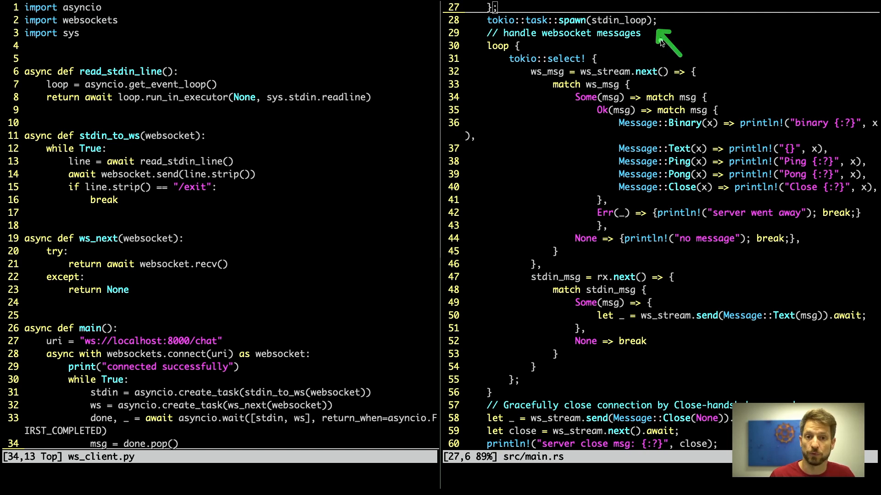
mouse_move(526, 46)
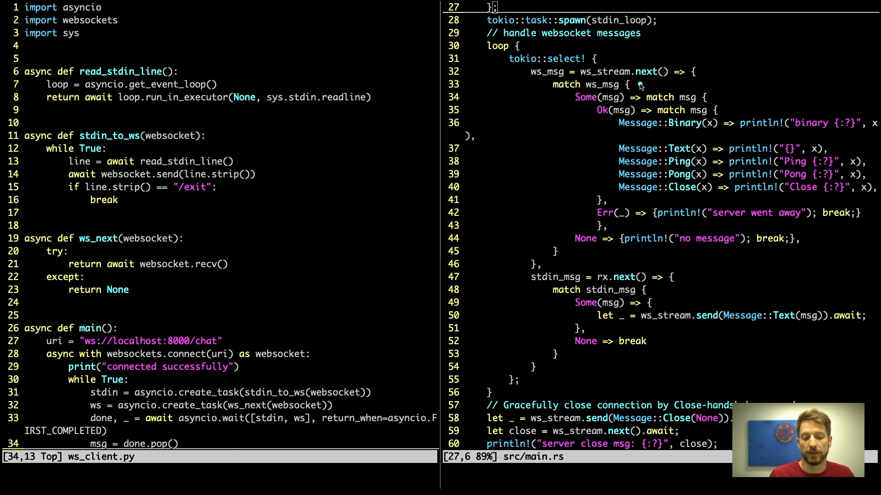
mouse_move(612, 90)
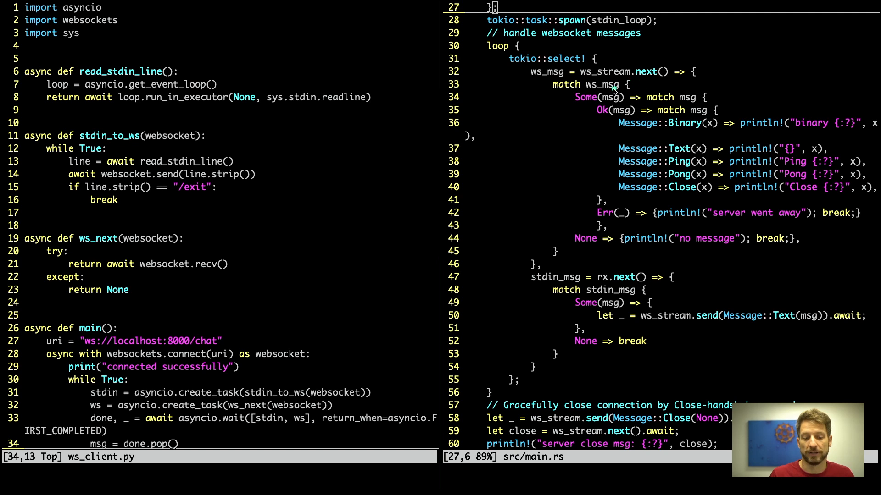
mouse_move(571, 101)
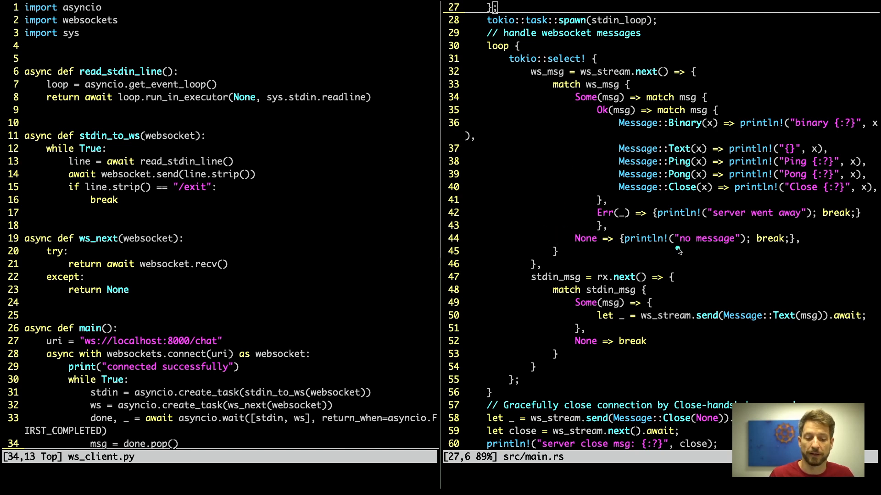
mouse_move(762, 264)
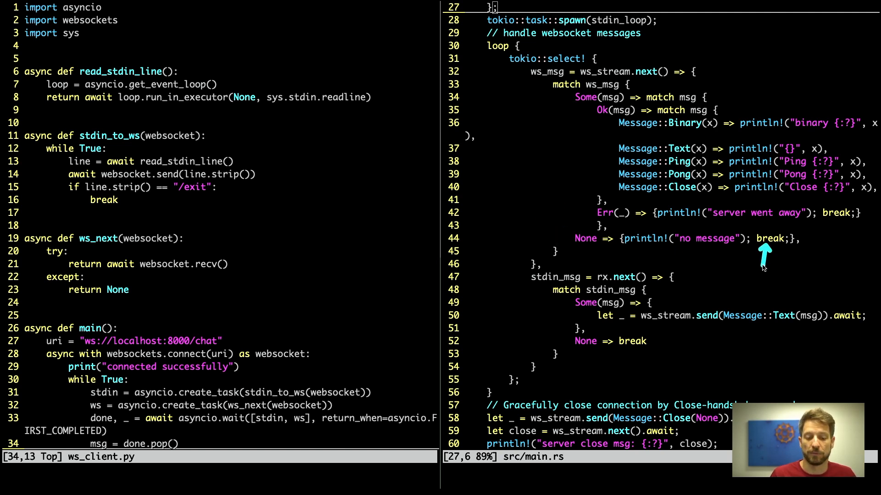
mouse_move(725, 259)
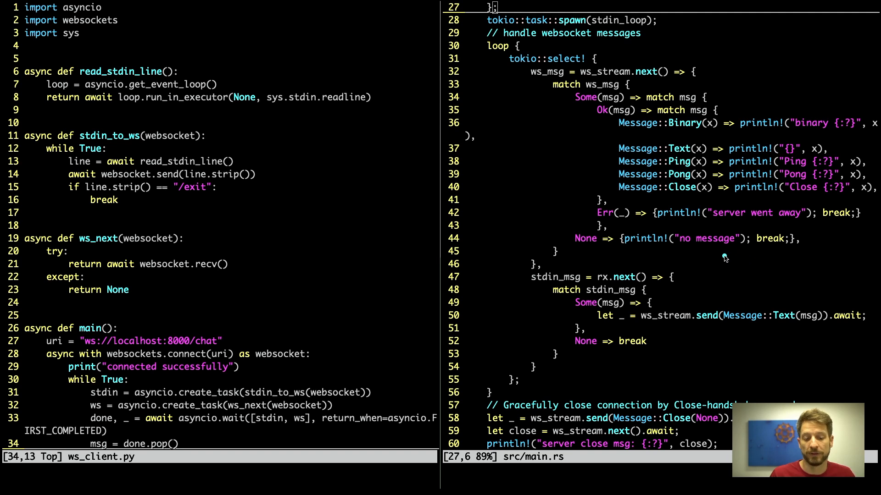
mouse_move(622, 105)
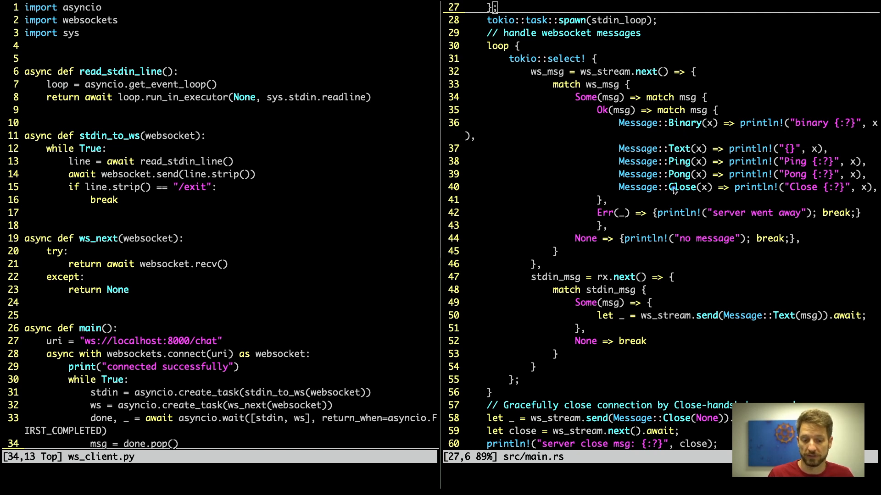
mouse_move(683, 119)
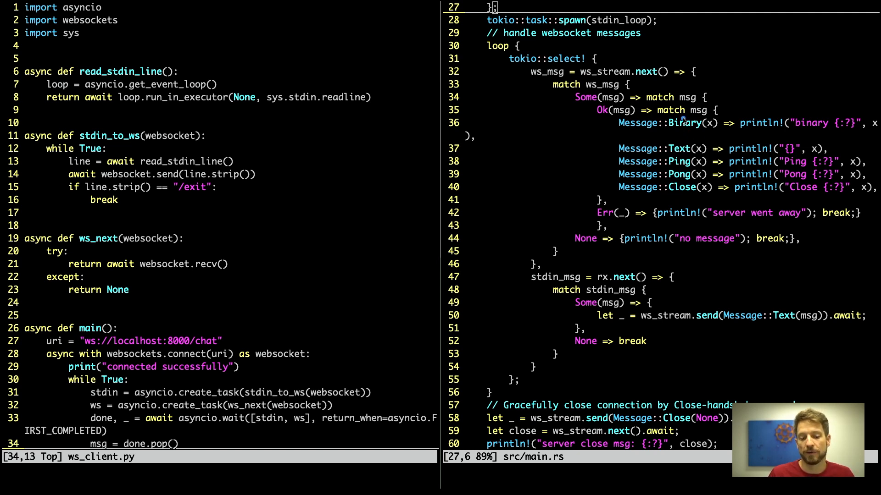
mouse_move(683, 196)
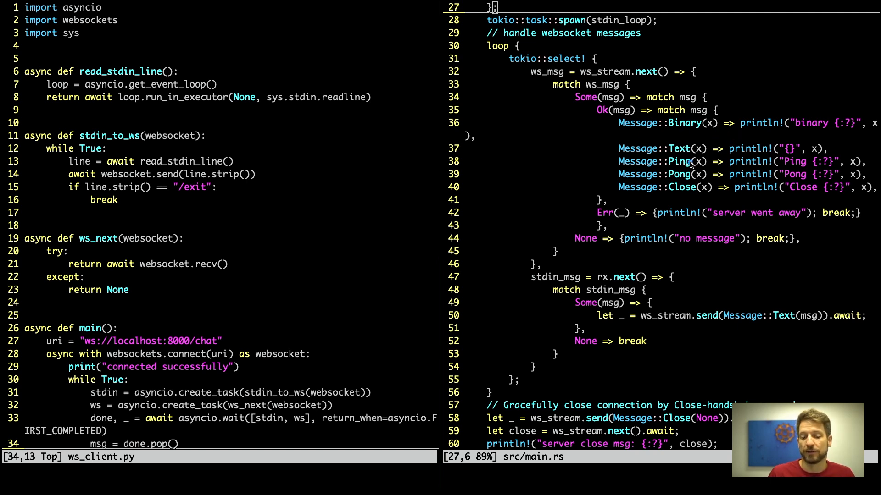
mouse_move(669, 133)
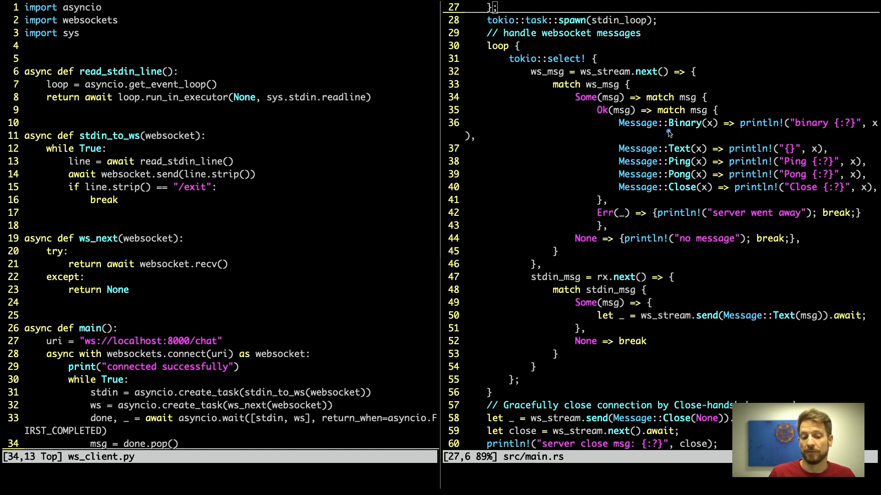
mouse_move(718, 134)
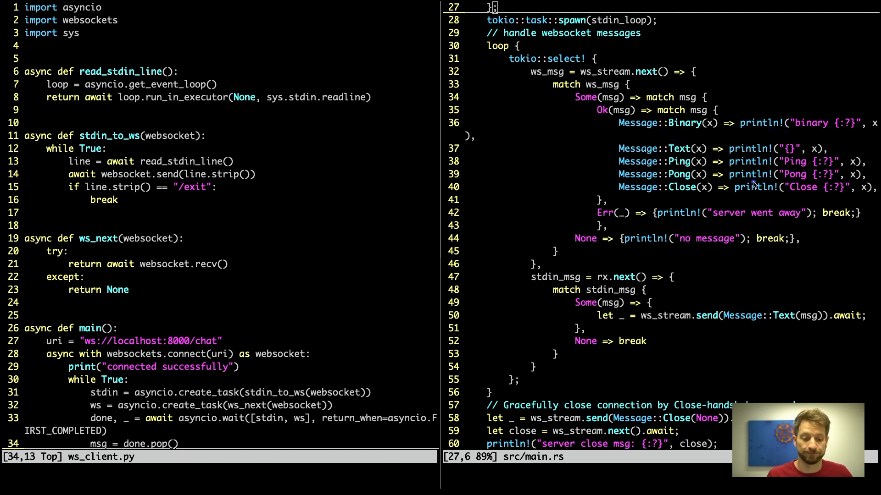
mouse_move(590, 219)
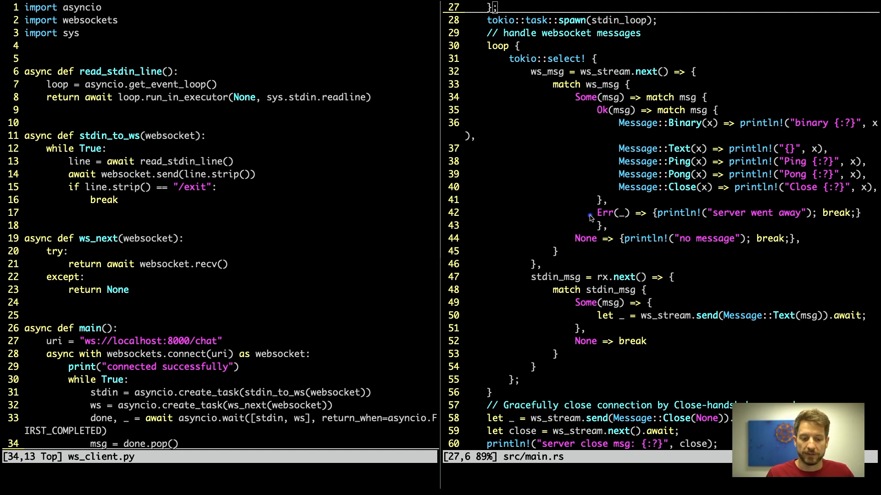
mouse_move(688, 225)
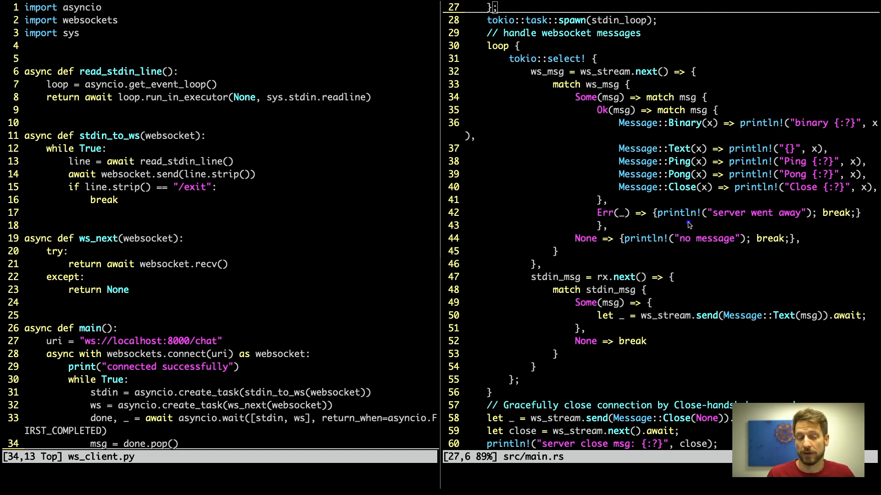
mouse_move(737, 209)
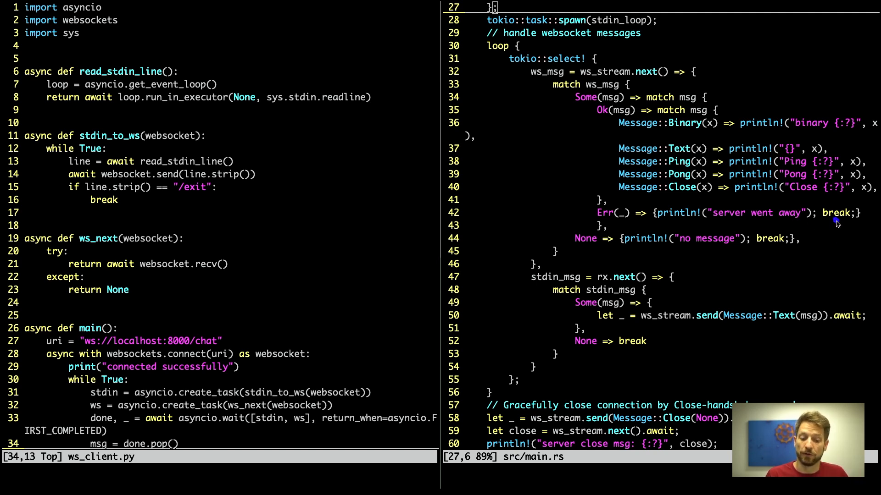
mouse_move(721, 193)
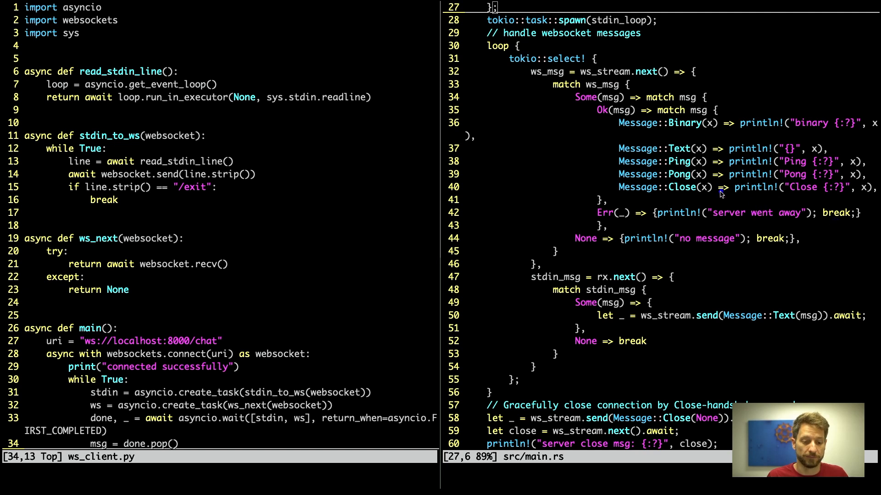
mouse_move(531, 288)
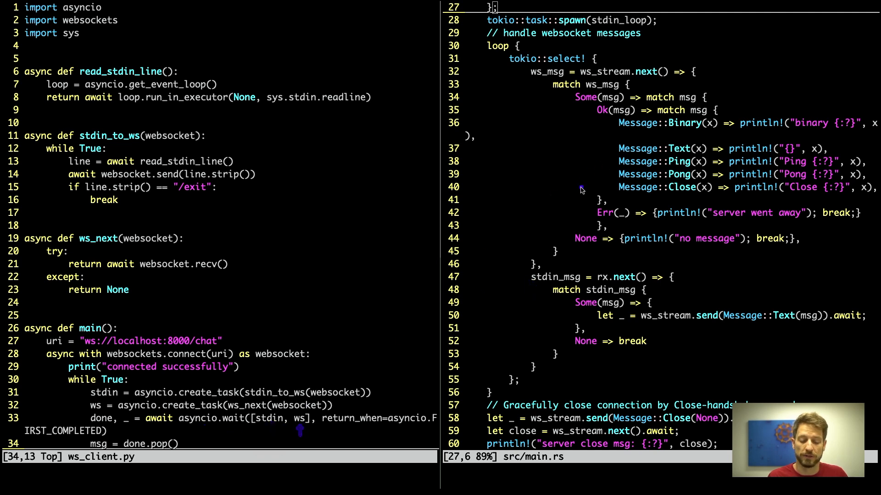
mouse_move(632, 267)
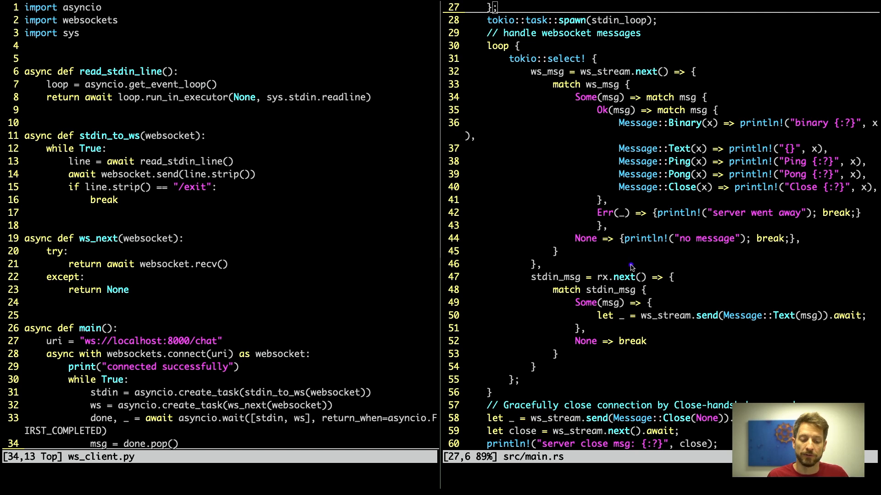
mouse_move(621, 272)
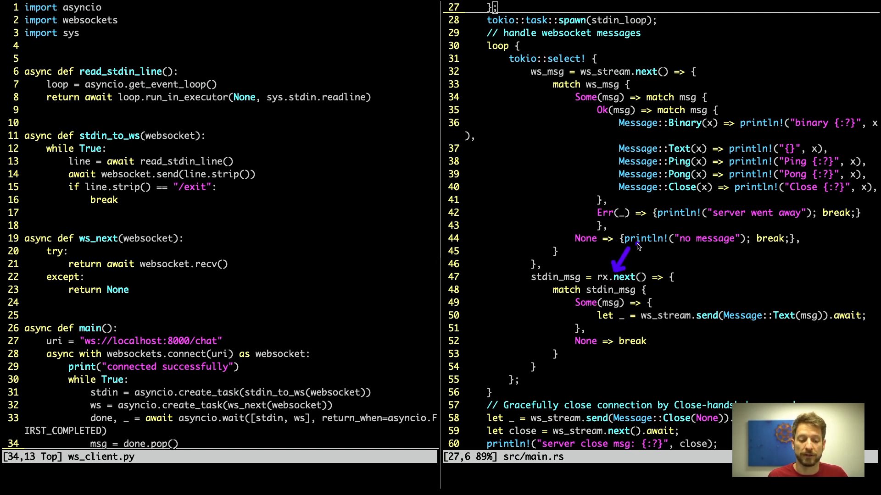
mouse_move(614, 292)
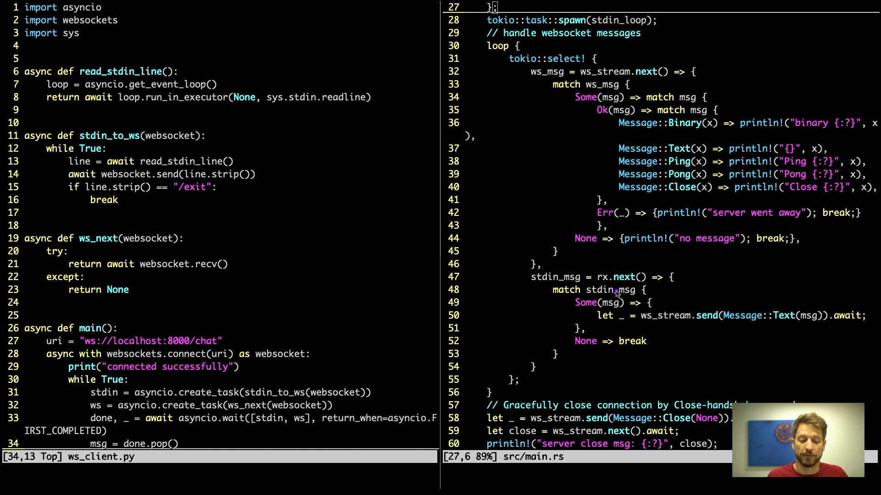
mouse_move(676, 311)
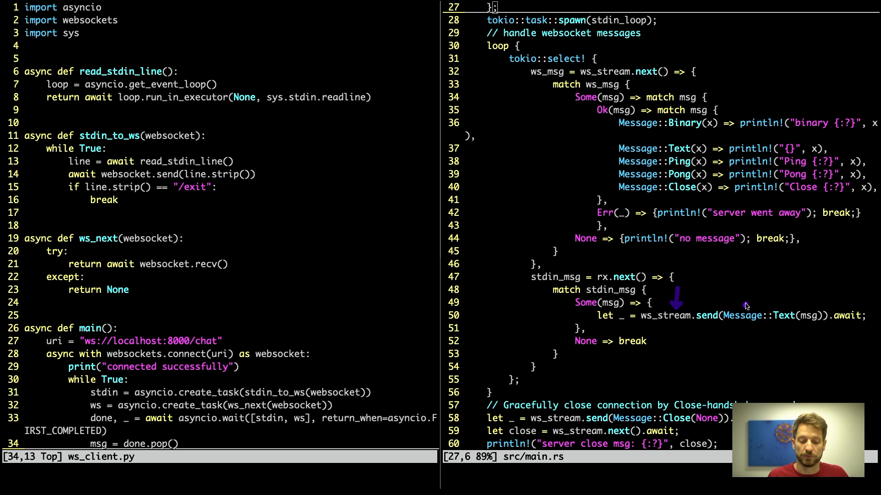
mouse_move(820, 314)
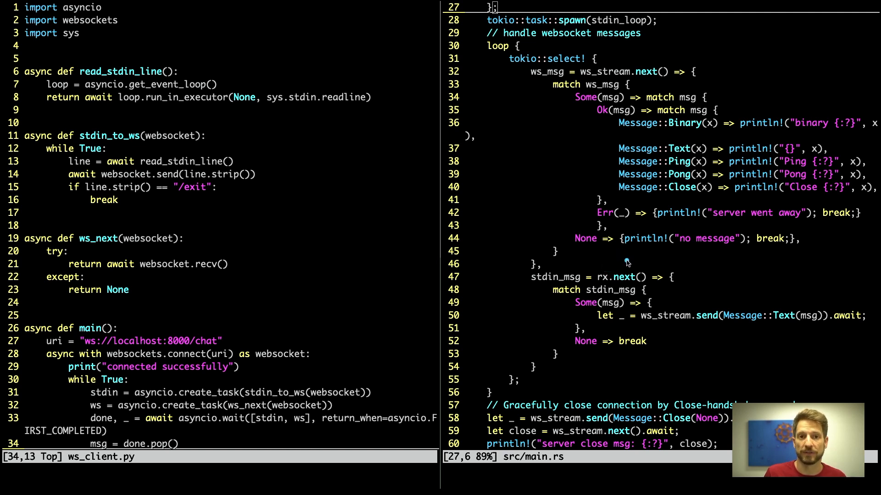
mouse_move(631, 274)
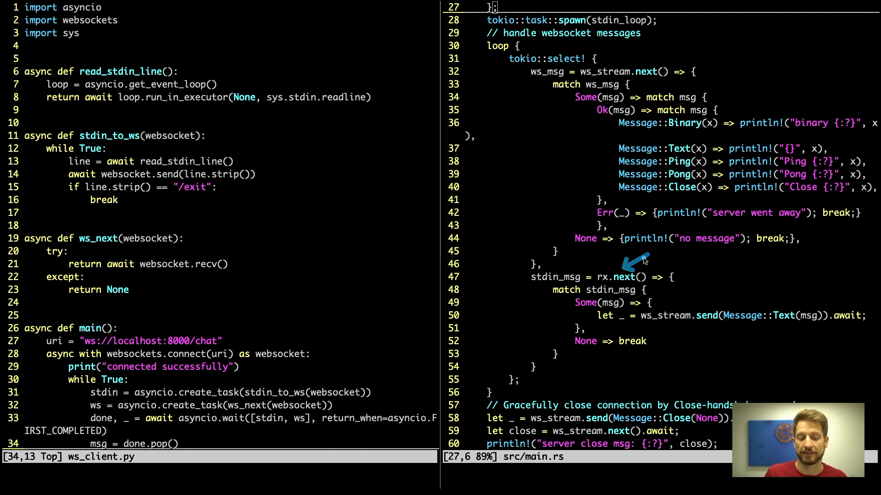
mouse_move(569, 254)
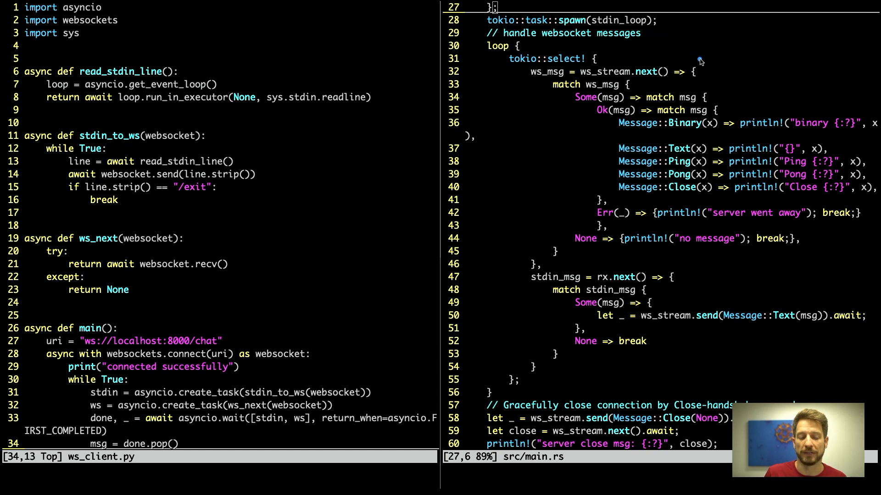
mouse_move(673, 39)
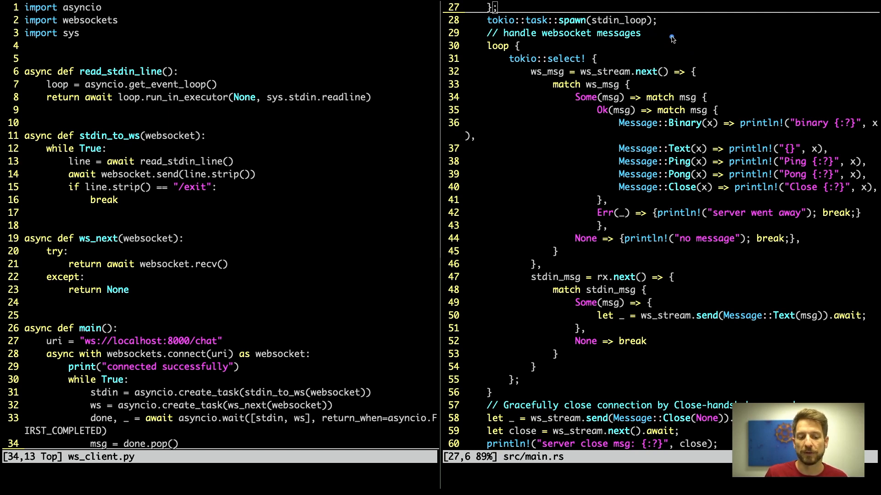
mouse_move(656, 36)
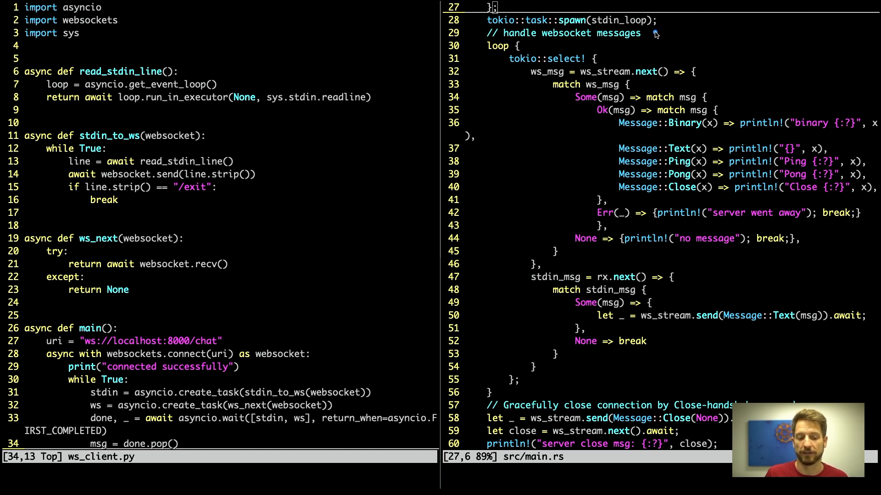
mouse_move(553, 272)
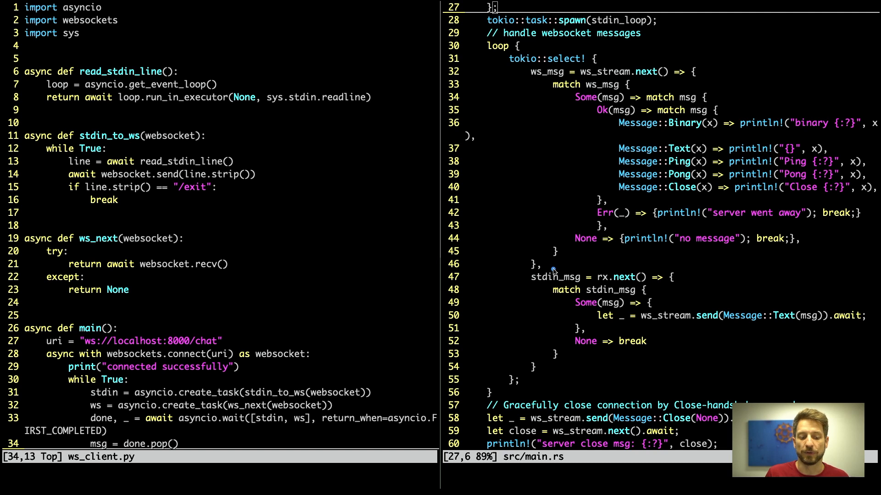
mouse_move(544, 291)
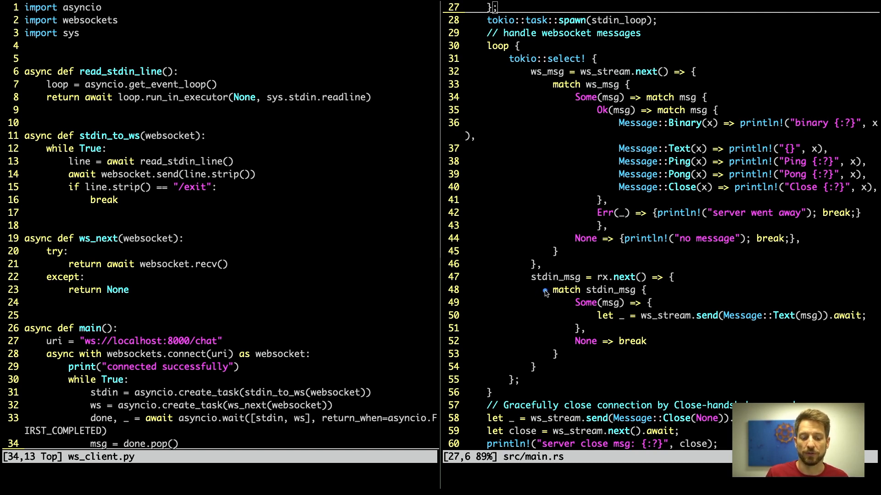
mouse_move(551, 291)
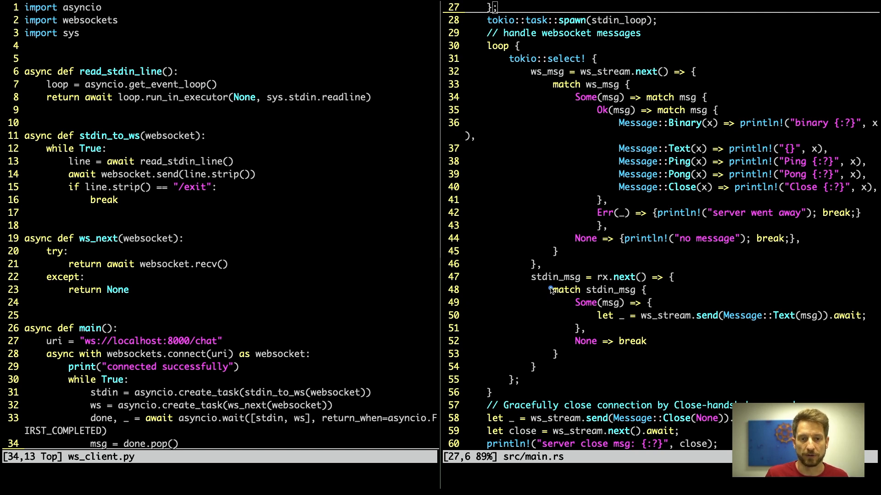
mouse_move(611, 270)
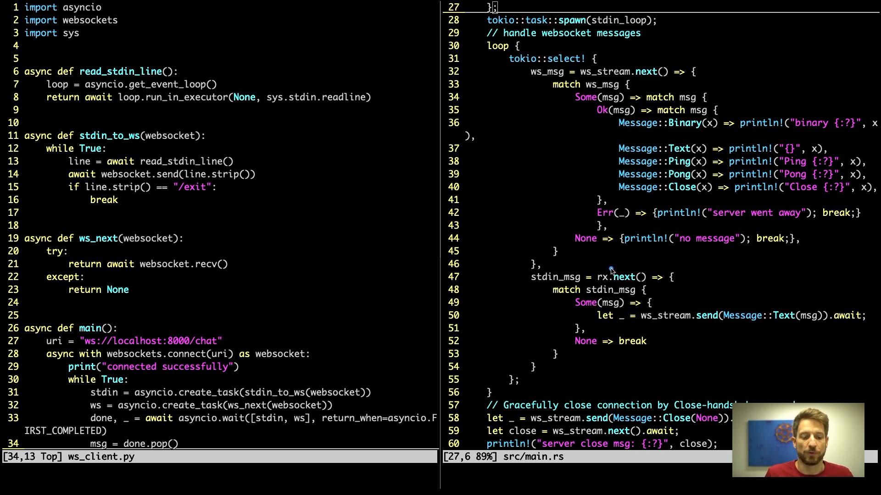
mouse_move(619, 269)
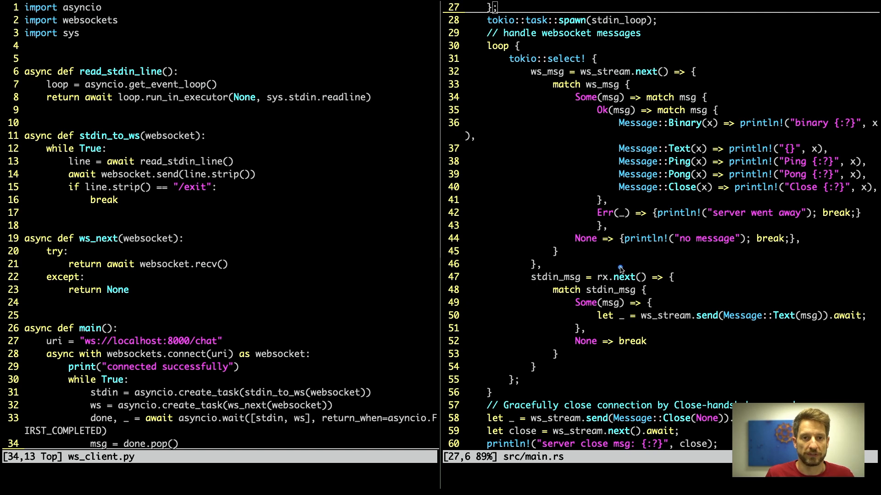
mouse_move(639, 331)
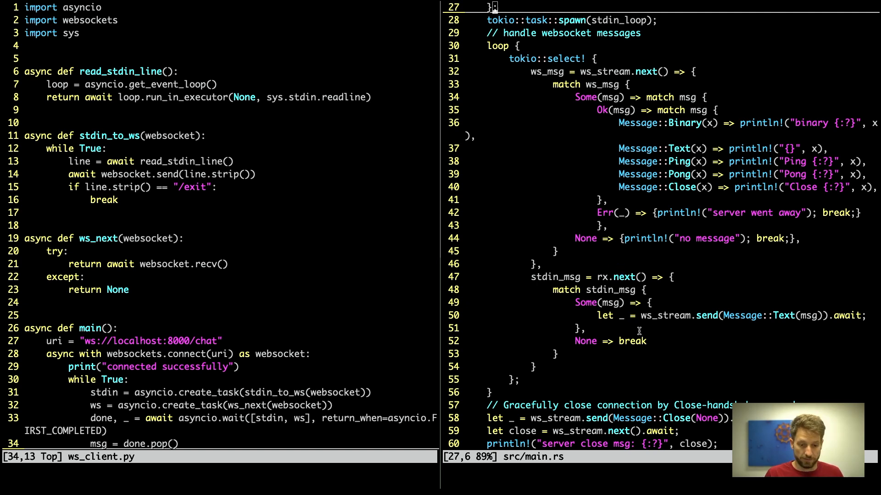
scroll("down", 3)
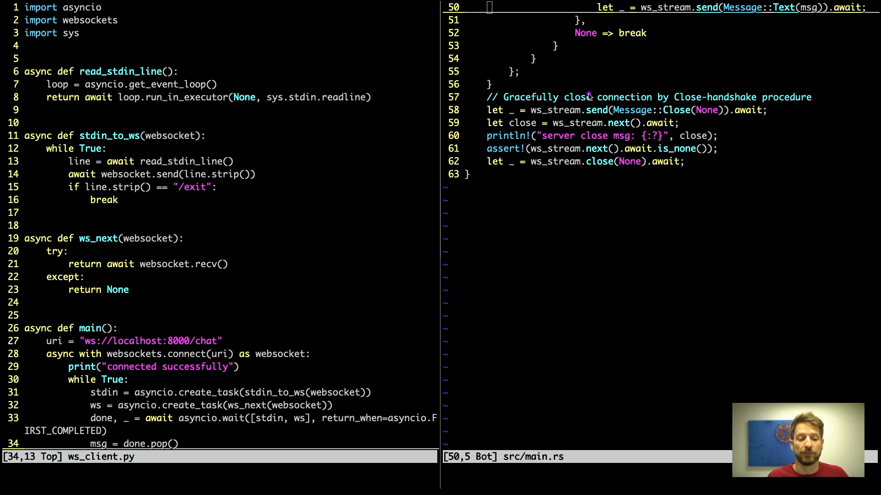
mouse_move(474, 114)
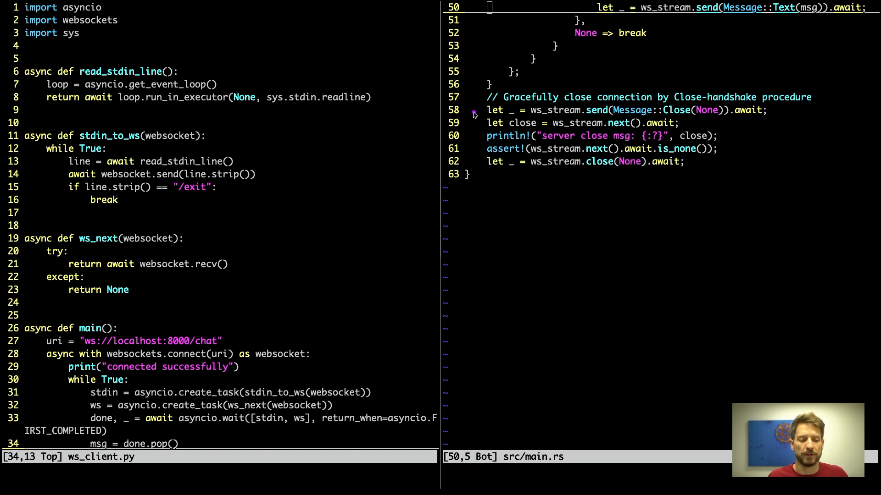
mouse_move(604, 105)
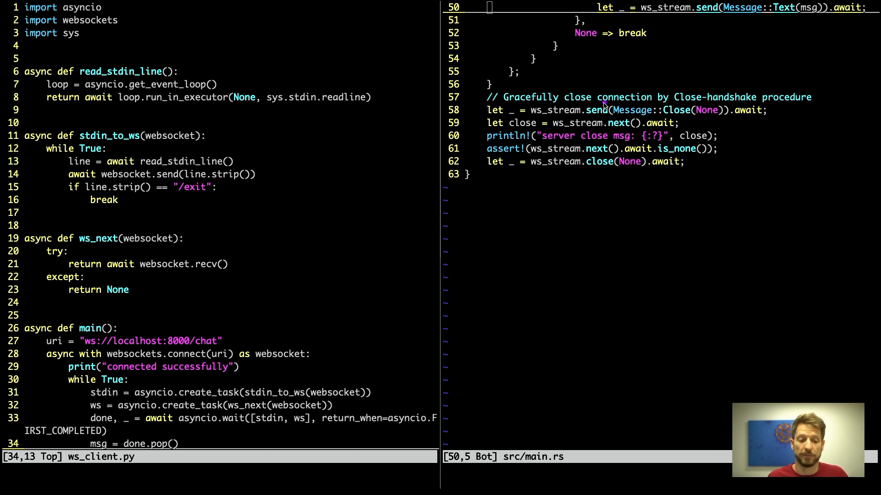
mouse_move(674, 109)
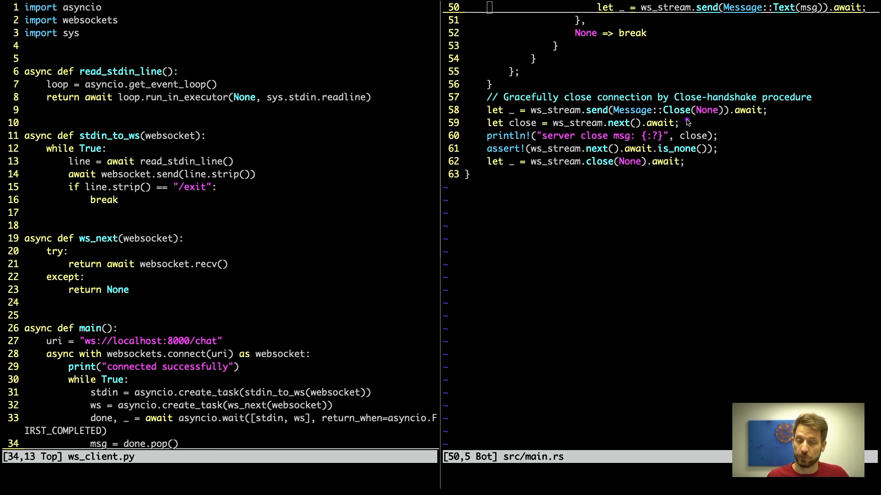
mouse_move(684, 119)
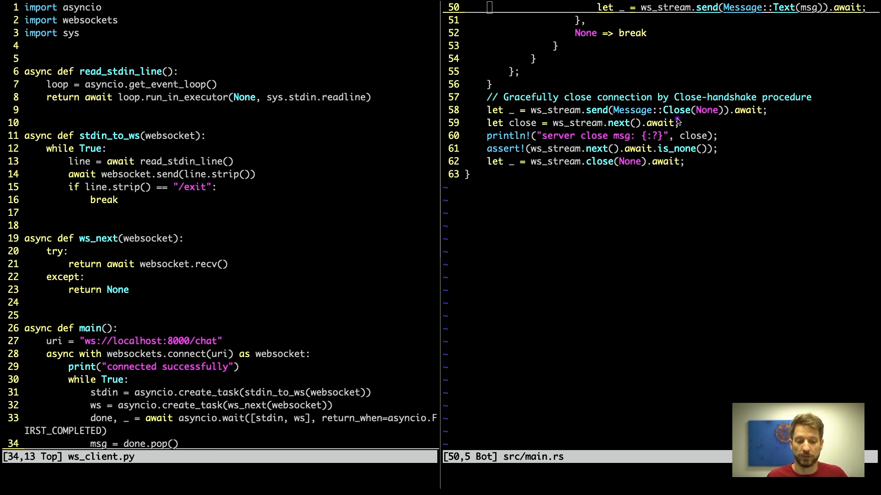
mouse_move(696, 121)
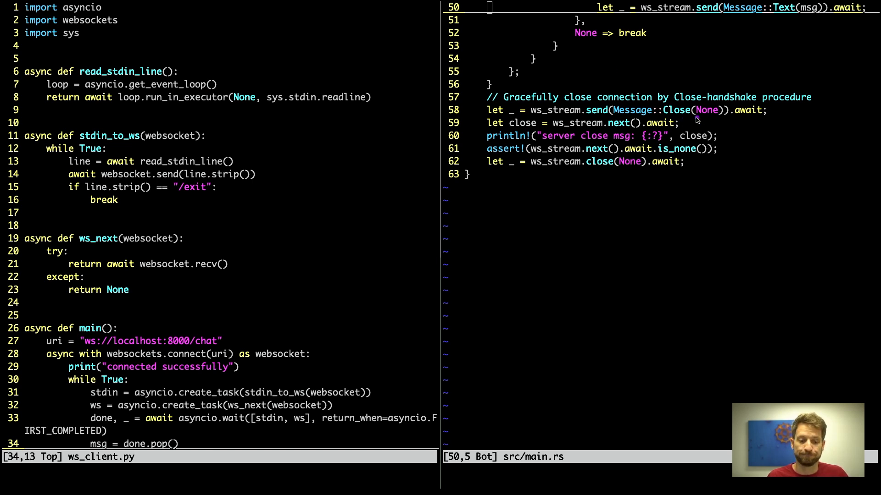
mouse_move(626, 107)
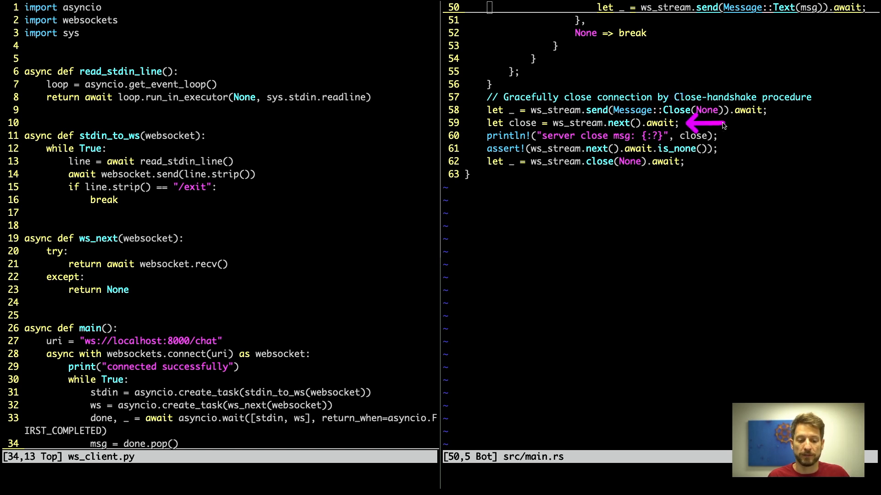
mouse_move(724, 125)
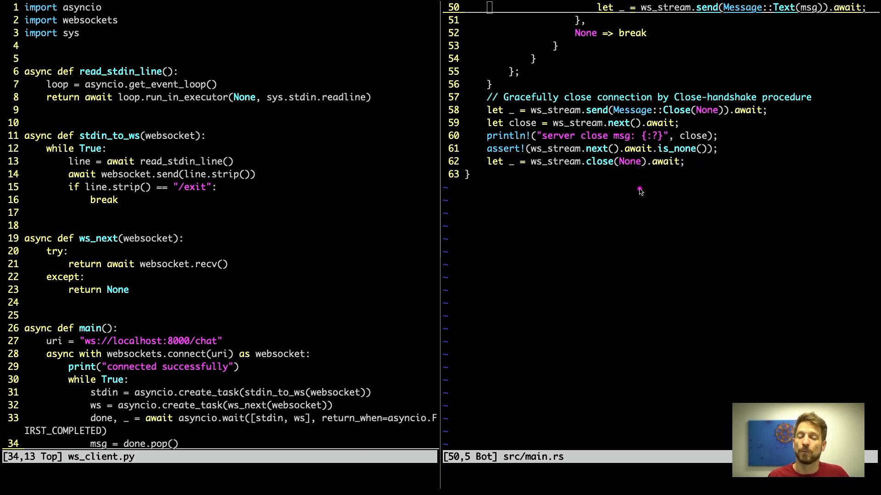
mouse_move(630, 185)
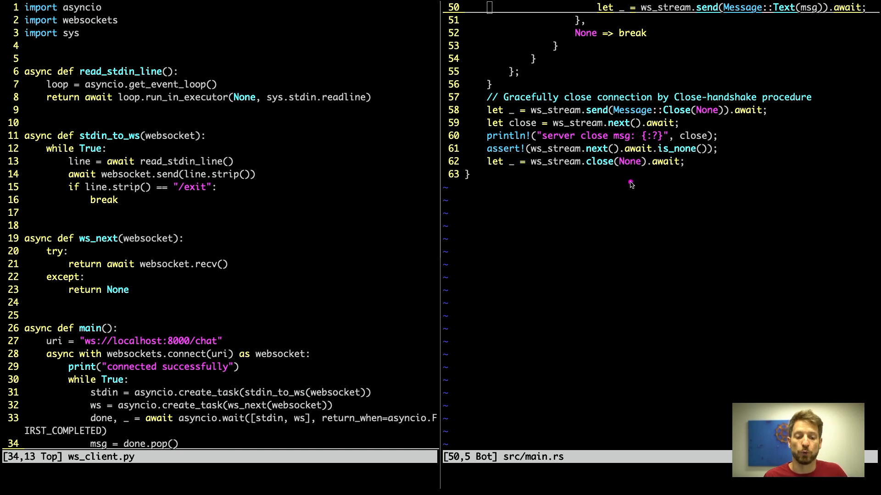
mouse_move(632, 190)
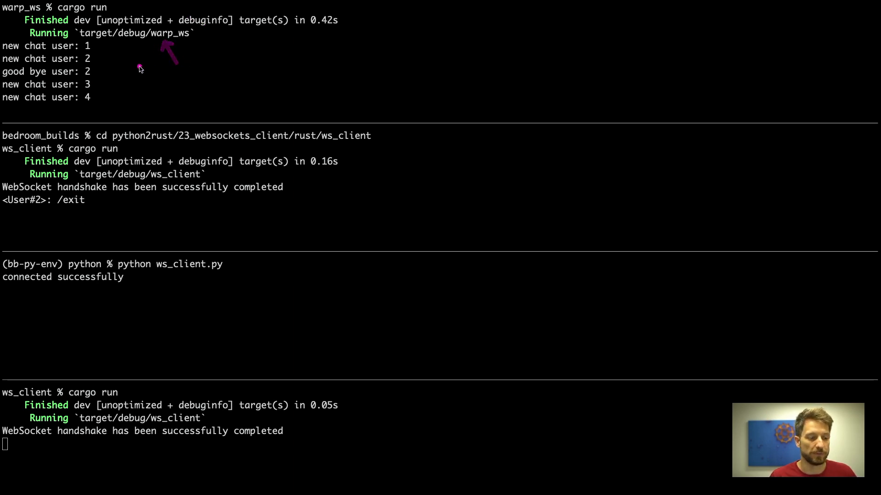
mouse_move(101, 53)
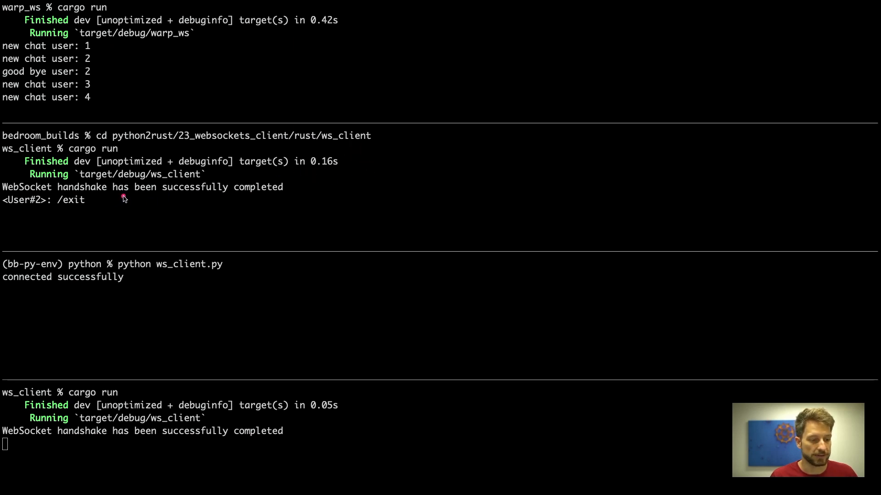
mouse_move(54, 210)
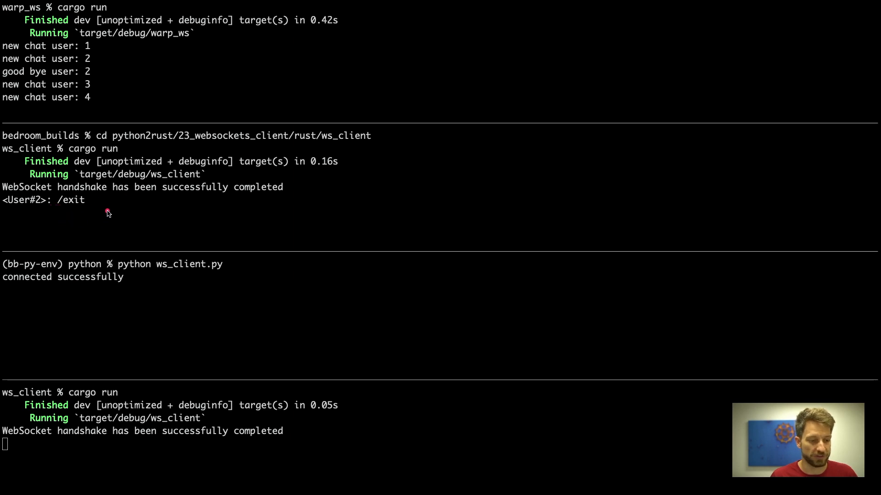
mouse_move(140, 282)
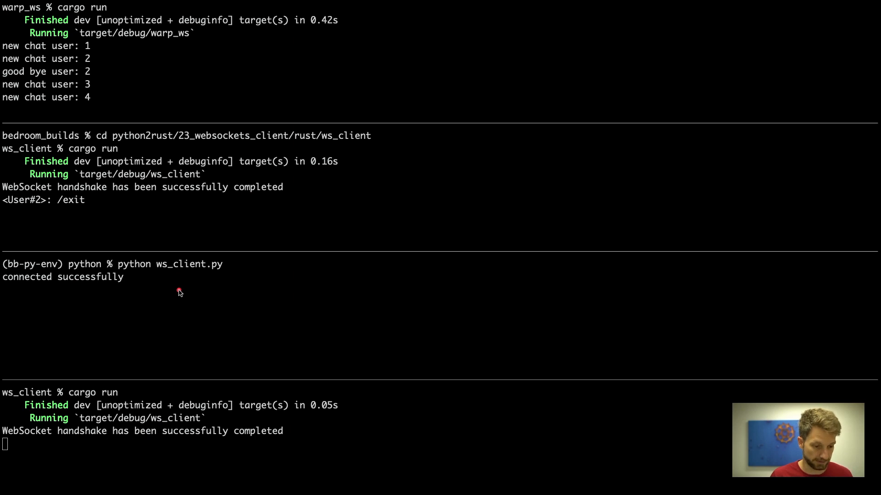
mouse_move(174, 239)
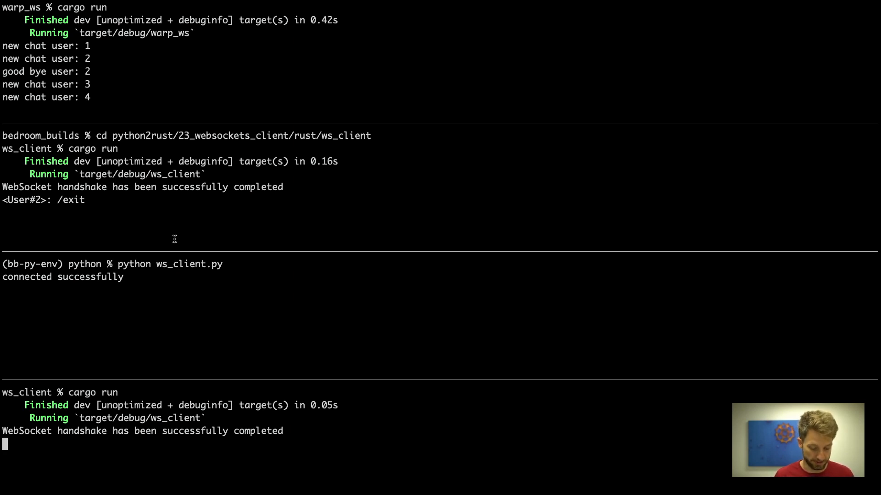
type("hello b")
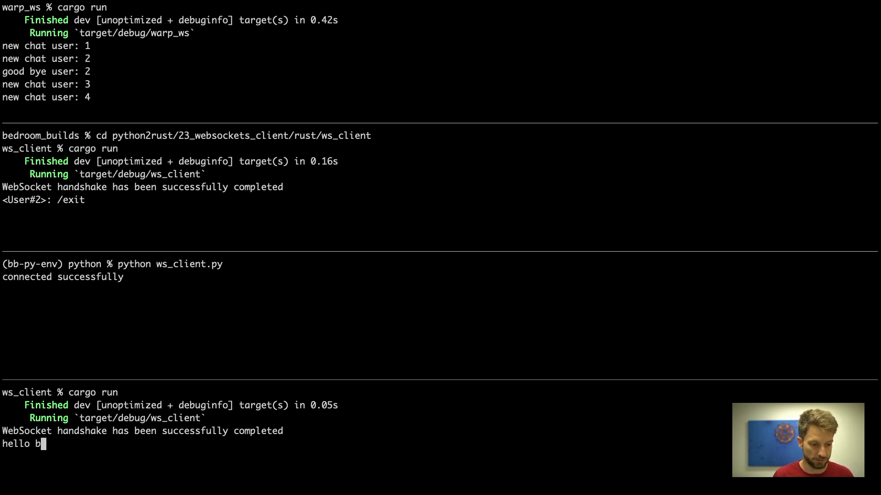
type("edroom builds")
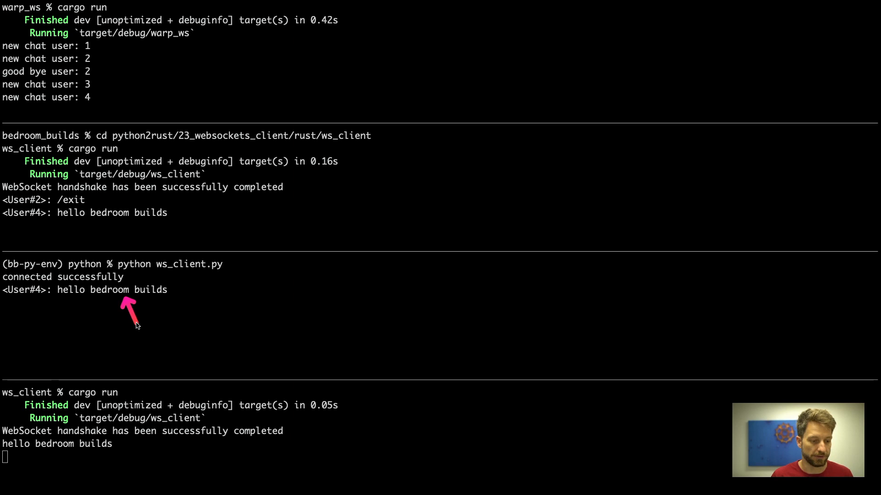
mouse_move(47, 227)
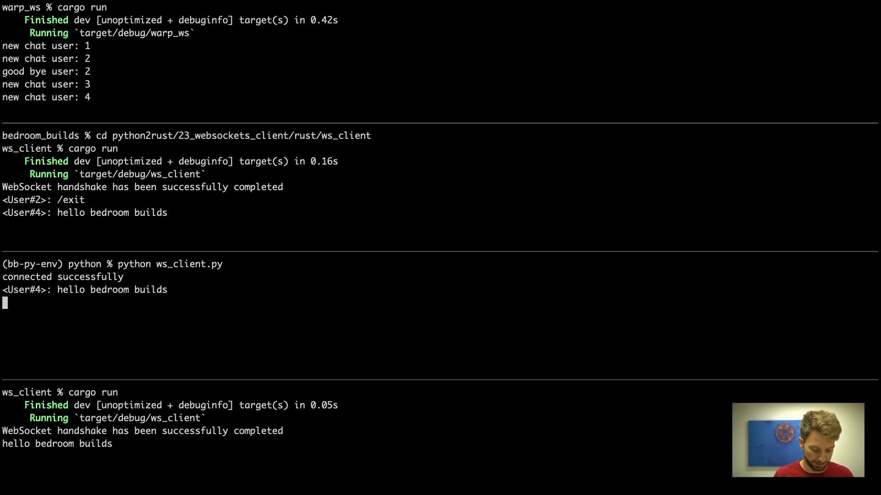
type("hello python")
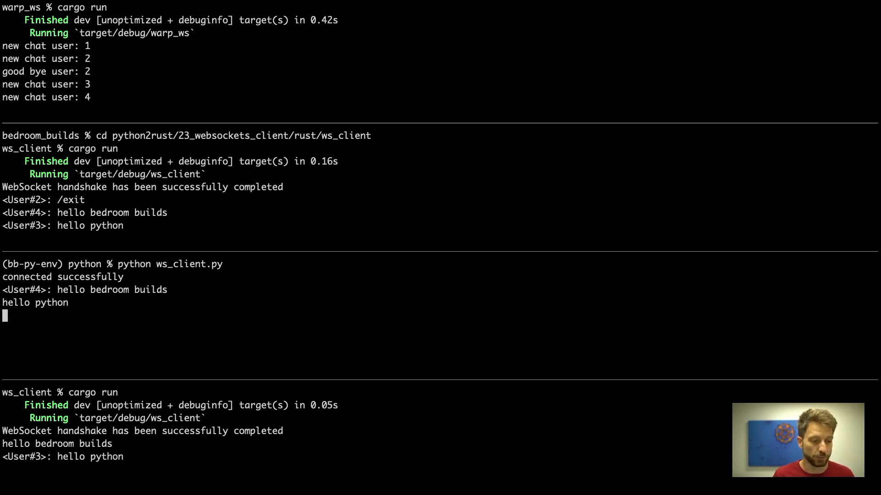
type("/exit")
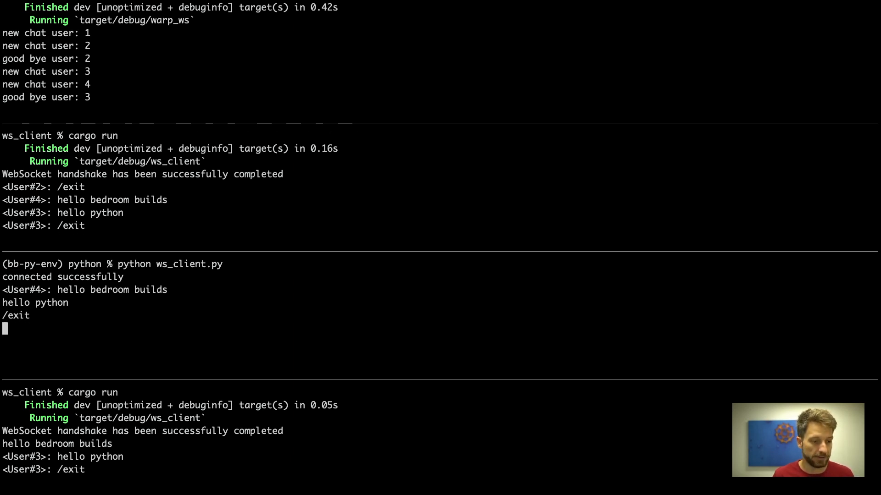
mouse_move(109, 108)
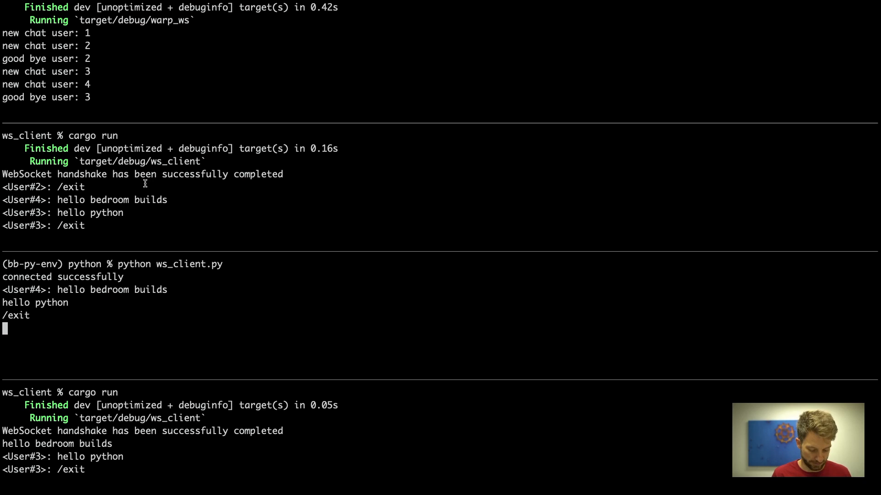
type("/exit")
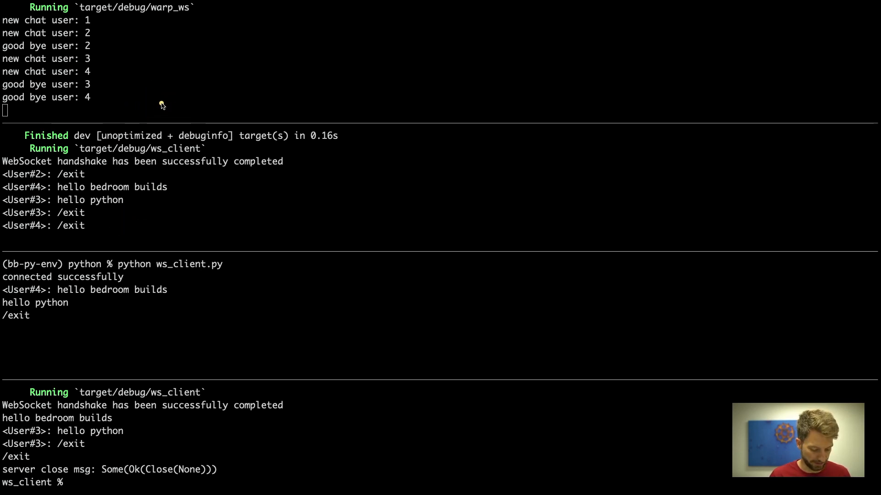
mouse_move(165, 102)
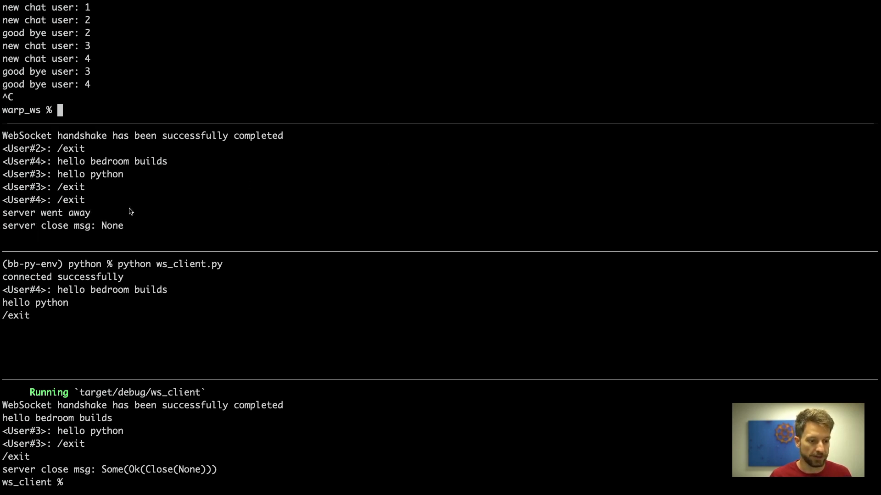
mouse_move(96, 216)
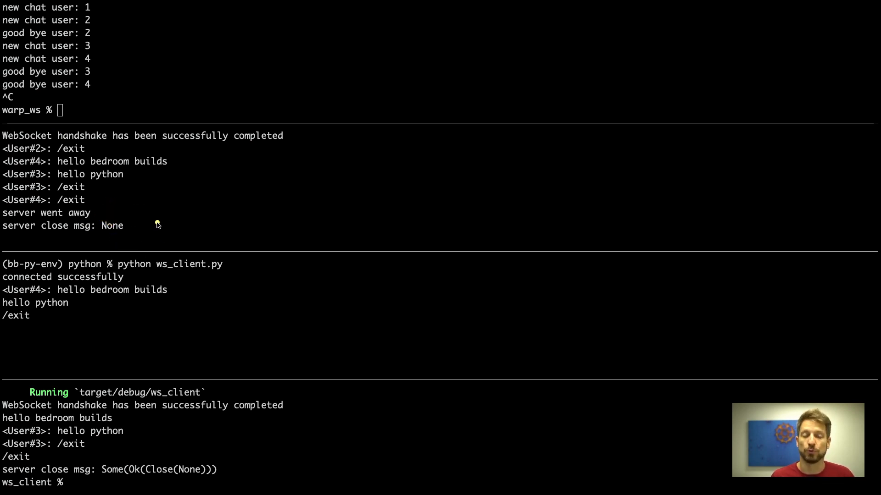
mouse_move(158, 235)
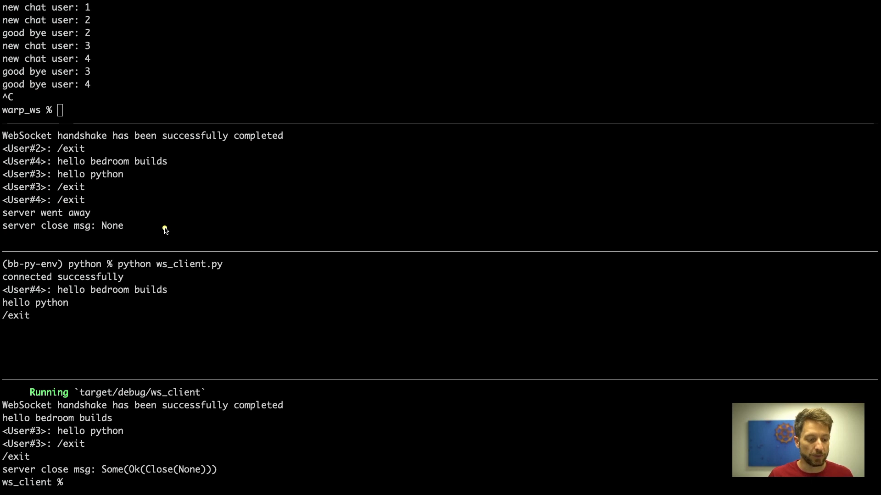
mouse_move(163, 227)
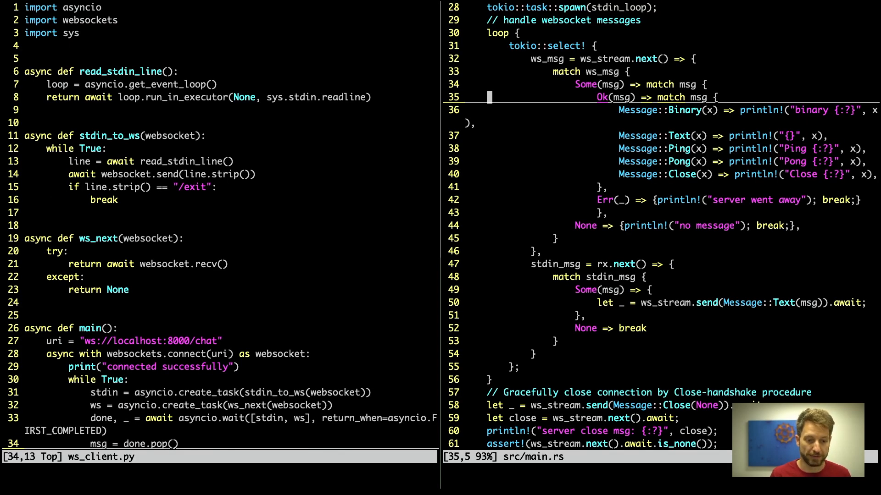
mouse_move(515, 189)
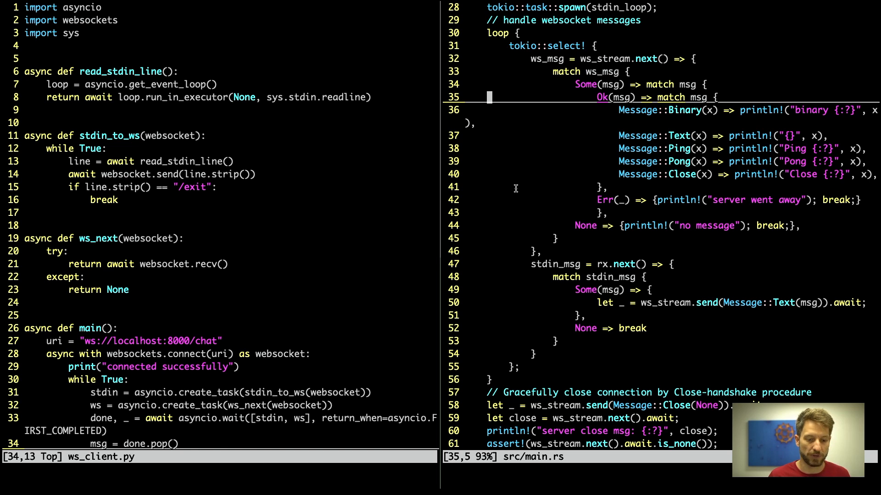
mouse_move(512, 109)
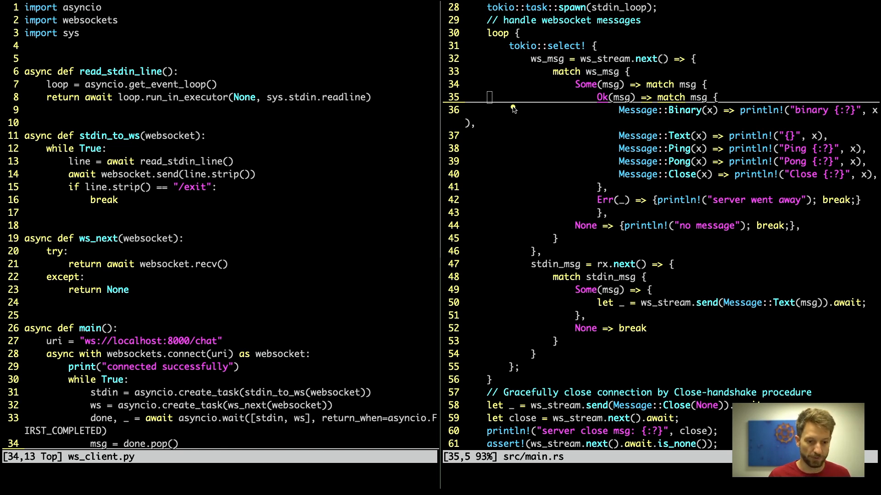
mouse_move(548, 58)
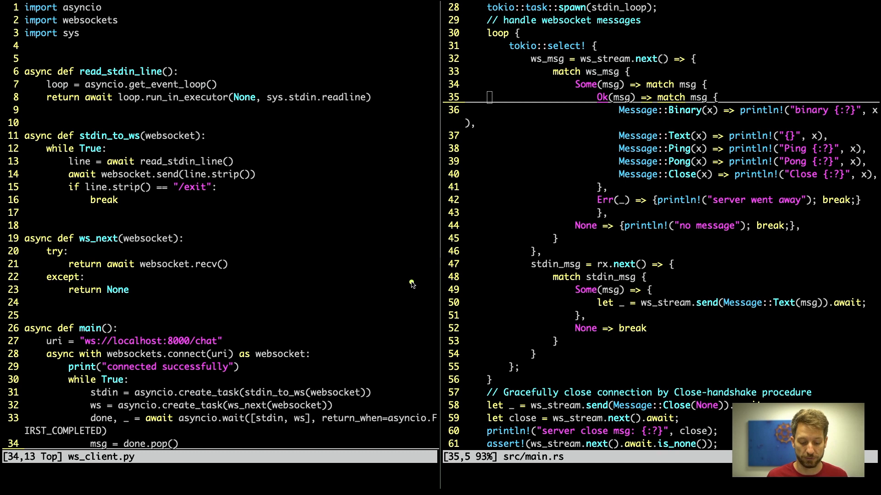
mouse_move(409, 284)
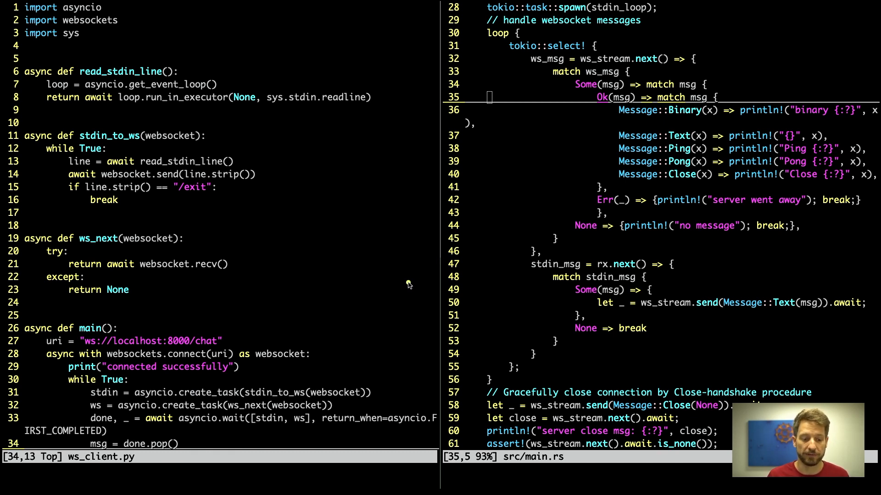
mouse_move(350, 347)
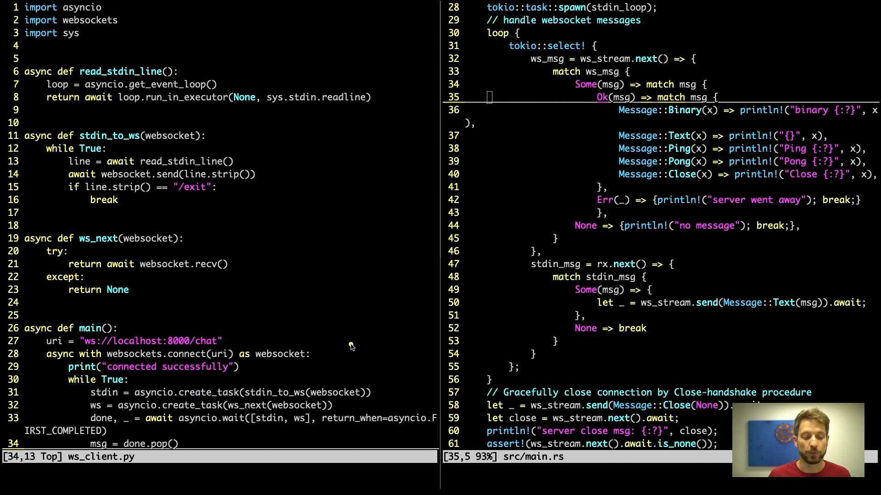
mouse_move(357, 307)
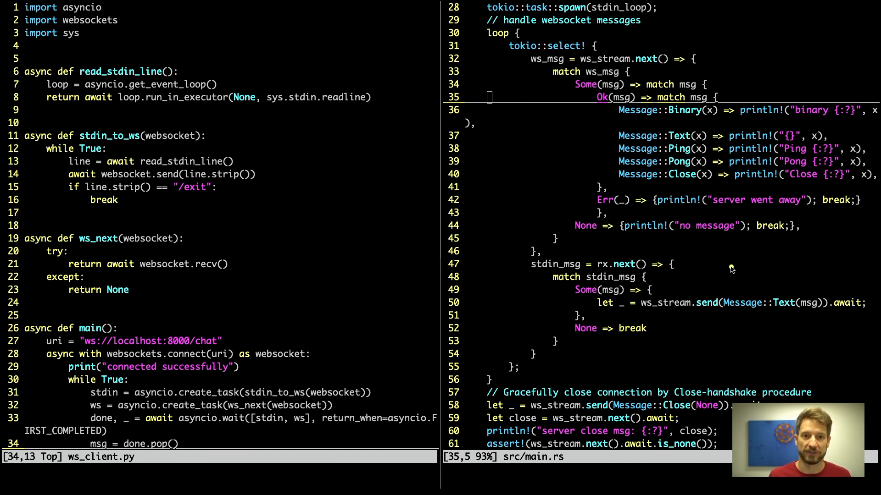
mouse_move(693, 283)
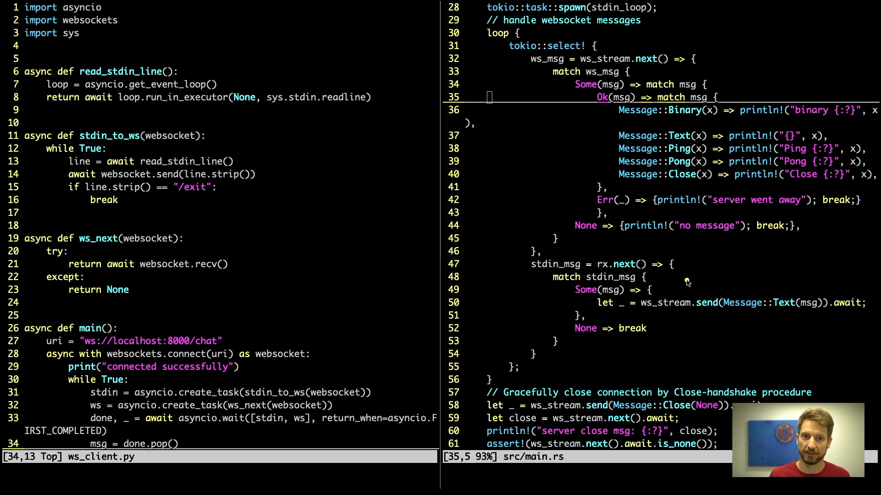
mouse_move(679, 280)
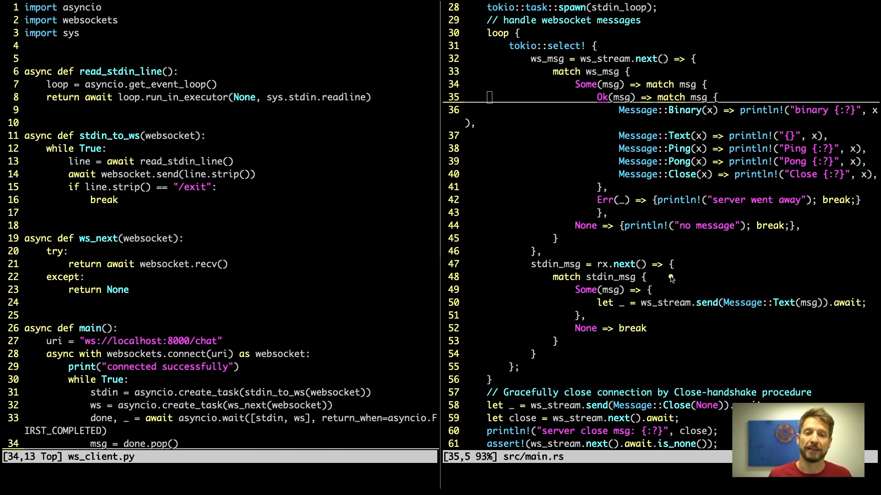
mouse_move(646, 281)
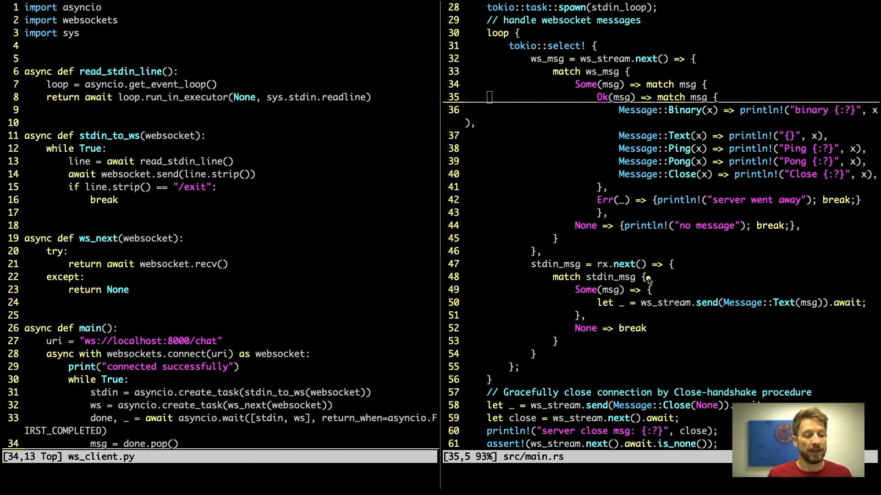
mouse_move(649, 282)
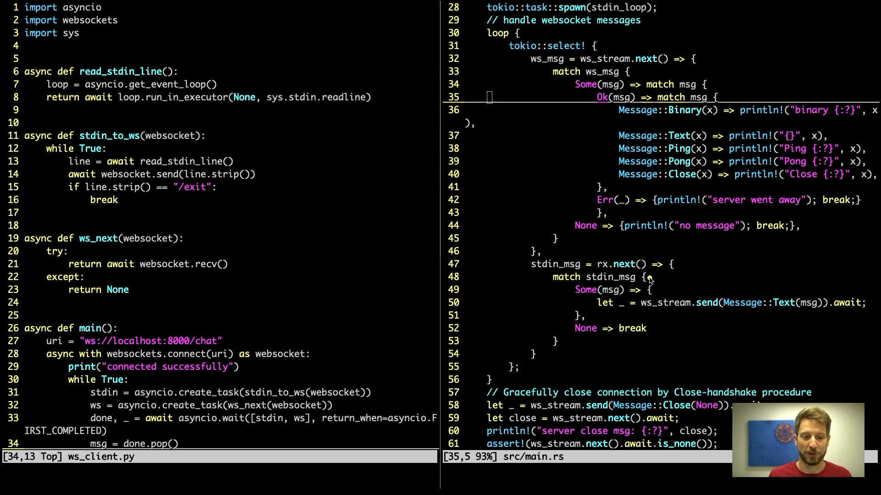
mouse_move(567, 283)
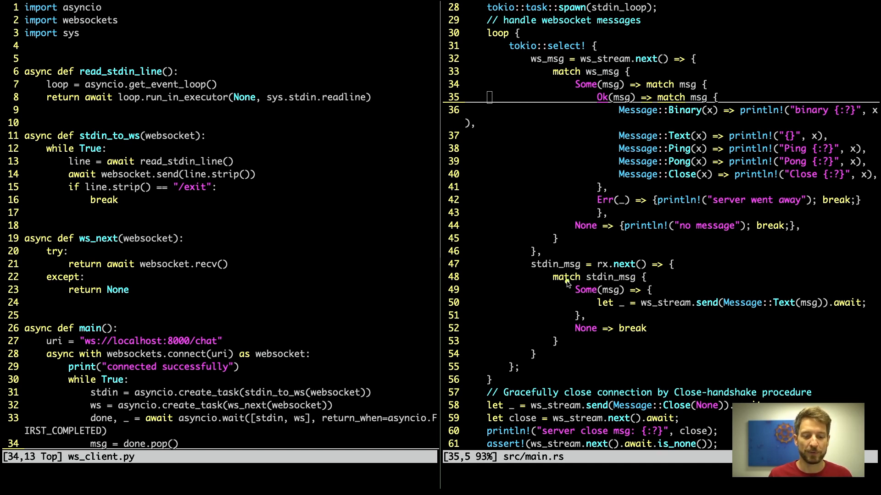
mouse_move(572, 269)
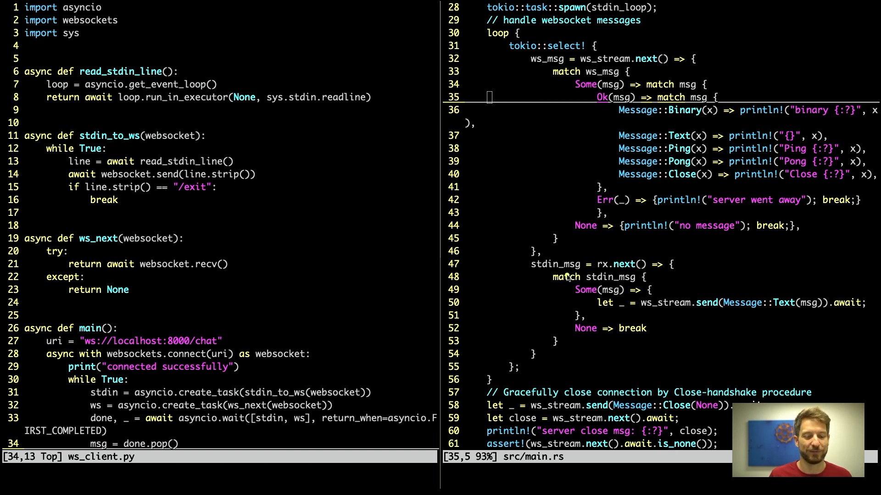
mouse_move(542, 118)
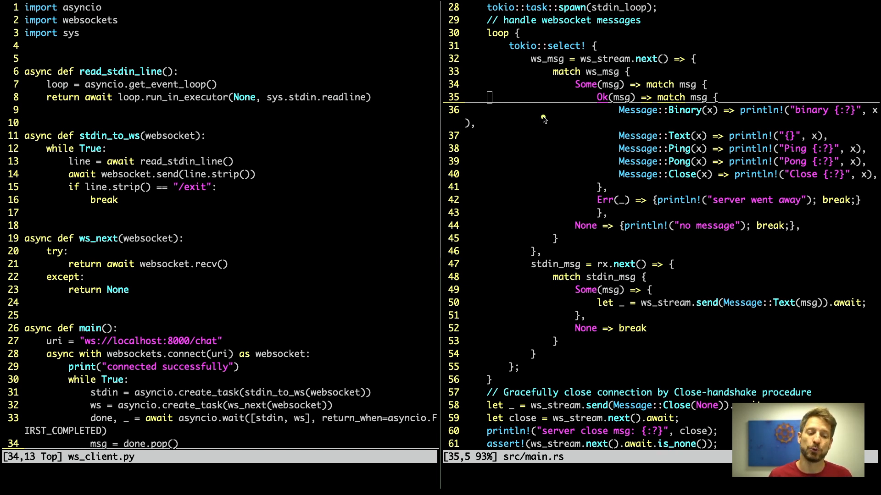
mouse_move(575, 149)
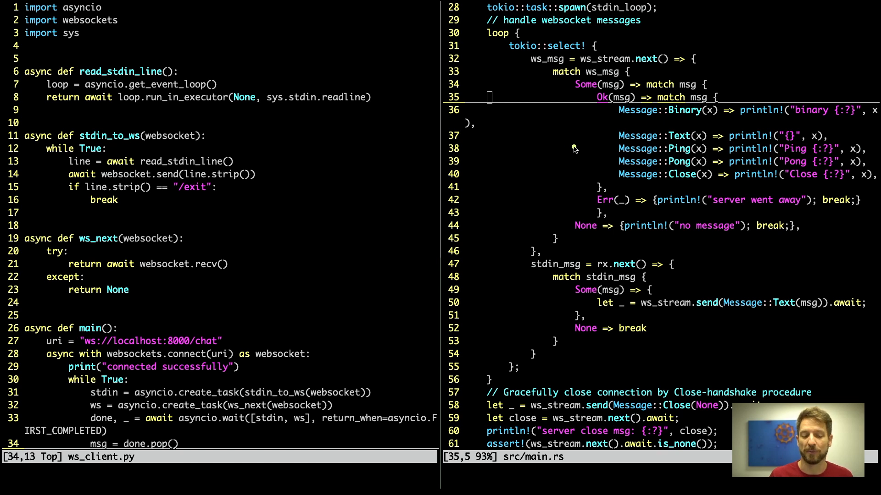
mouse_move(571, 164)
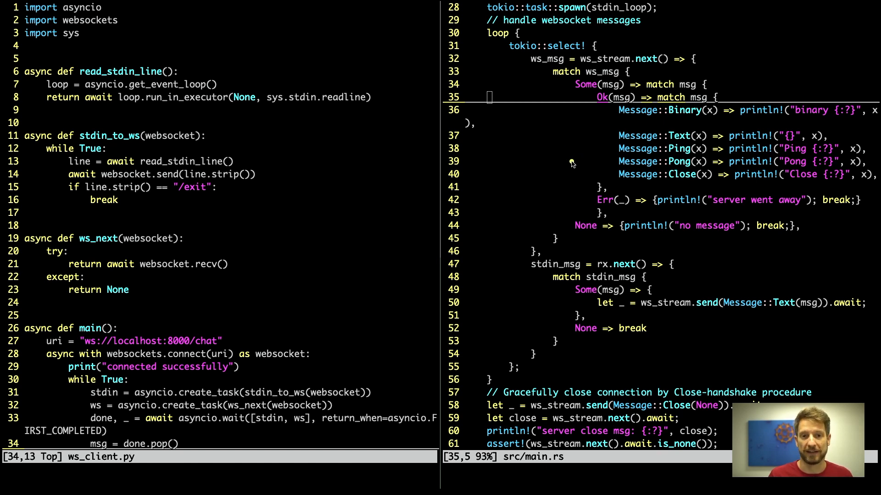
mouse_move(552, 158)
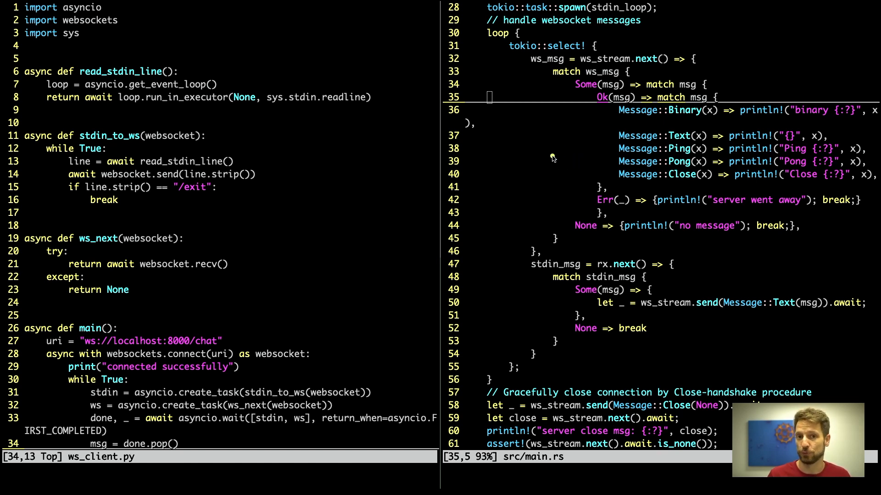
mouse_move(539, 160)
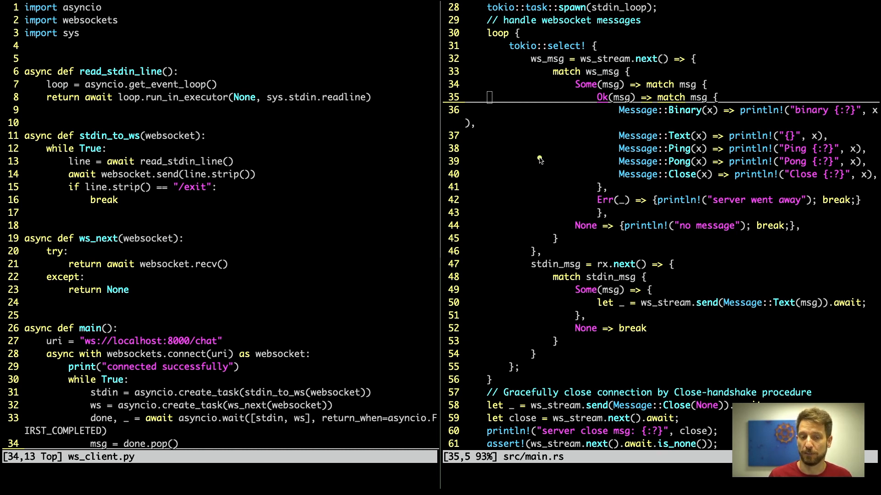
mouse_move(536, 157)
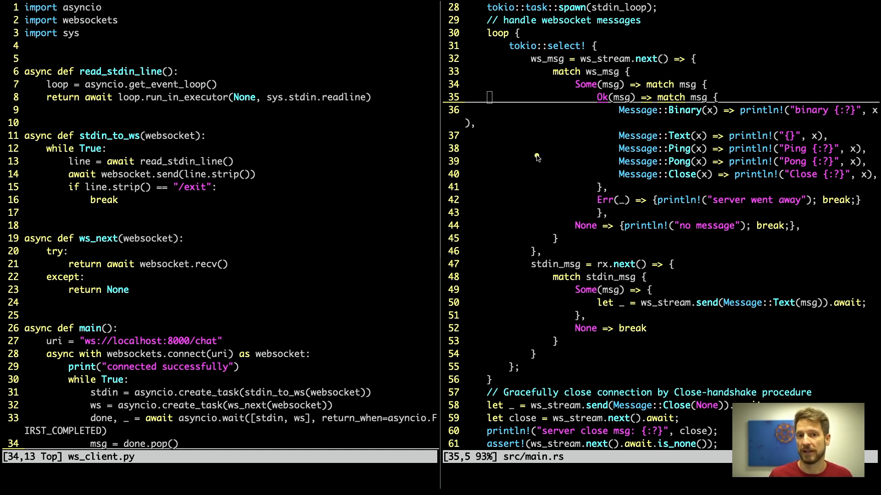
mouse_move(528, 157)
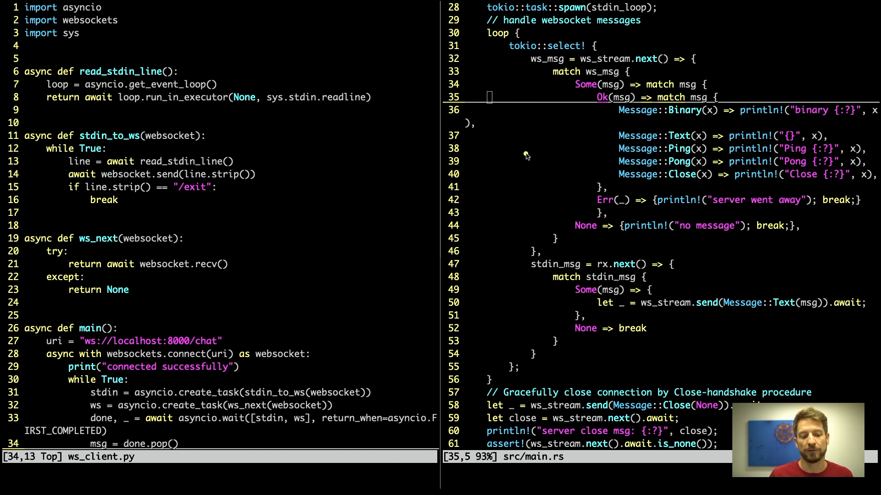
mouse_move(519, 151)
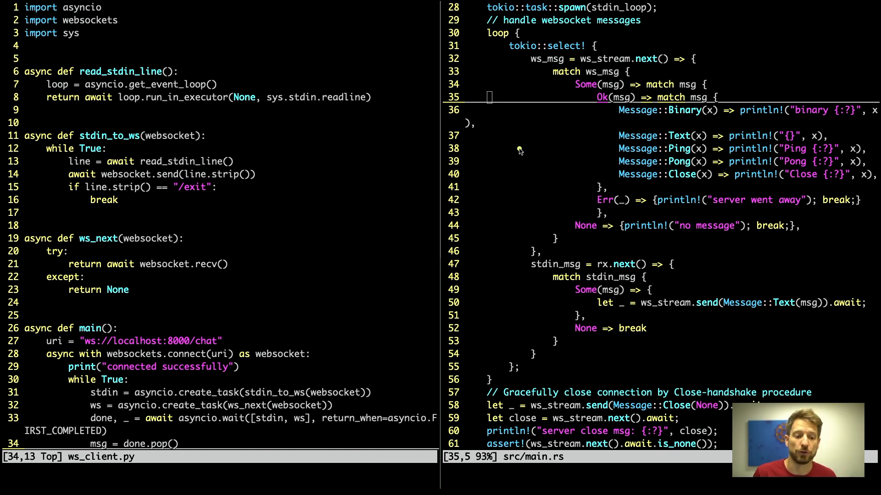
mouse_move(587, 174)
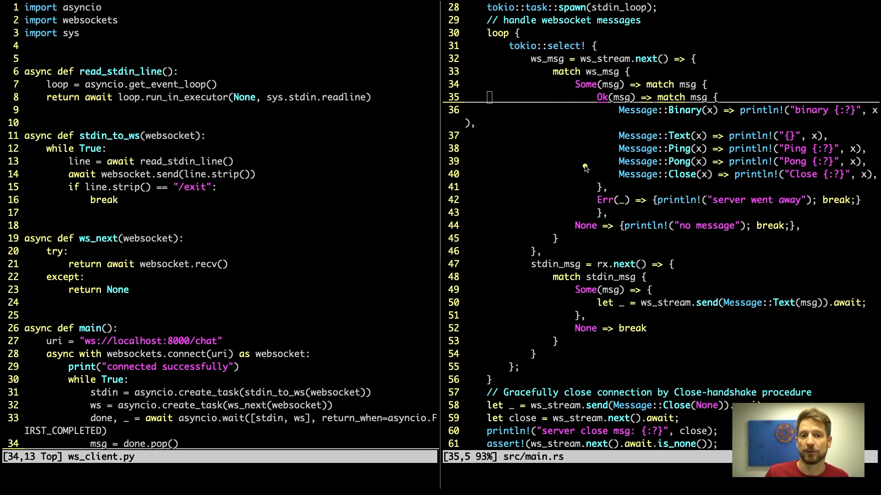
mouse_move(582, 154)
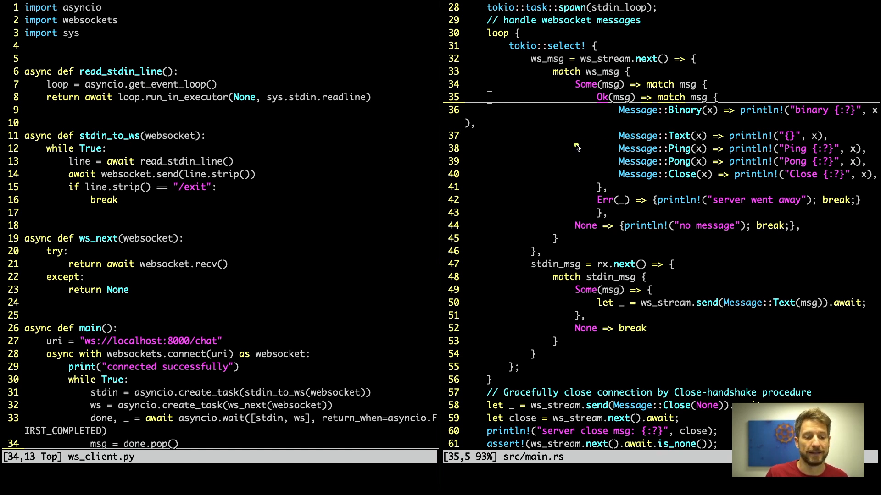
mouse_move(487, 229)
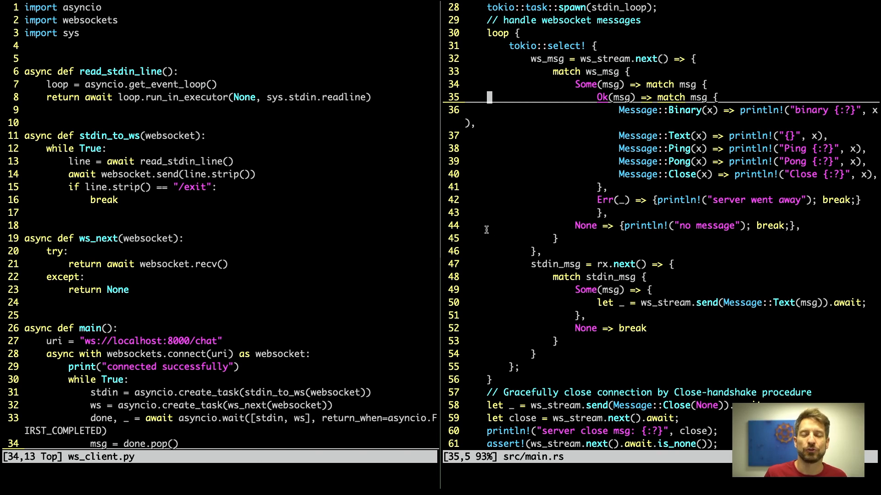